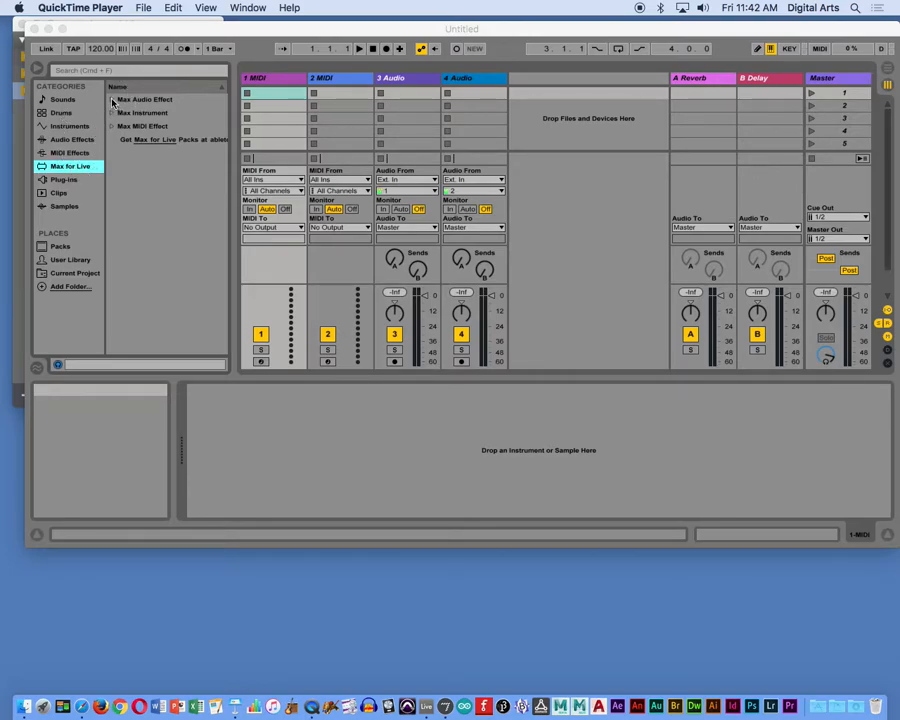
# - Browse the Max Audio Effect, Max Instrument and Max MIDI Effect categories in Live's browser
pyautogui.click(144, 100)
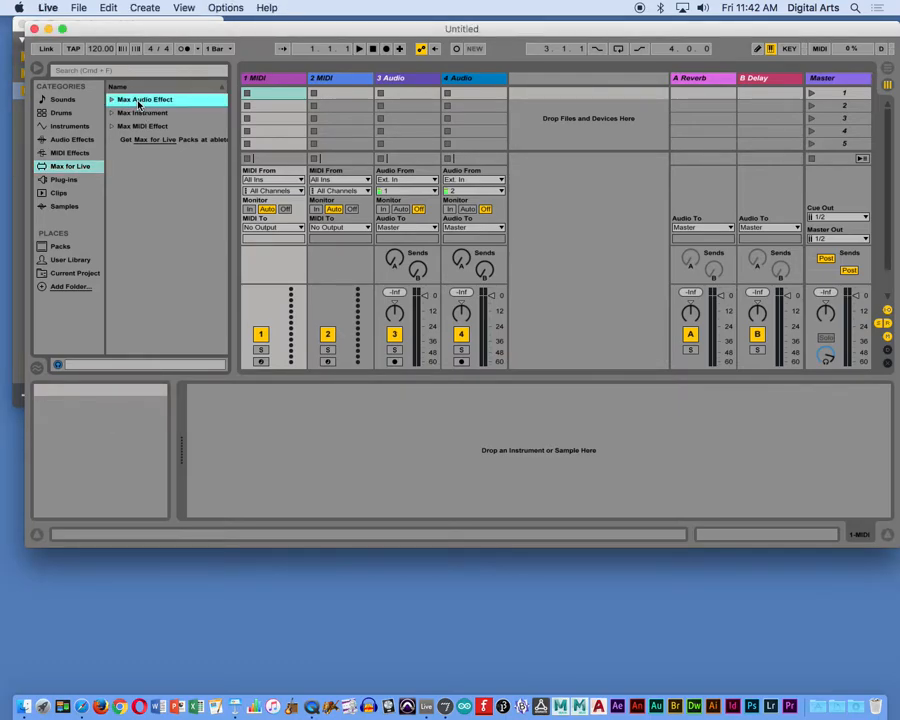
pyautogui.click(144, 112)
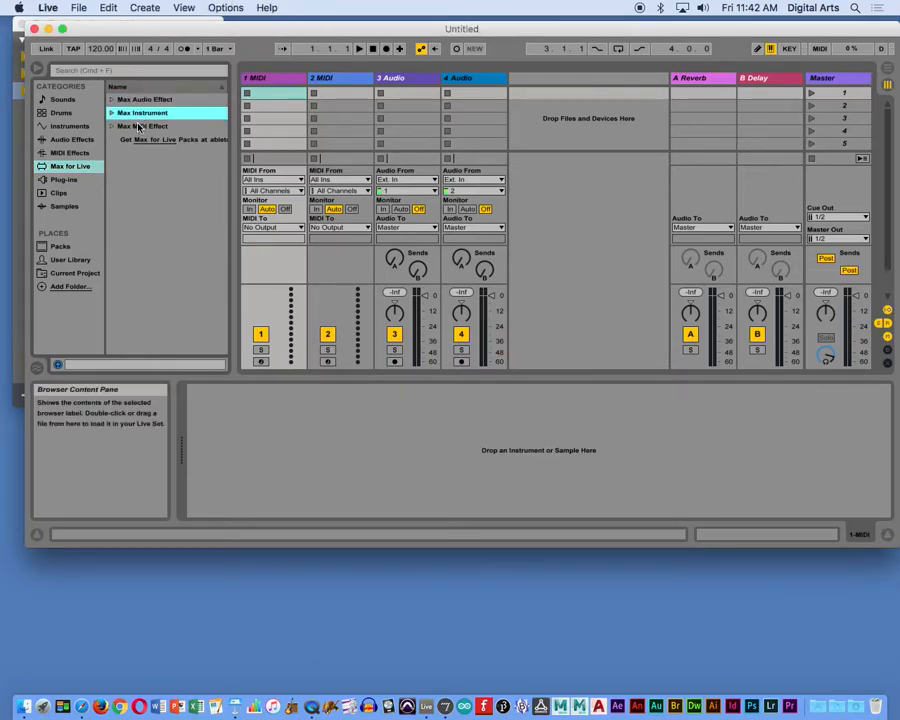
pyautogui.click(144, 126)
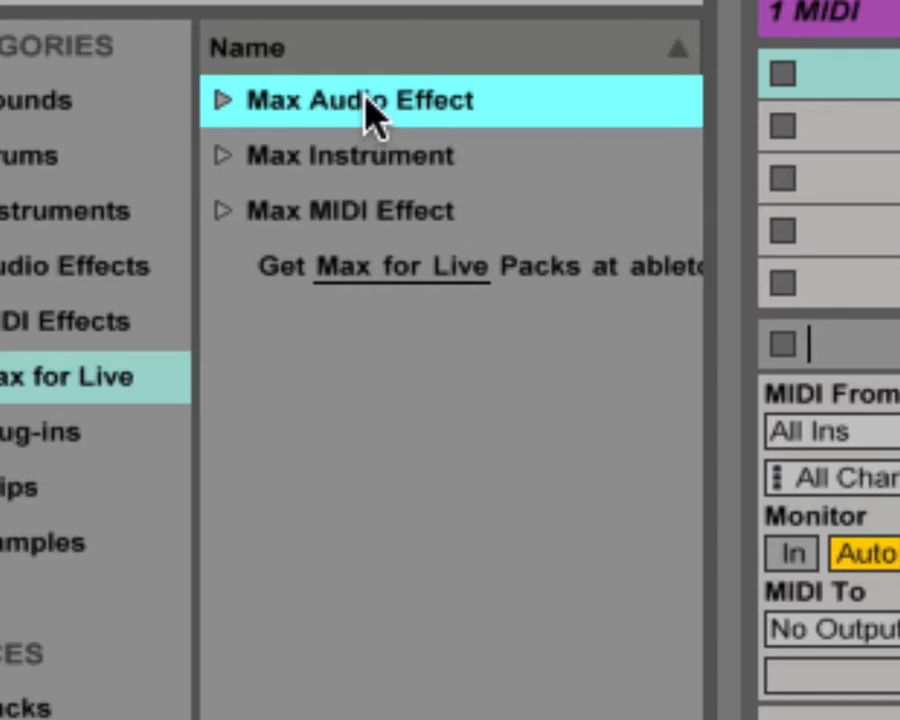
# - Point out the Max Audio Effect and Max Instrument folders, then expand Max MIDI Effect
pyautogui.click(350, 156)
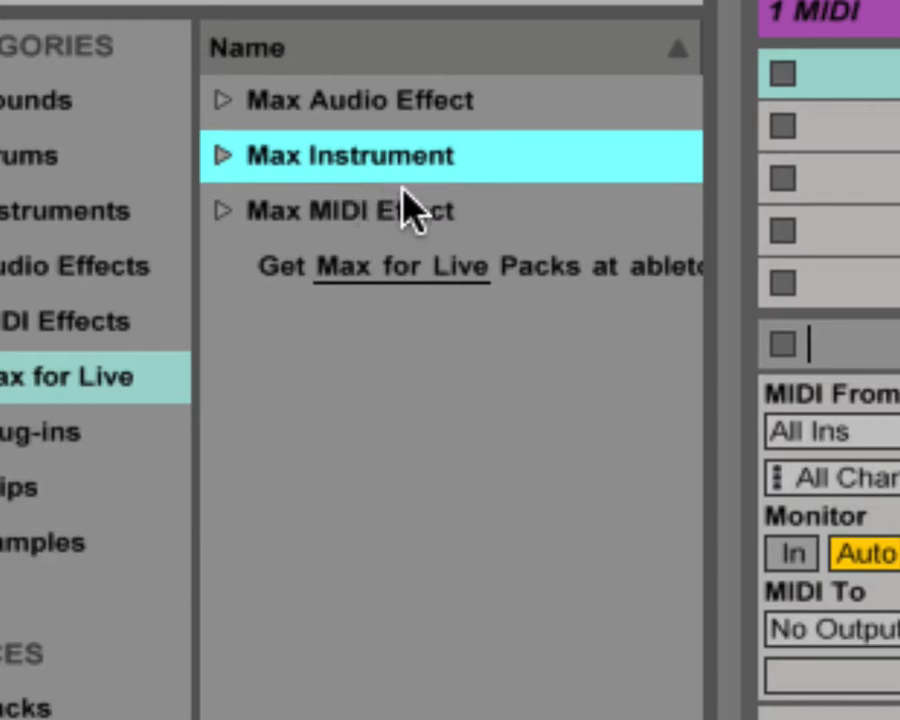
pyautogui.click(350, 212)
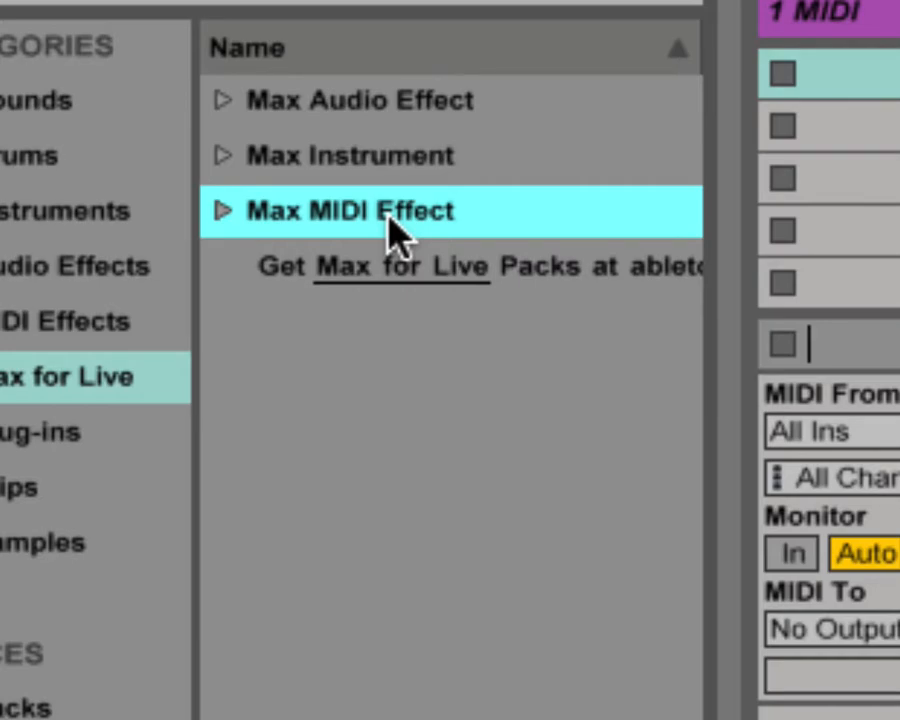
pyautogui.click(222, 212)
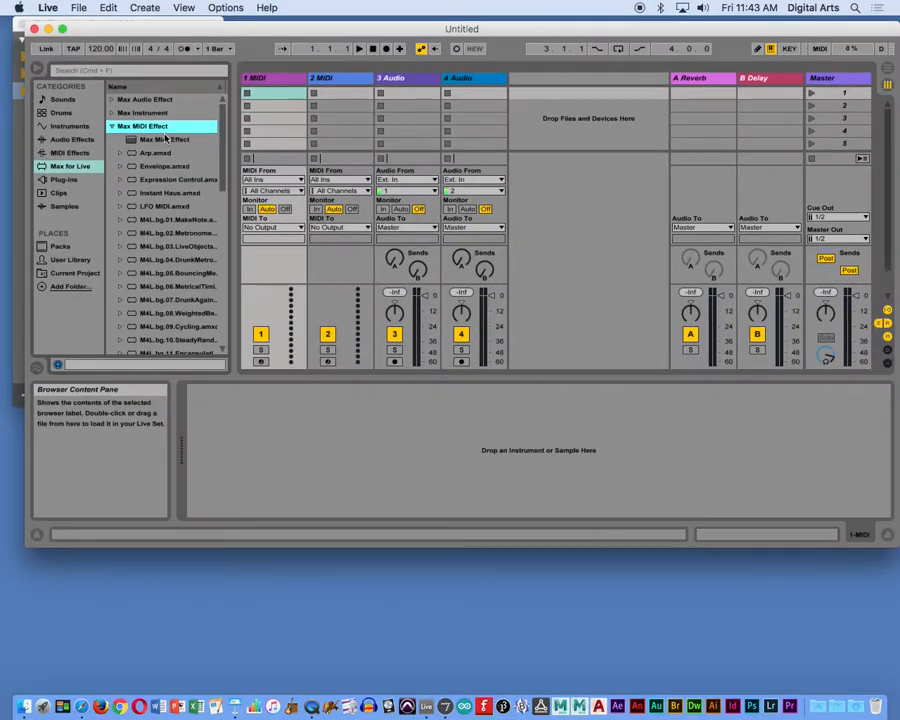
pyautogui.scroll(-3)
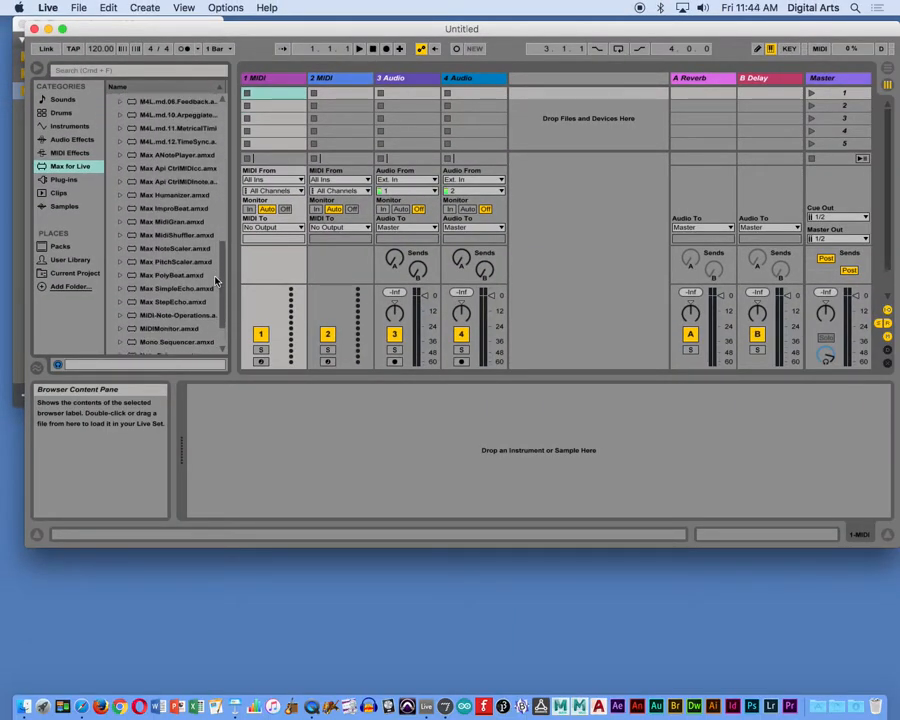
pyautogui.scroll(-3)
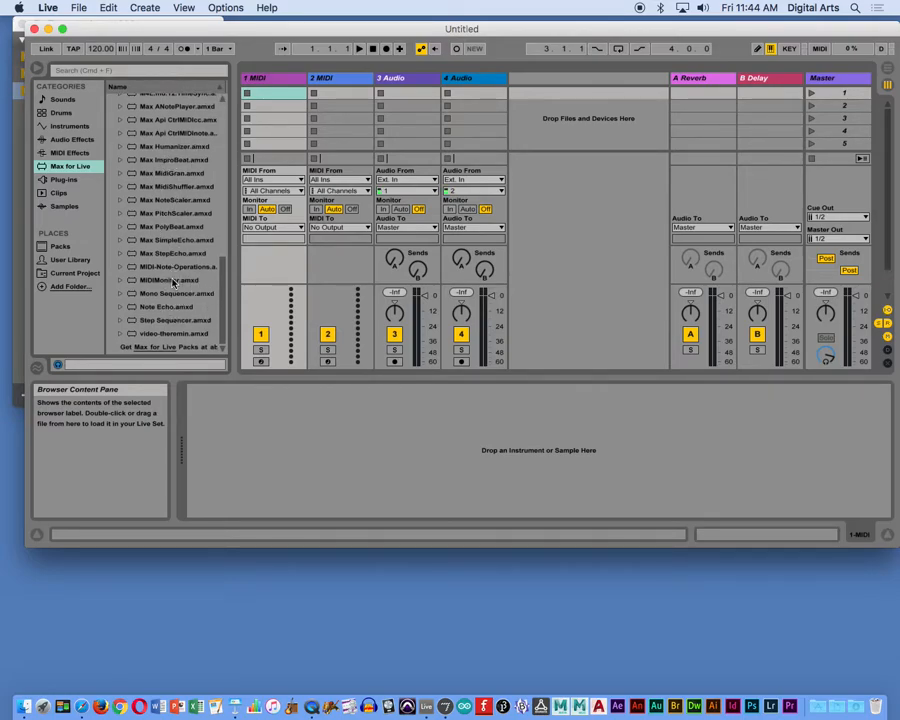
pyautogui.click(170, 292)
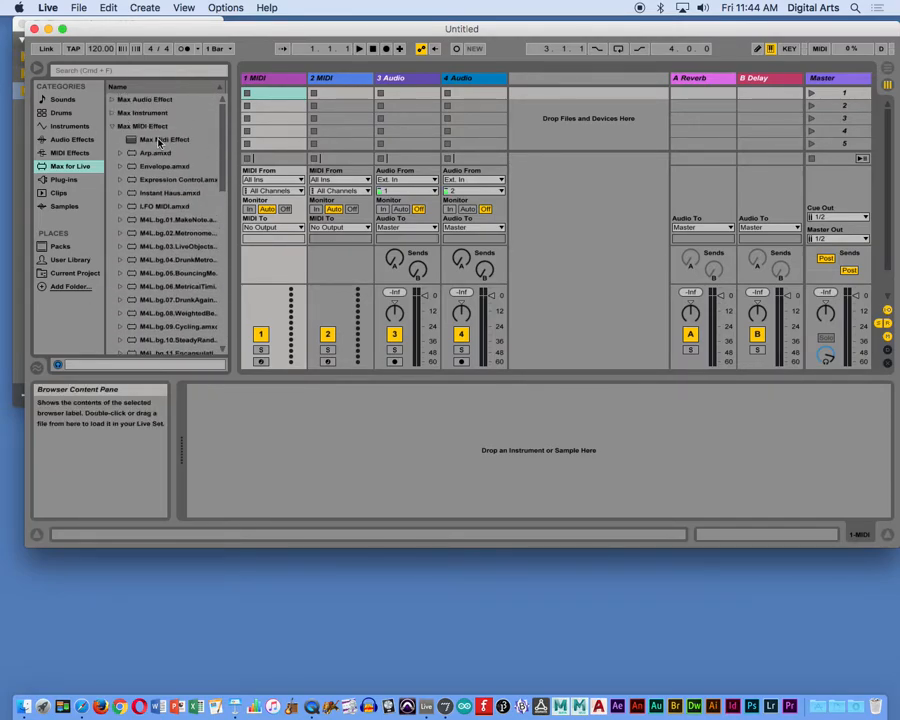
pyautogui.click(164, 140)
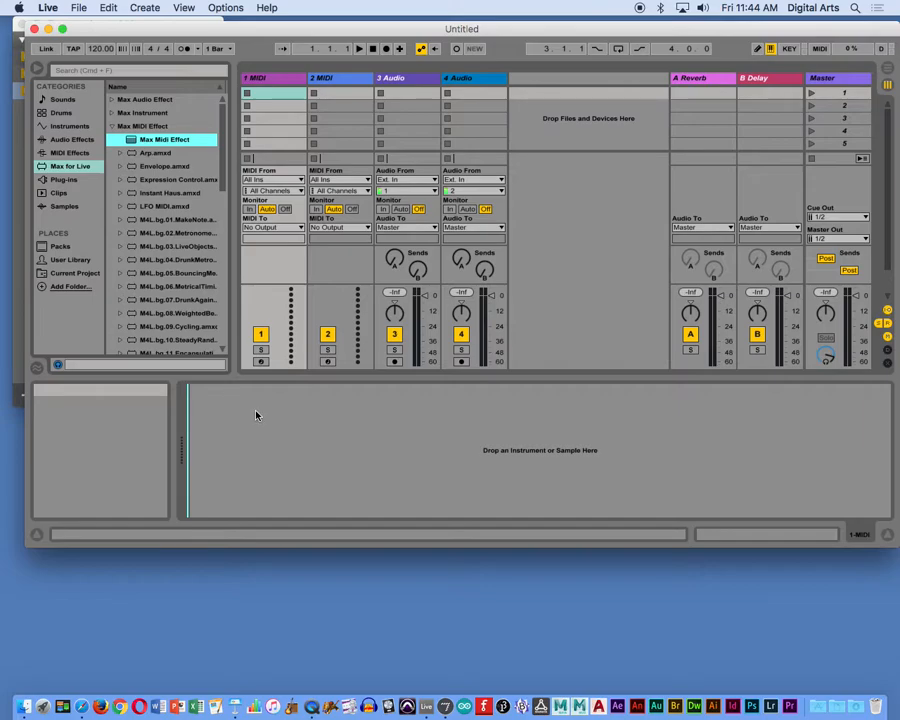
# - Load a Max MIDI Effect onto the MIDI track and open its patch for editing in Max
pyautogui.doubleClick(164, 140)
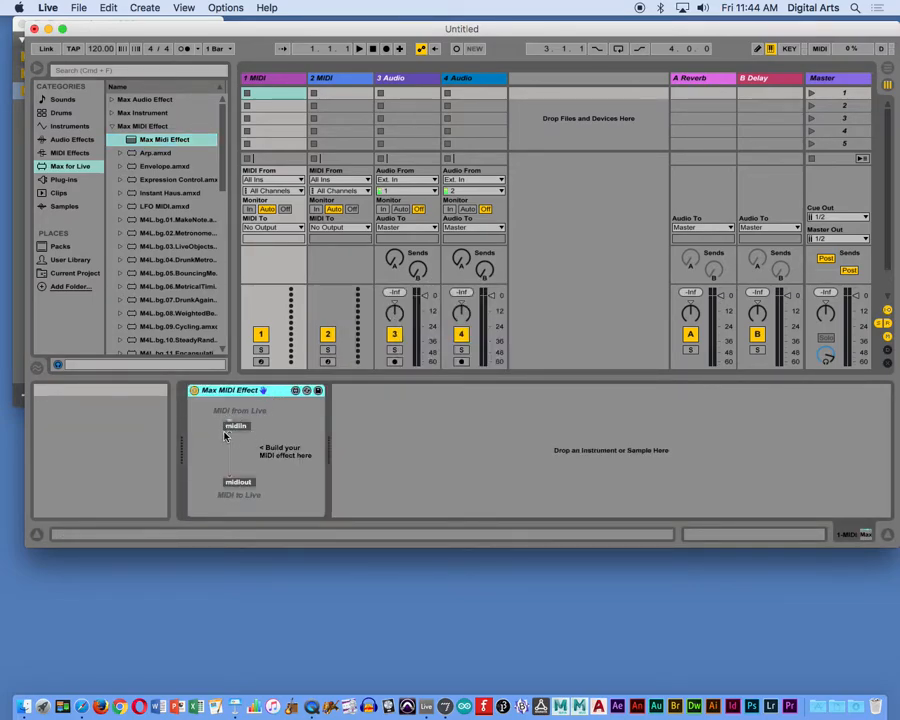
pyautogui.moveTo(252, 448)
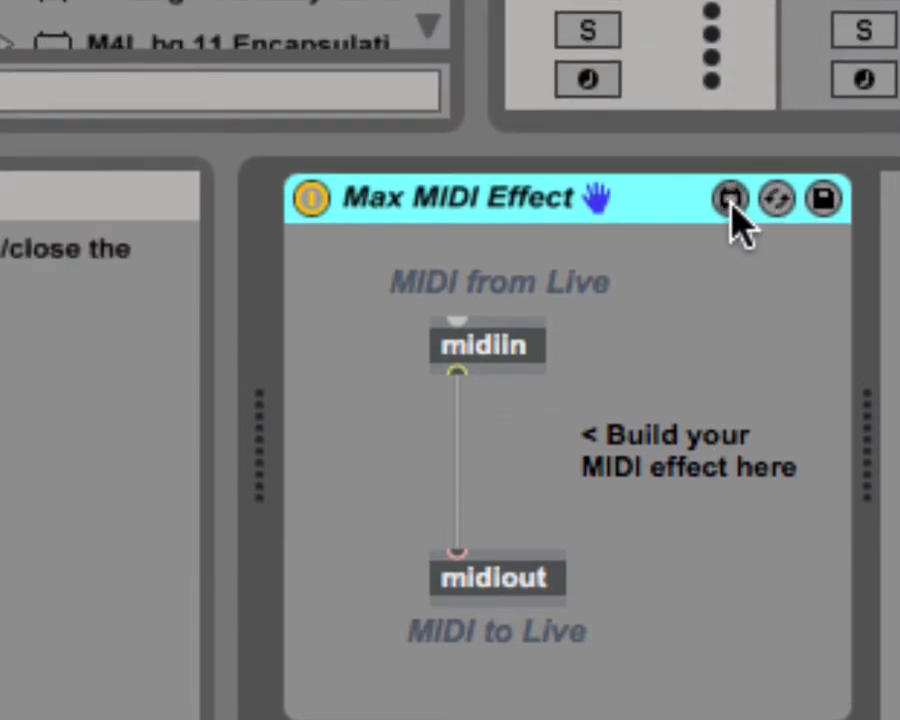
pyautogui.click(728, 200)
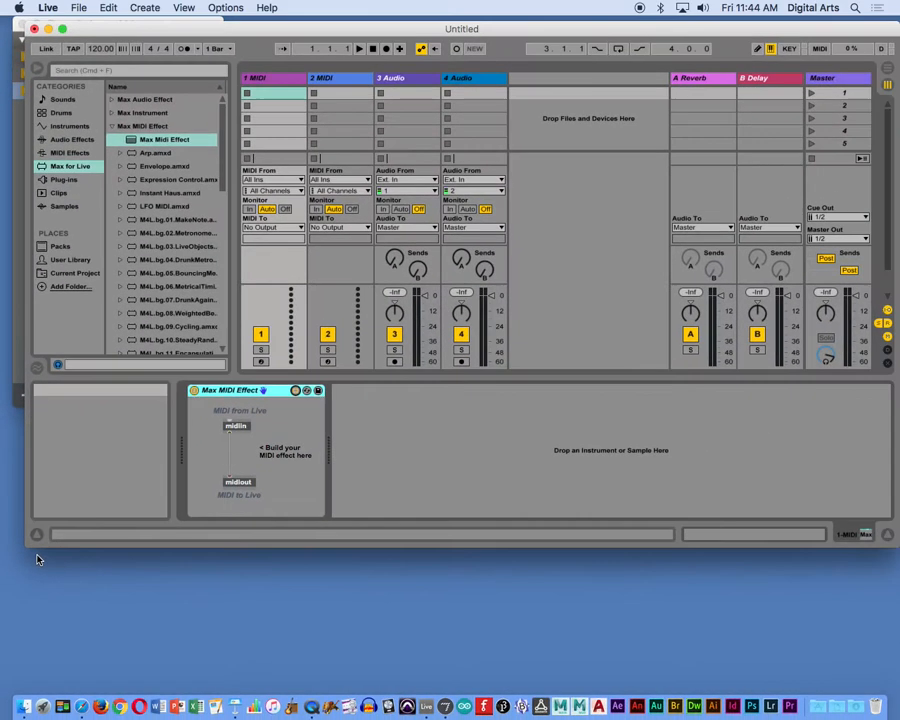
pyautogui.moveTo(296, 390)
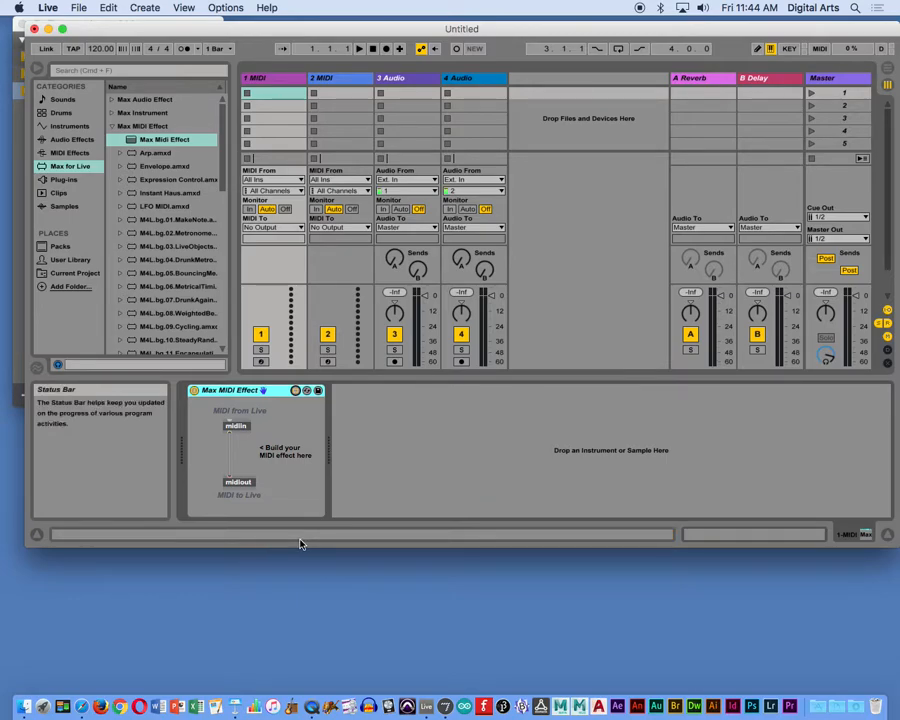
pyautogui.click(296, 390)
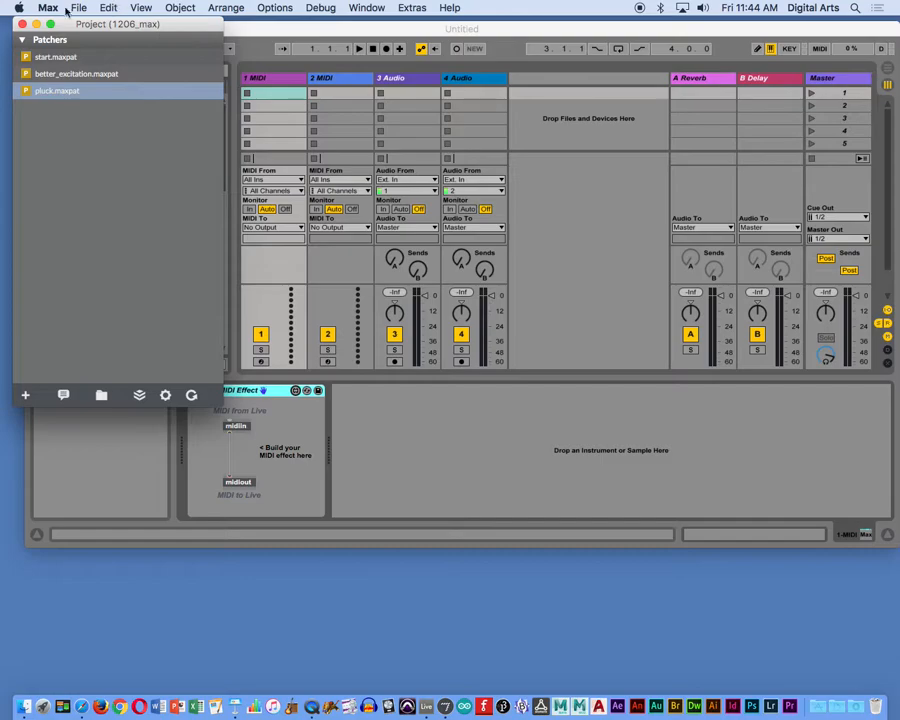
pyautogui.moveTo(80, 144)
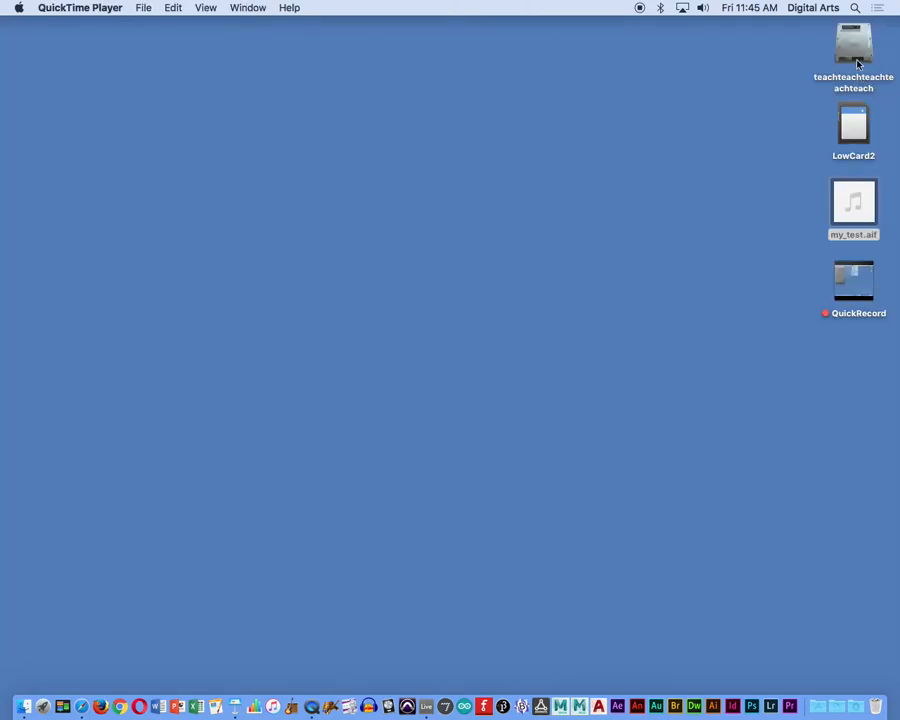
# - Open the hard drive's Applications folder in Finder and select the Max application
pyautogui.doubleClick(852, 44)
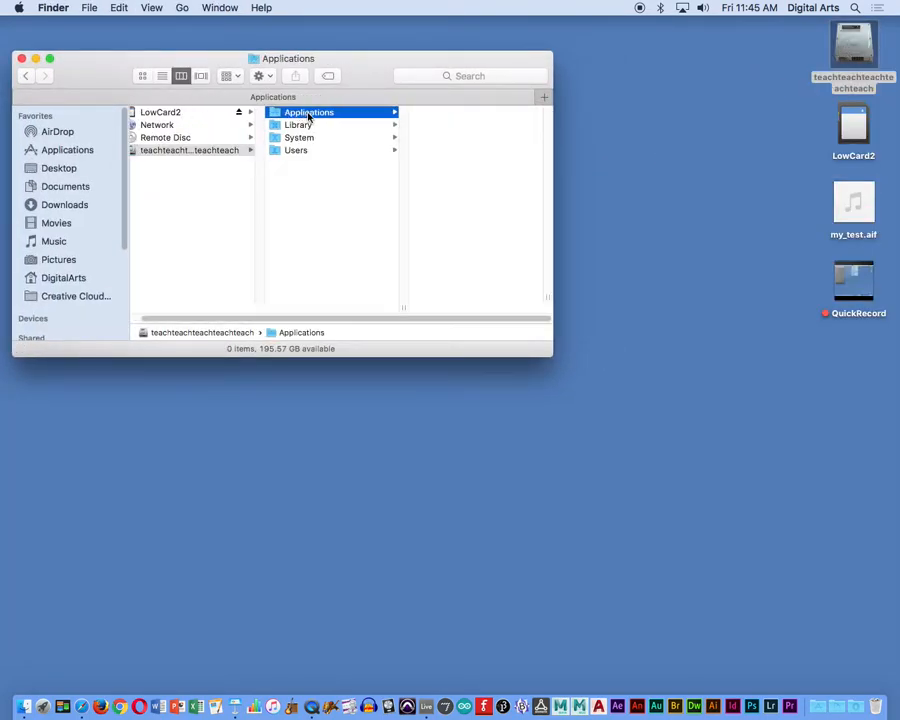
pyautogui.click(308, 112)
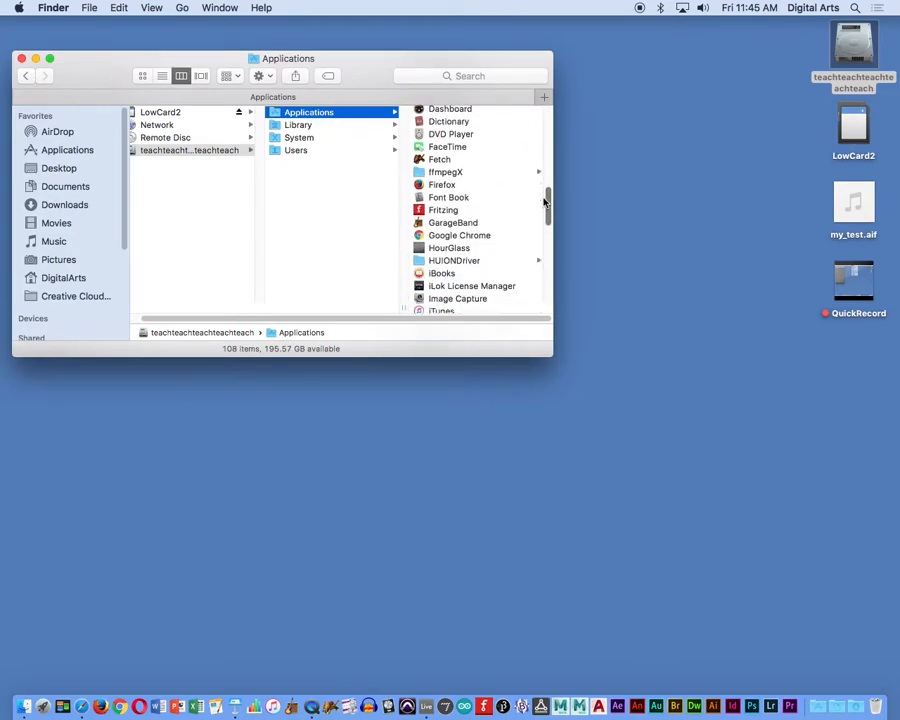
pyautogui.scroll(-3)
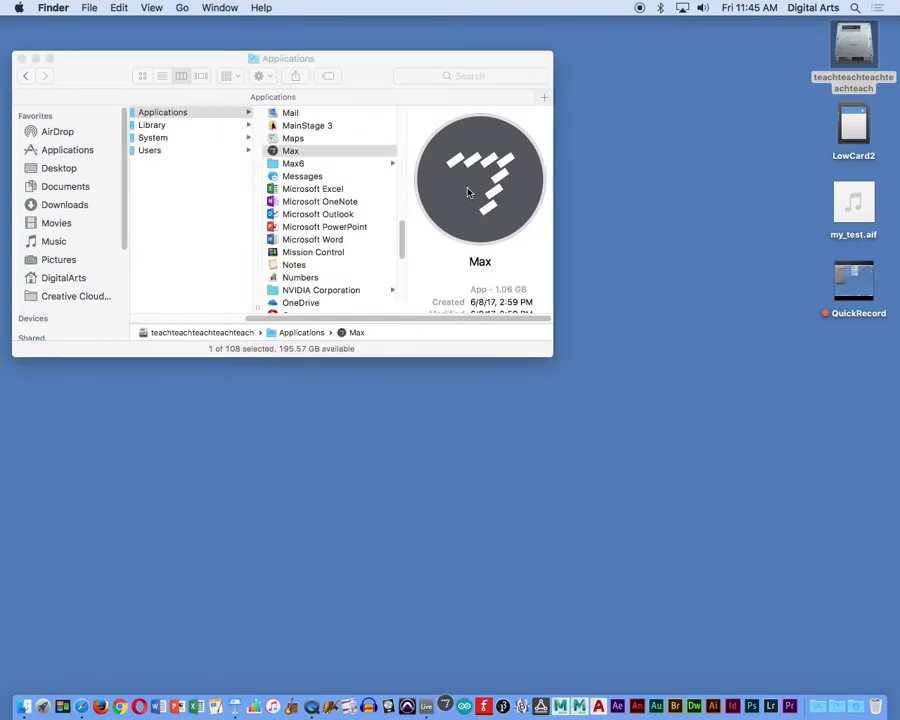
pyautogui.moveTo(476, 400)
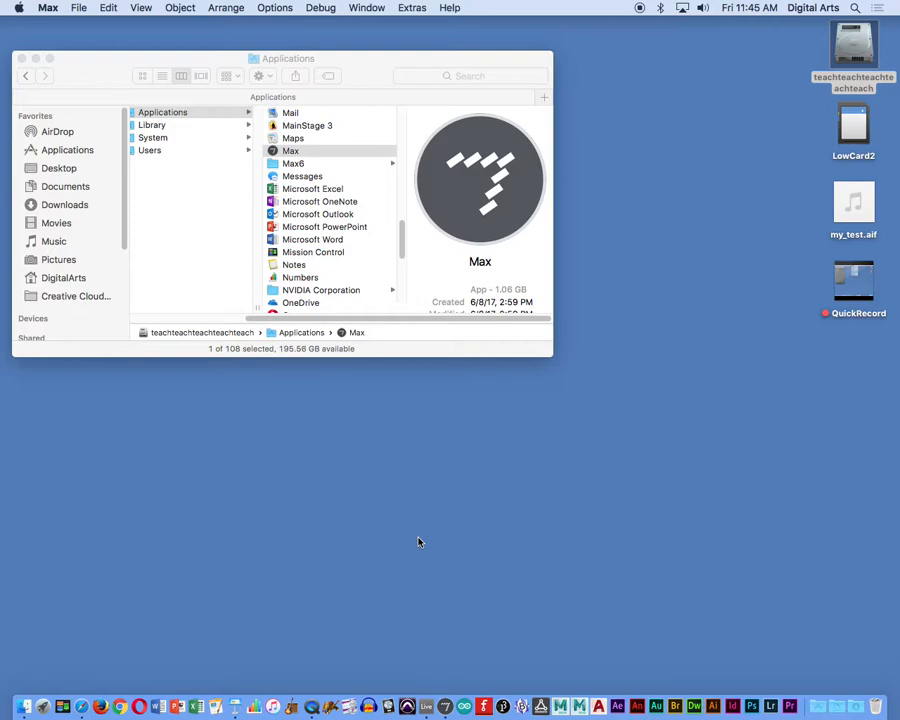
pyautogui.click(290, 150)
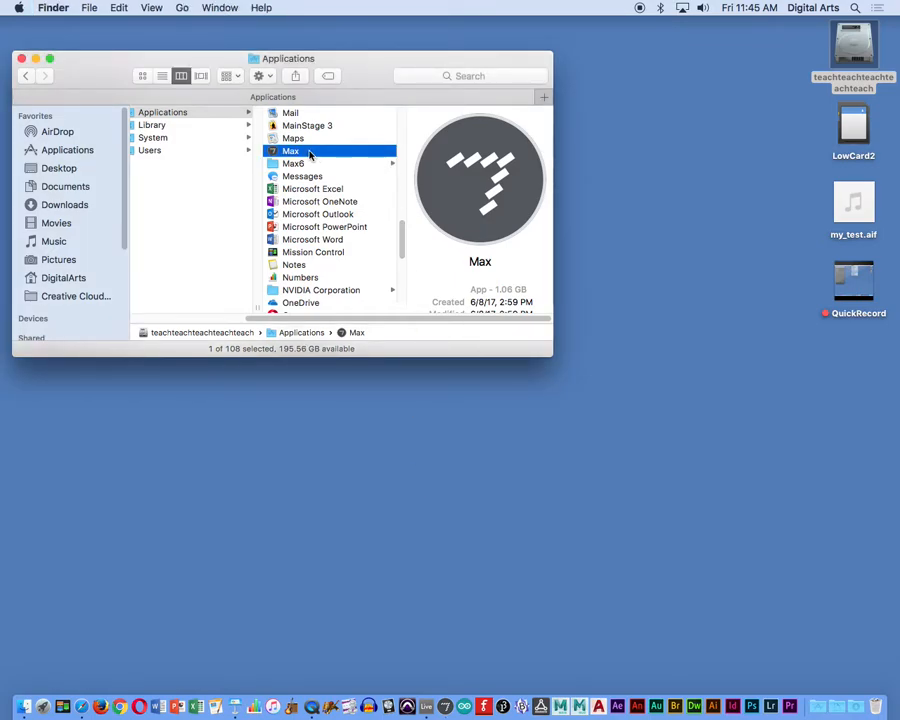
pyautogui.moveTo(296, 152)
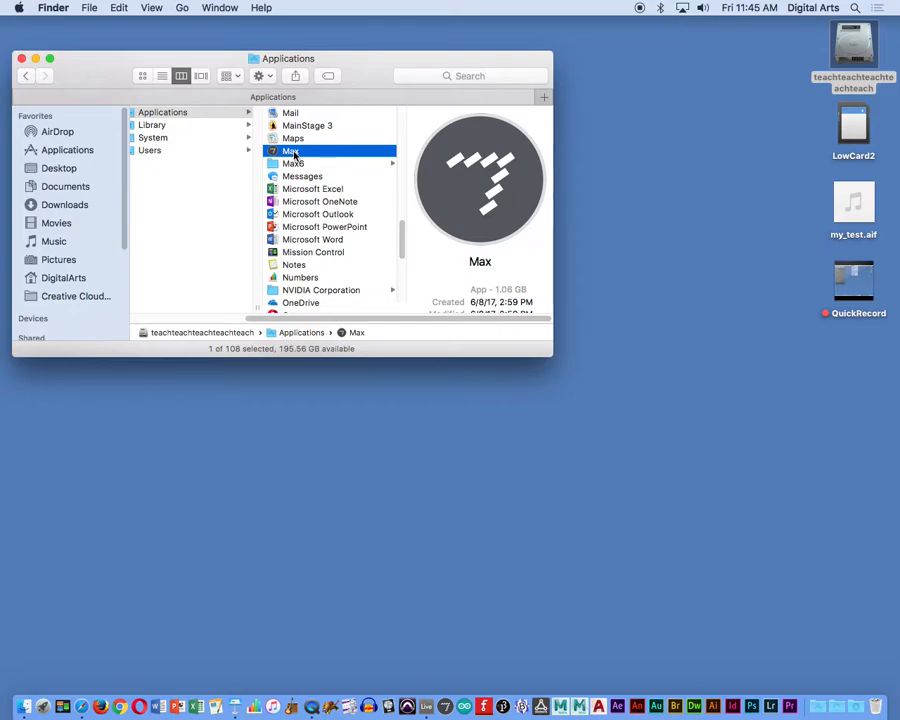
# - Show Max's Get Info panel and check its Open in 32-bit mode option
pyautogui.press('cmd+i')
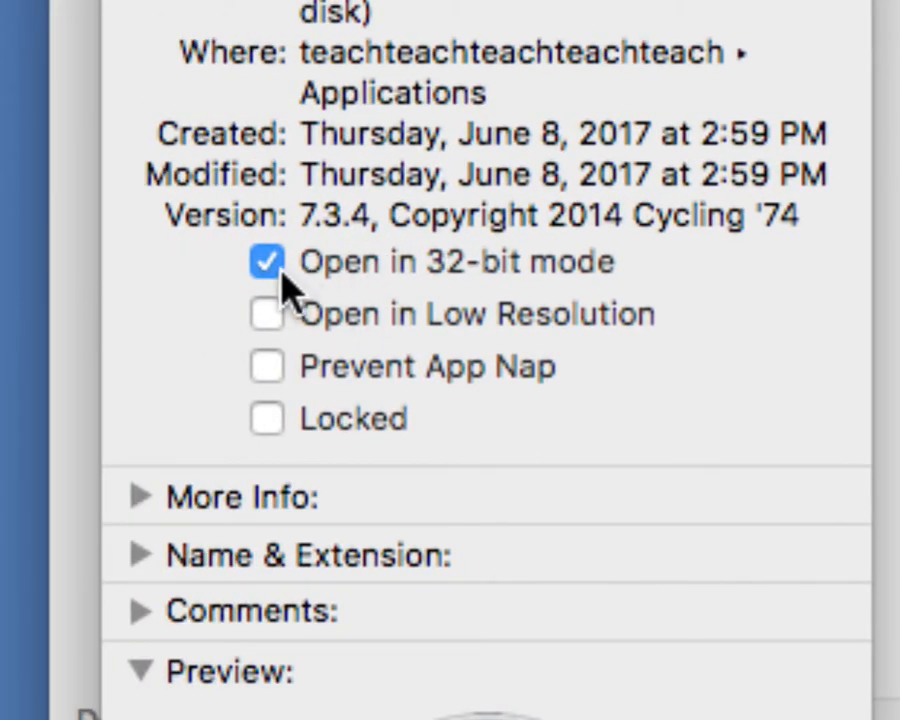
pyautogui.moveTo(560, 280)
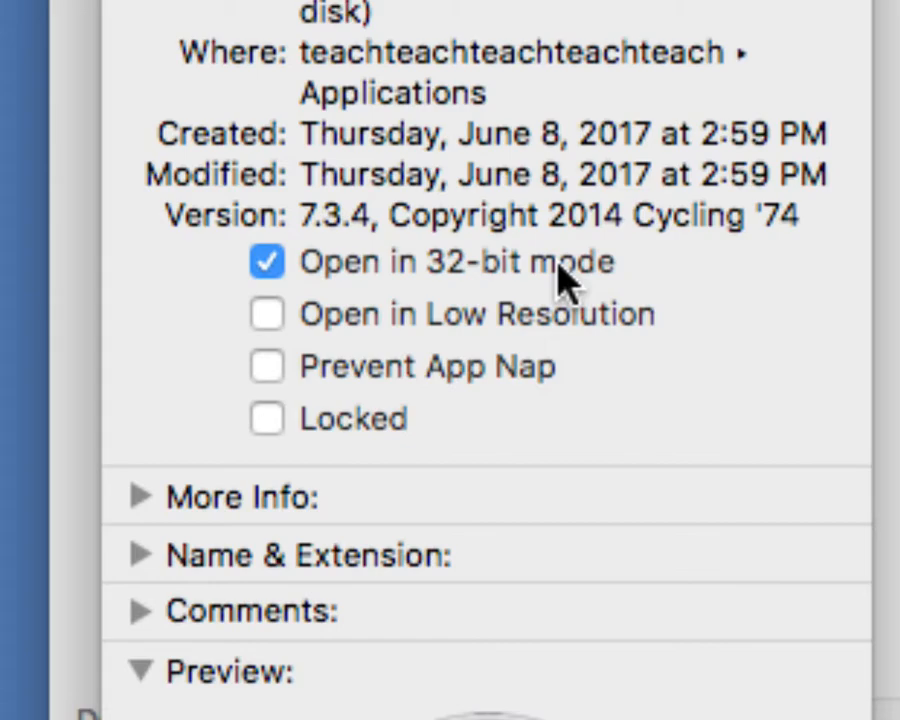
pyautogui.click(268, 262)
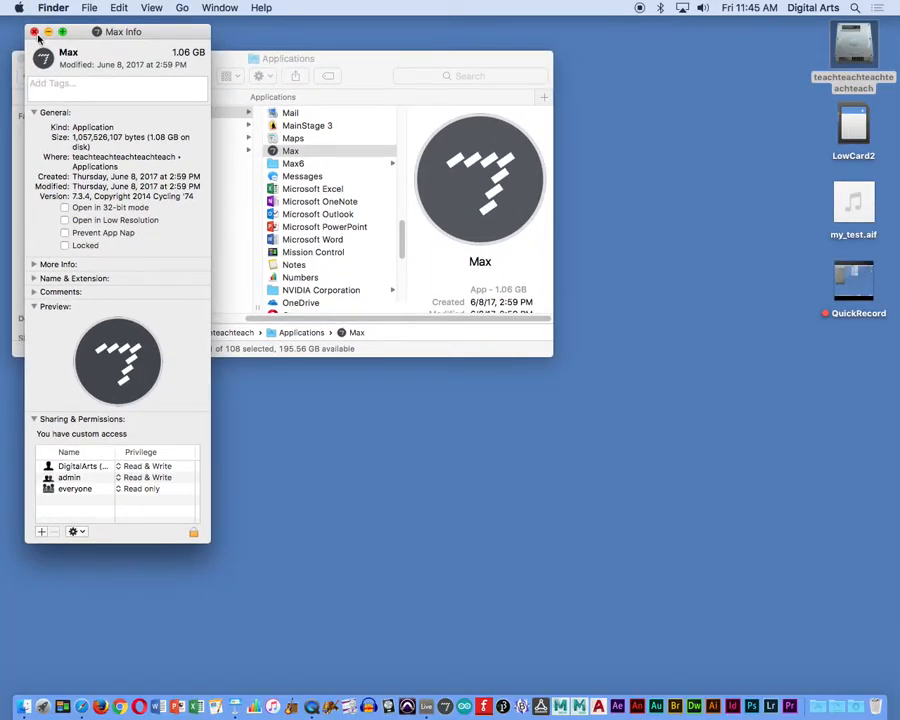
# - Close the Info panel, return to Live and open the Max MIDI Effect patch in Max
pyautogui.click(34, 32)
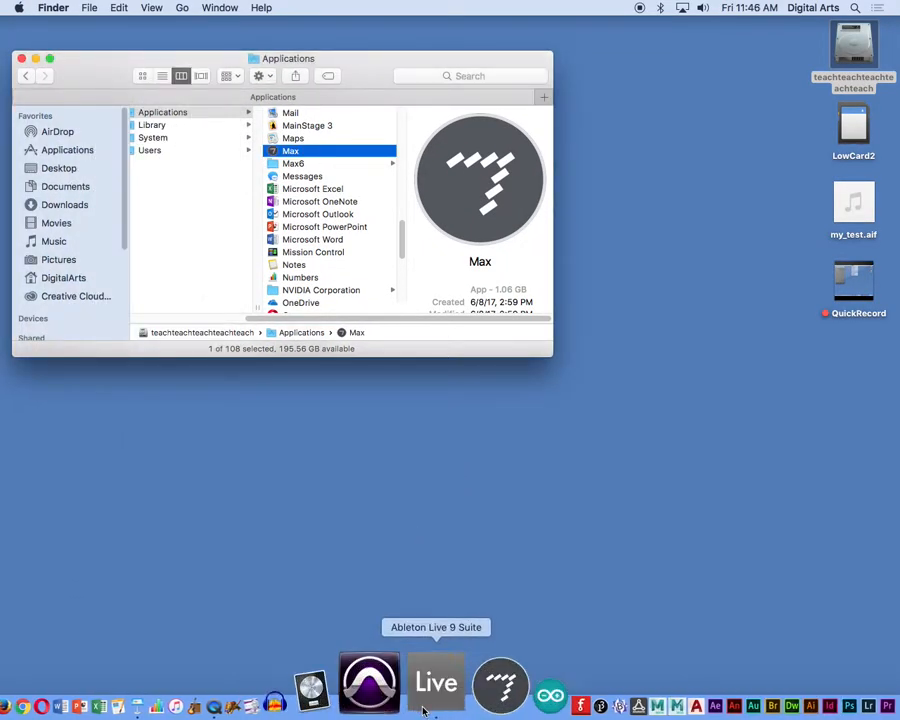
pyautogui.click(434, 684)
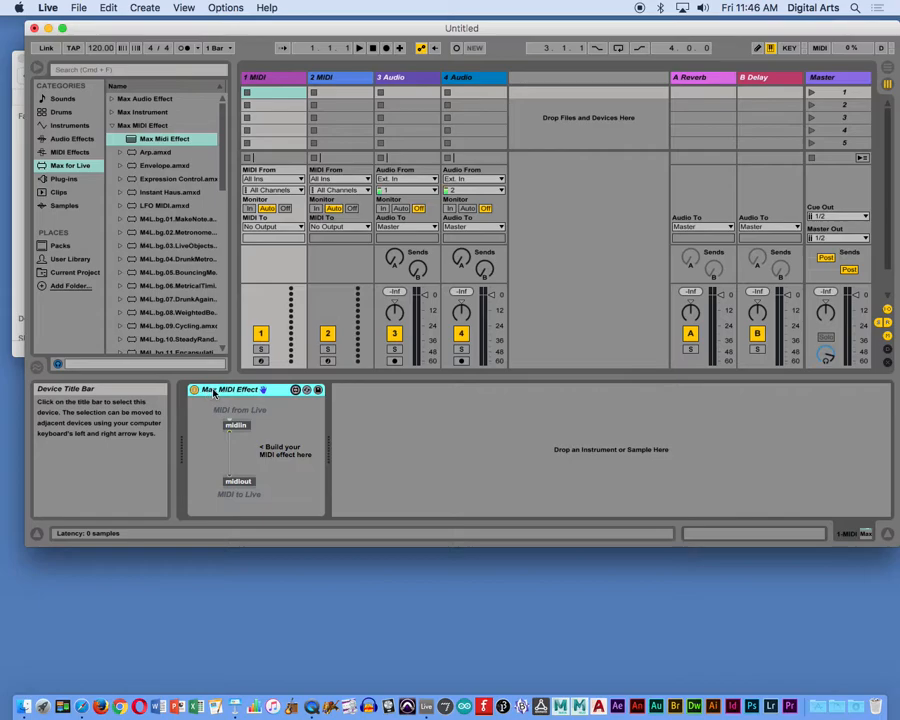
pyautogui.moveTo(296, 390)
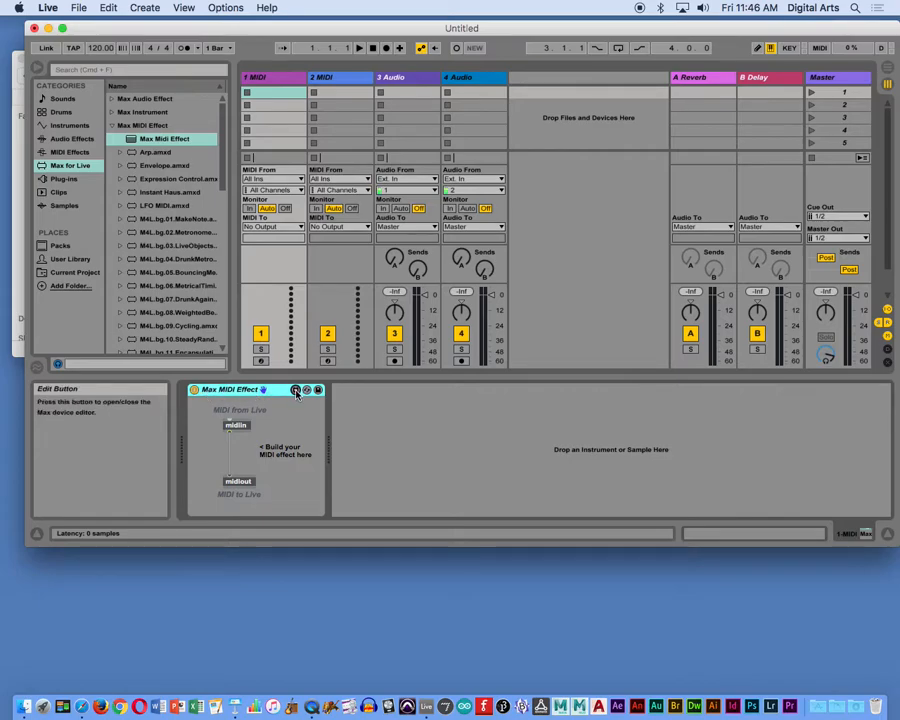
pyautogui.click(296, 390)
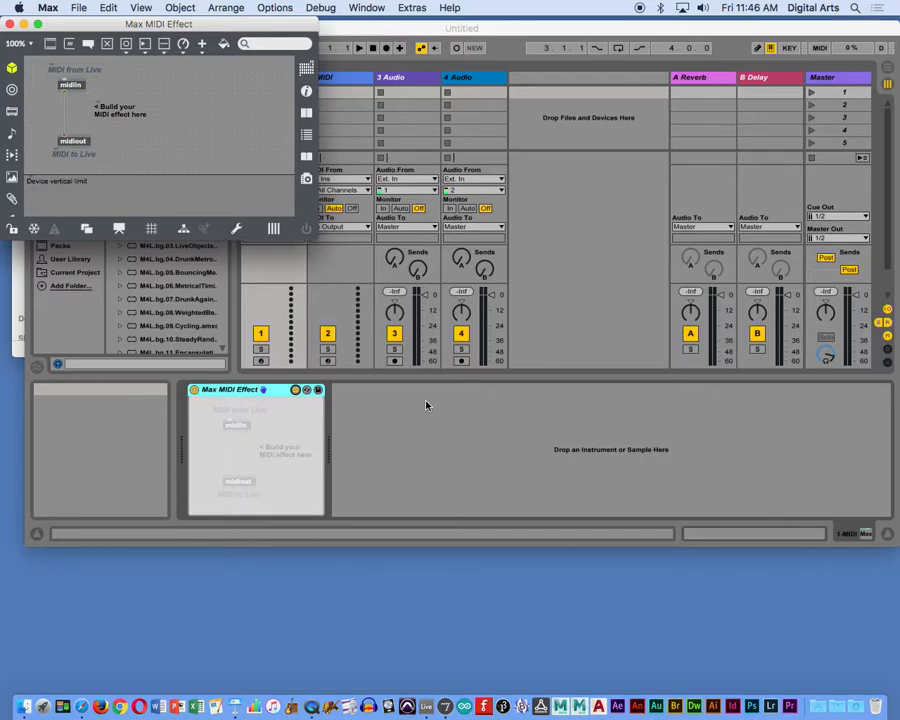
pyautogui.moveTo(224, 198)
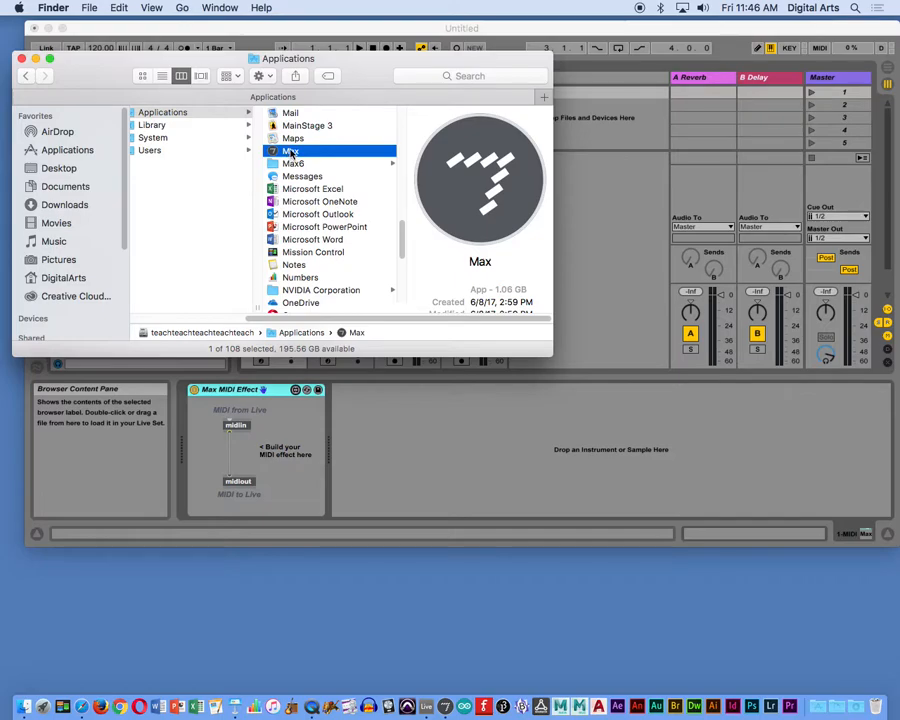
# - Launch Max so its project window listing start, better_excitation and pluck patchers appears
pyautogui.press('cmd+i')
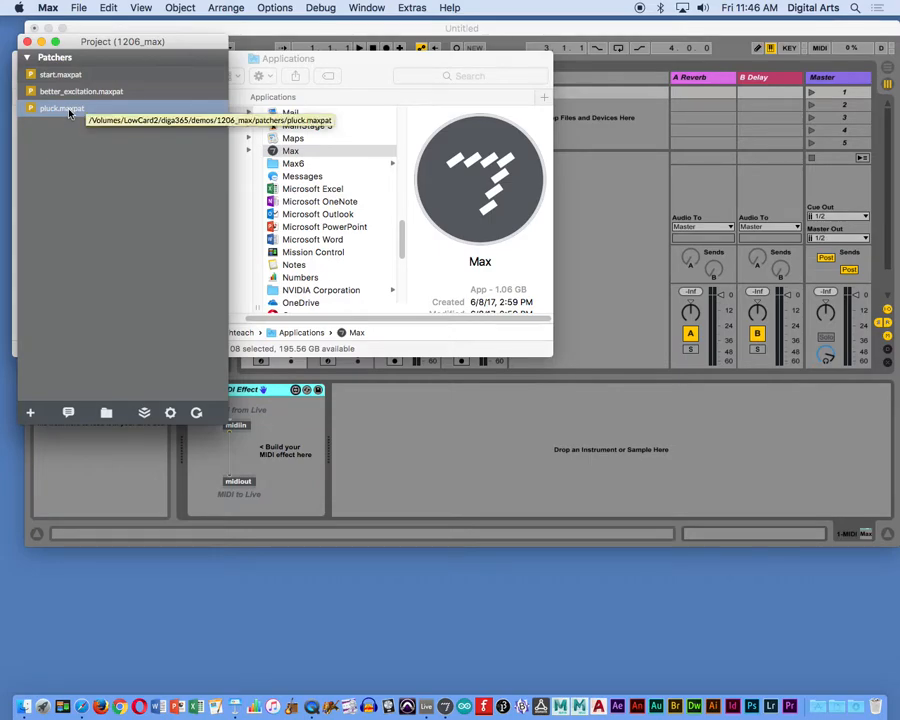
# - Open the pluck patcher in Max and unlock it for editing
pyautogui.doubleClick(62, 108)
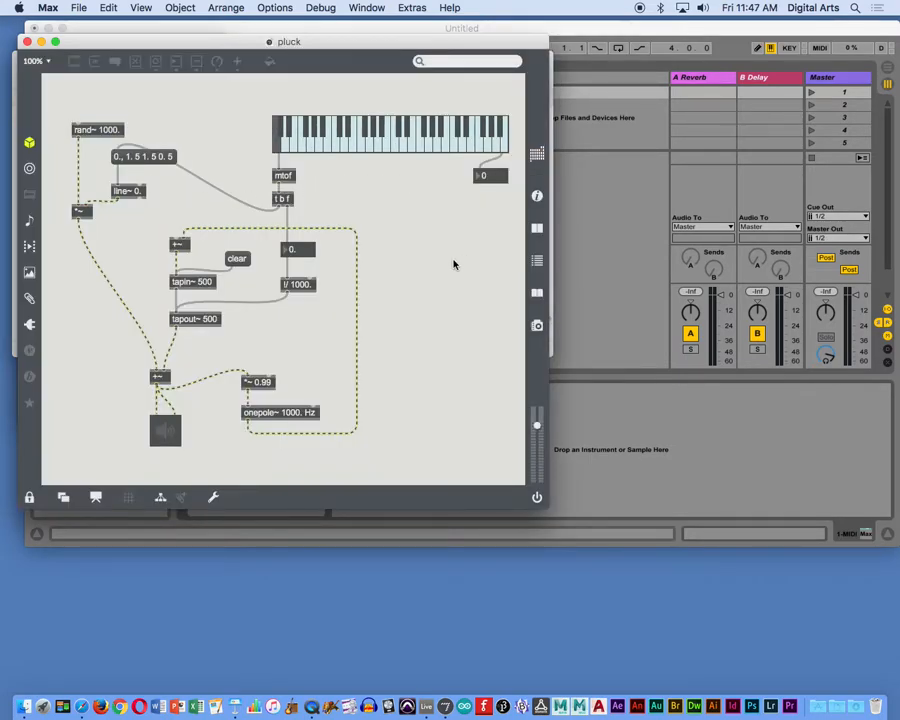
pyautogui.moveTo(384, 248)
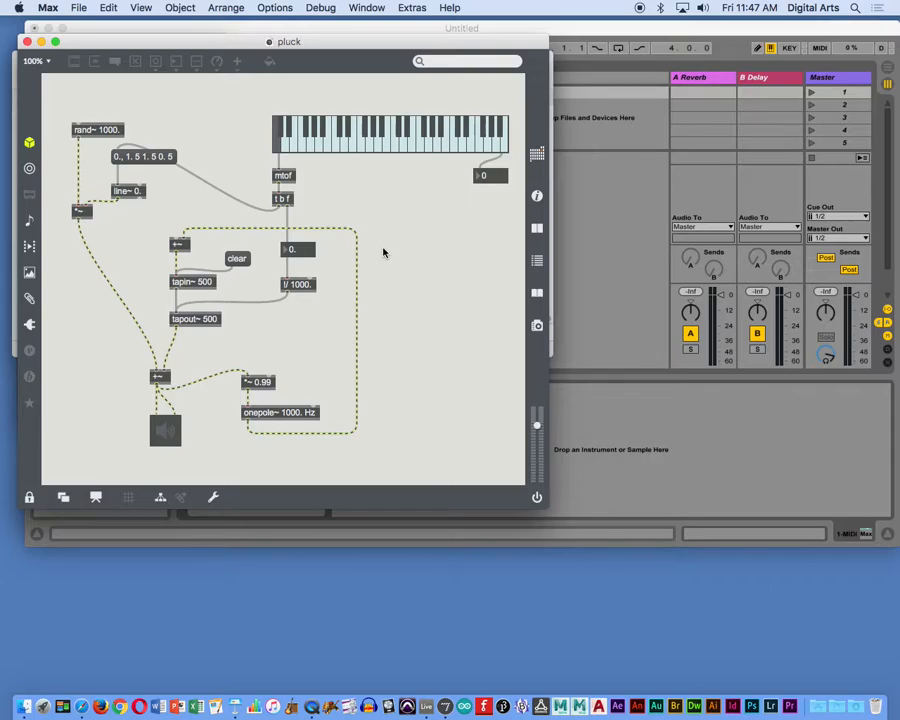
pyautogui.moveTo(392, 204)
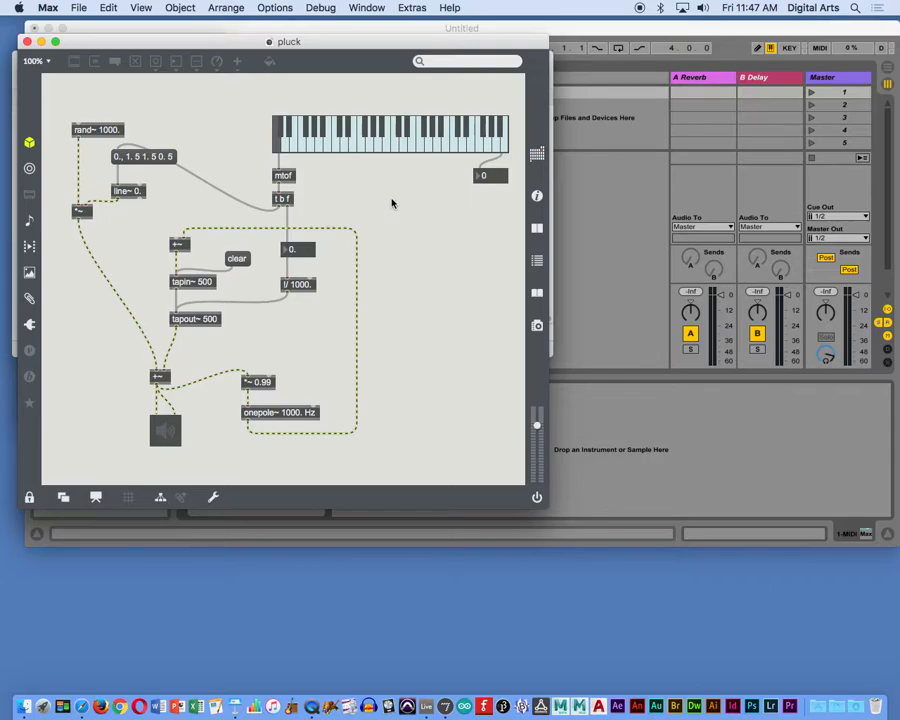
pyautogui.moveTo(350, 110)
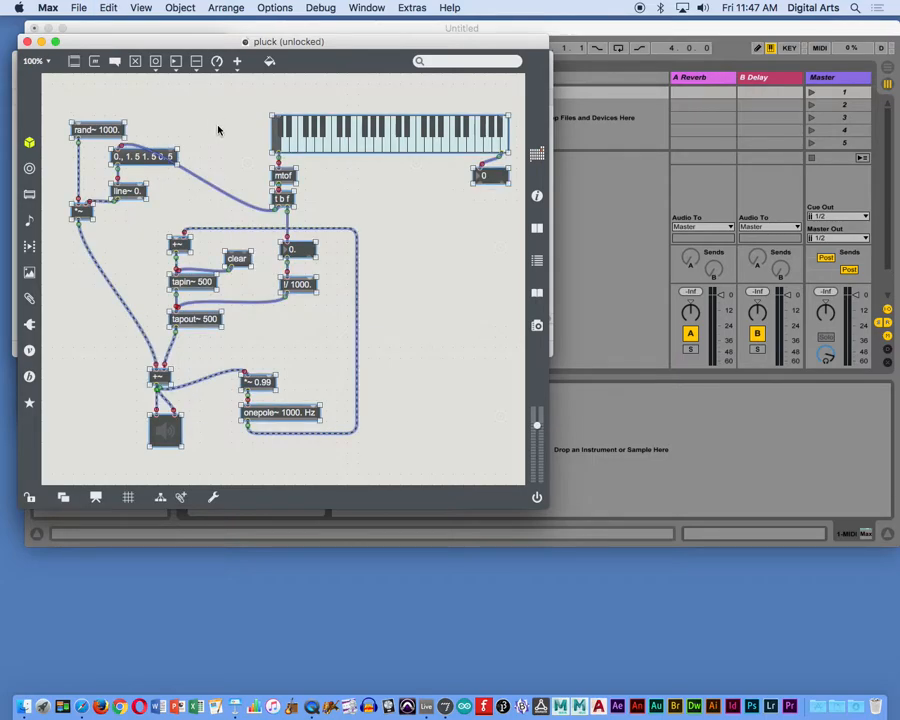
pyautogui.click(108, 8)
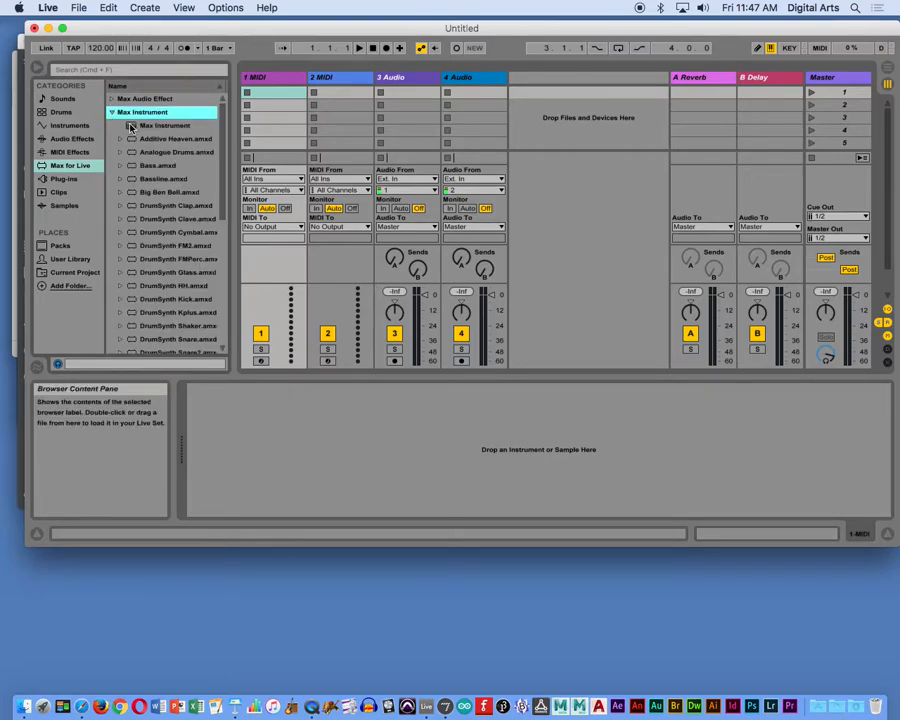
# - Load an empty Max Instrument device onto the first track from Live's browser
pyautogui.doubleClick(164, 124)
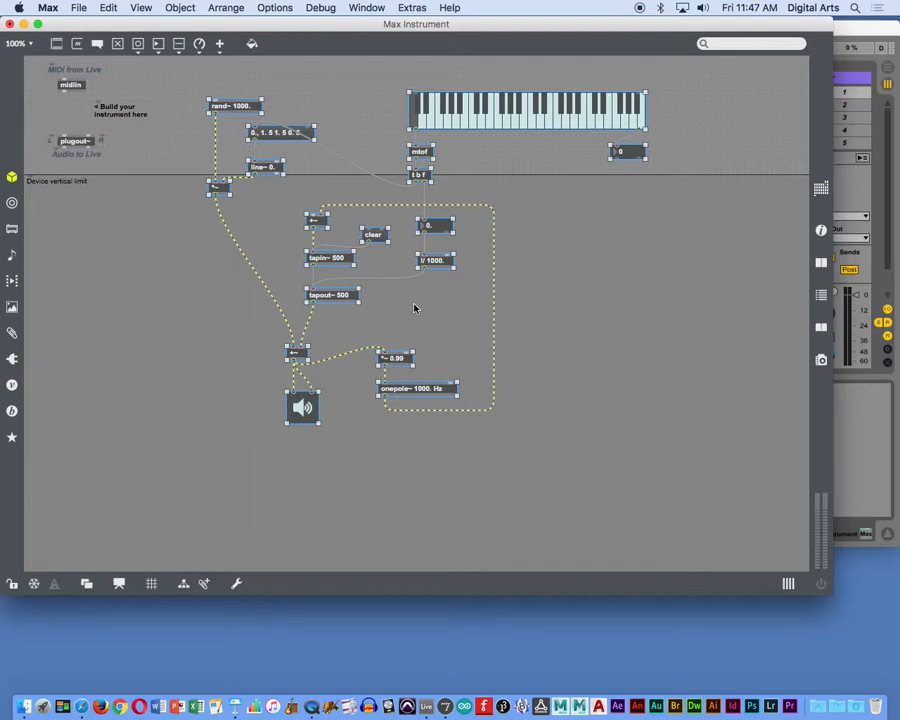
pyautogui.moveTo(186, 402)
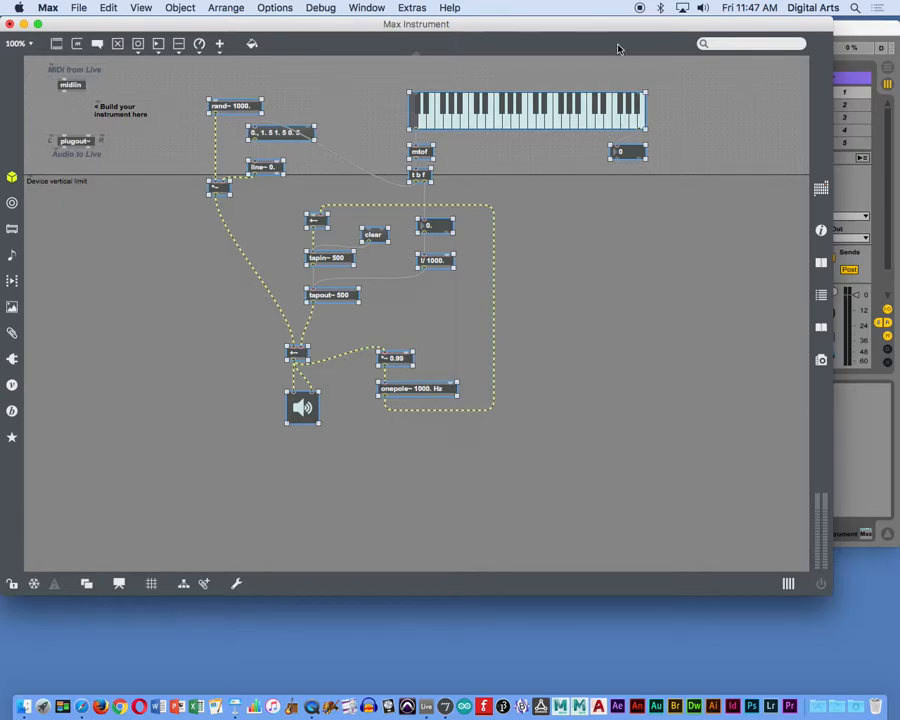
# - Bring the Live set back to the front to see the Max Instrument device on the first track
pyautogui.click(424, 708)
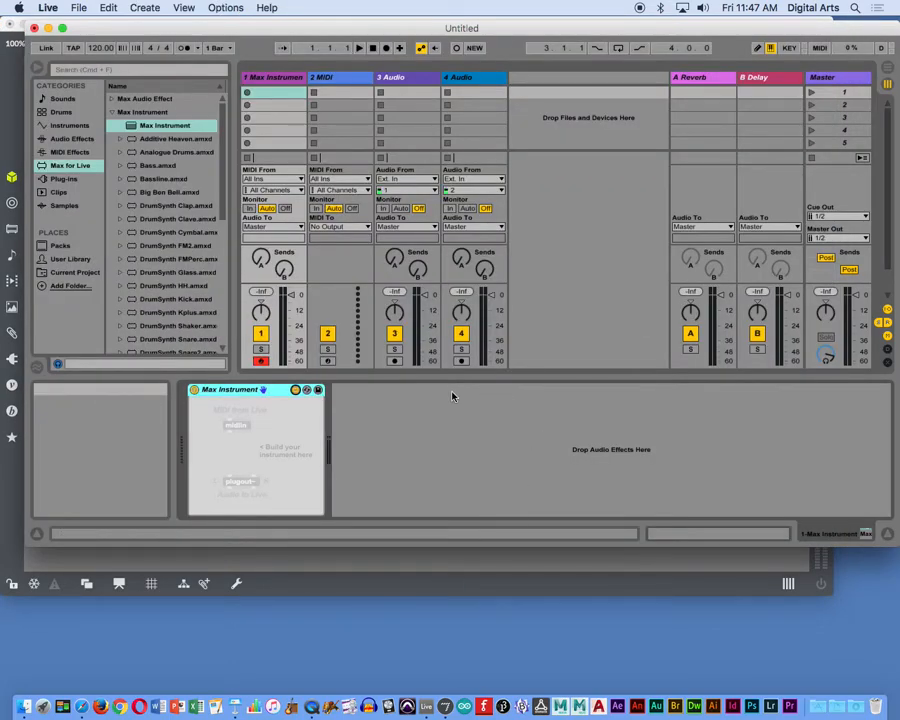
pyautogui.moveTo(360, 464)
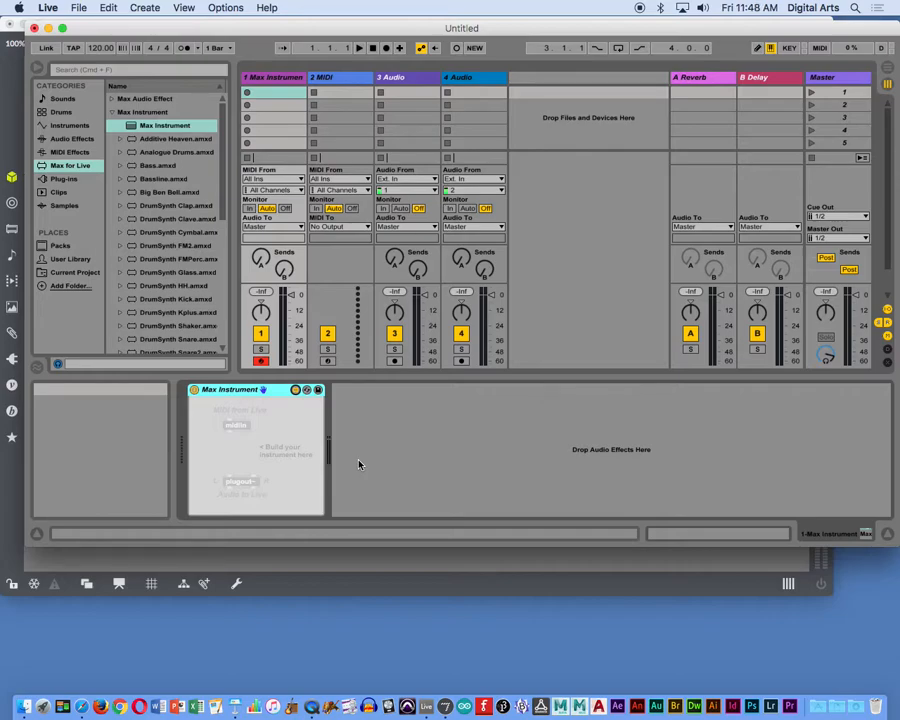
pyautogui.moveTo(344, 454)
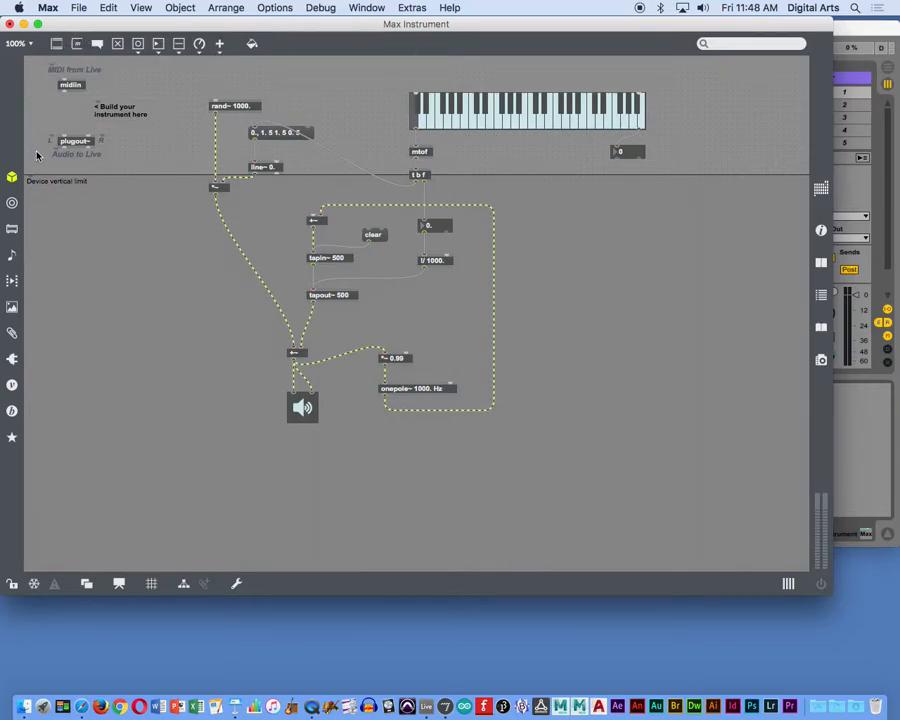
pyautogui.moveTo(44, 128)
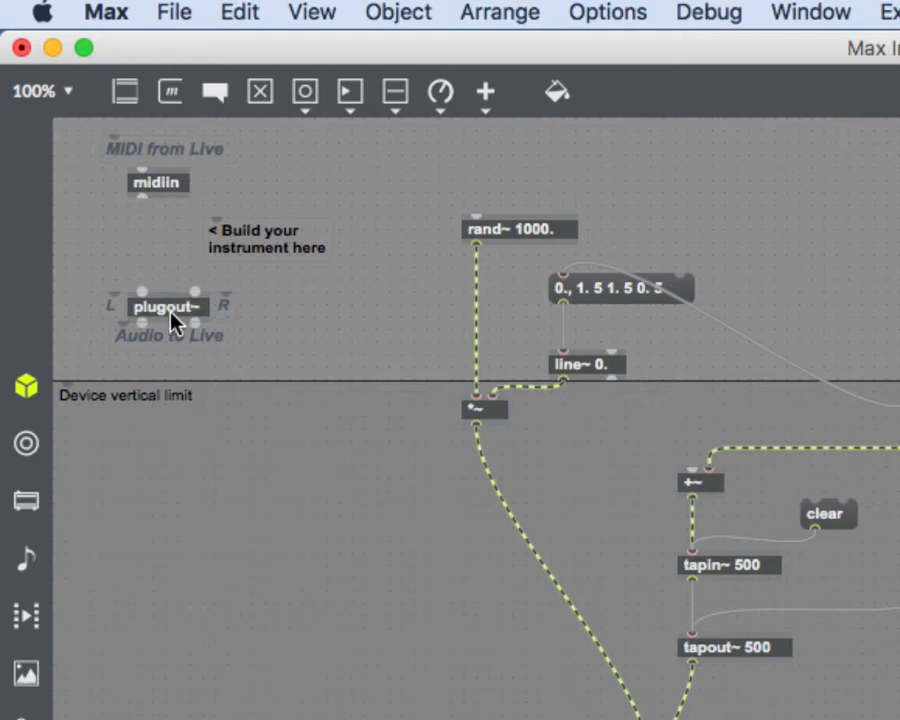
pyautogui.moveTo(178, 348)
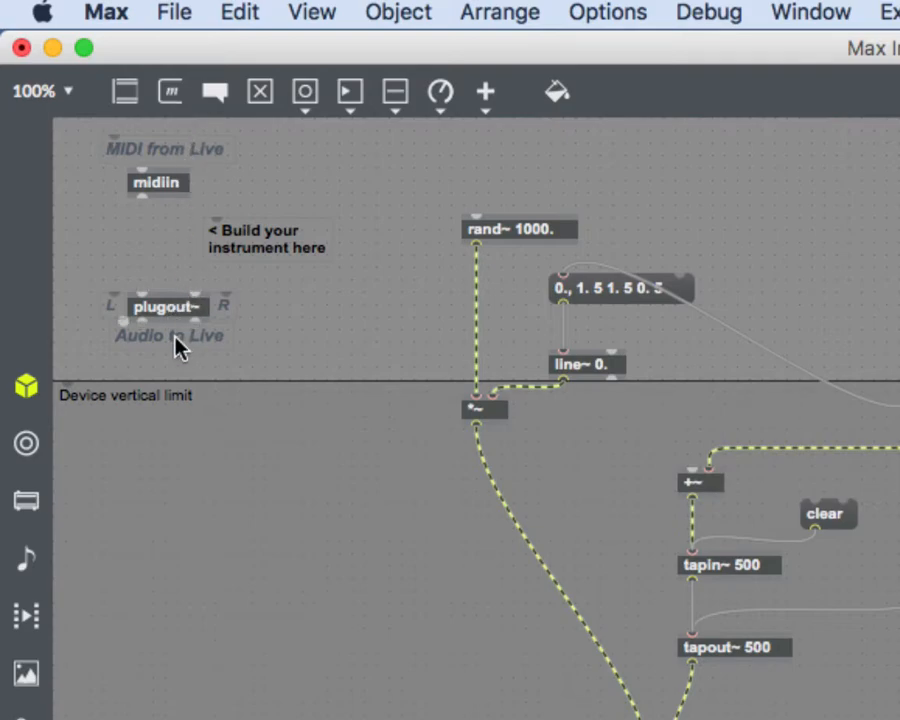
pyautogui.moveTo(224, 300)
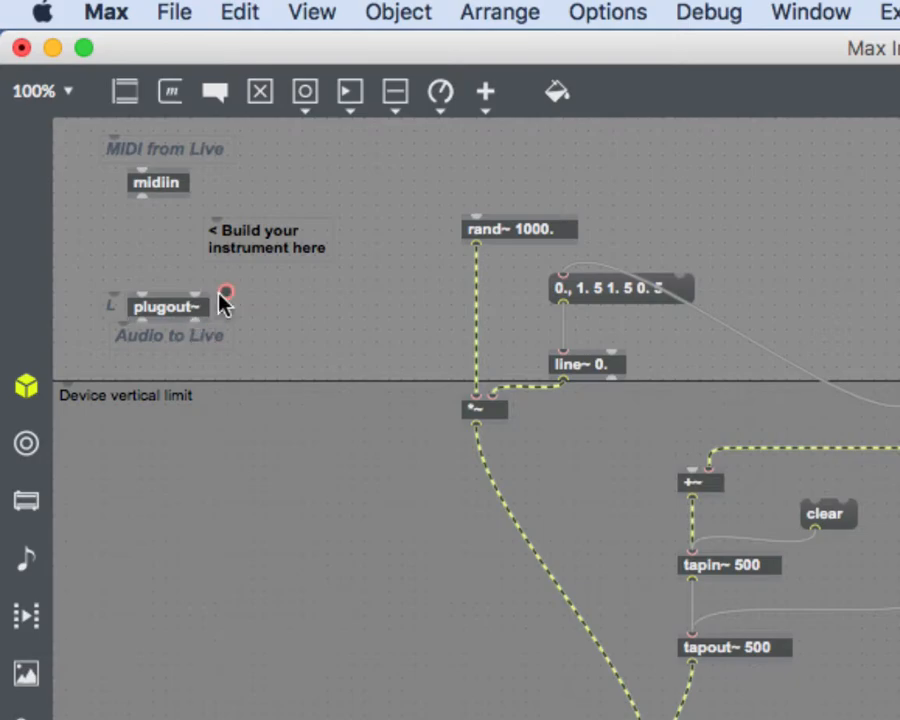
pyautogui.moveTo(332, 428)
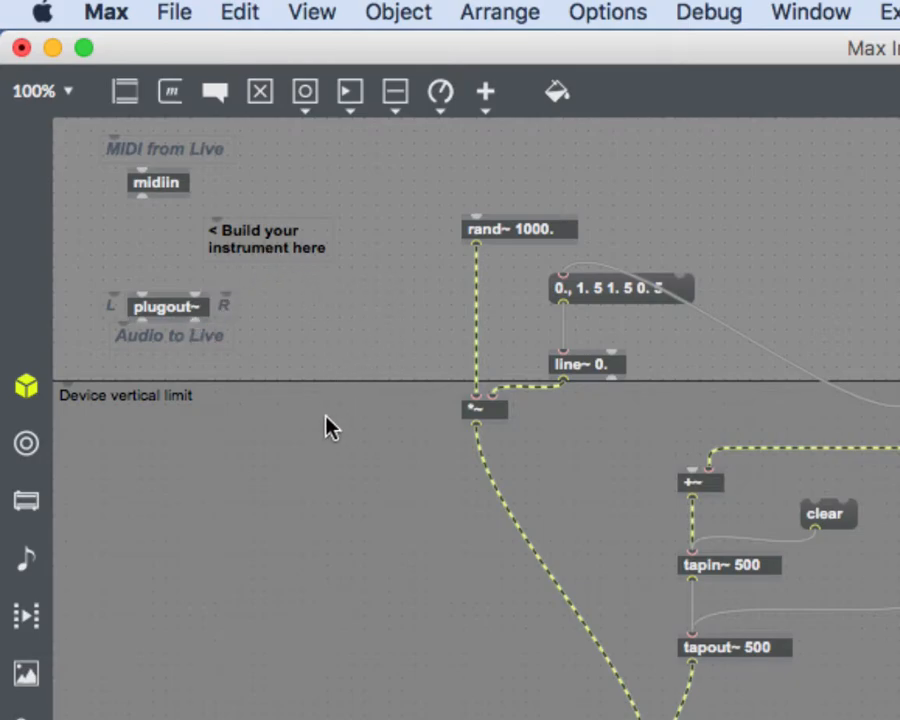
pyautogui.moveTo(200, 48)
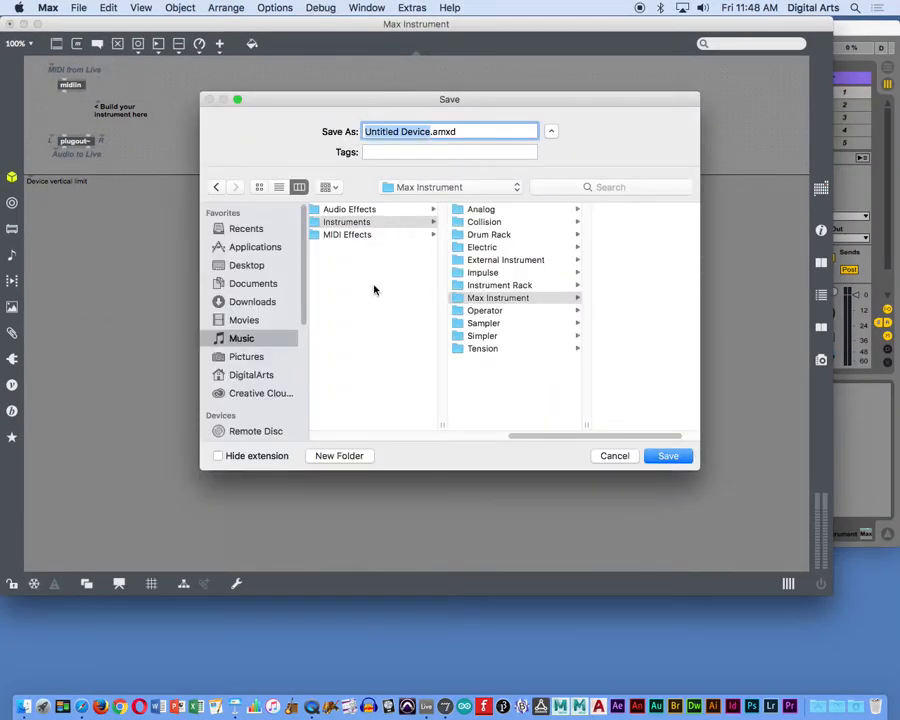
# - Save the device to the Desktop as 1208demo.amxd
pyautogui.click(248, 264)
pyautogui.write('1208')
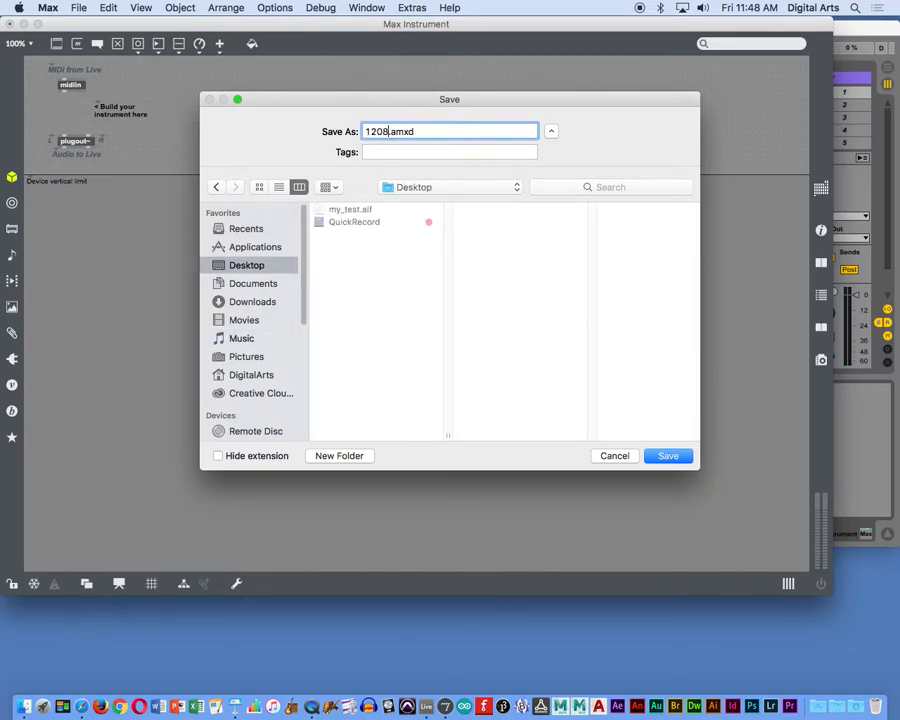
pyautogui.write('demo')
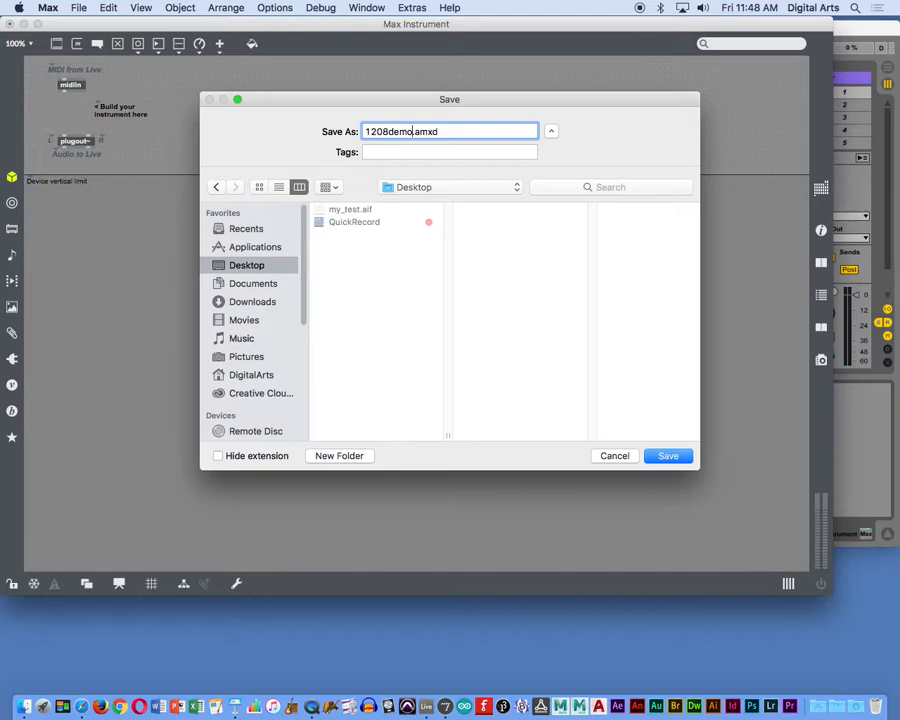
pyautogui.click(668, 456)
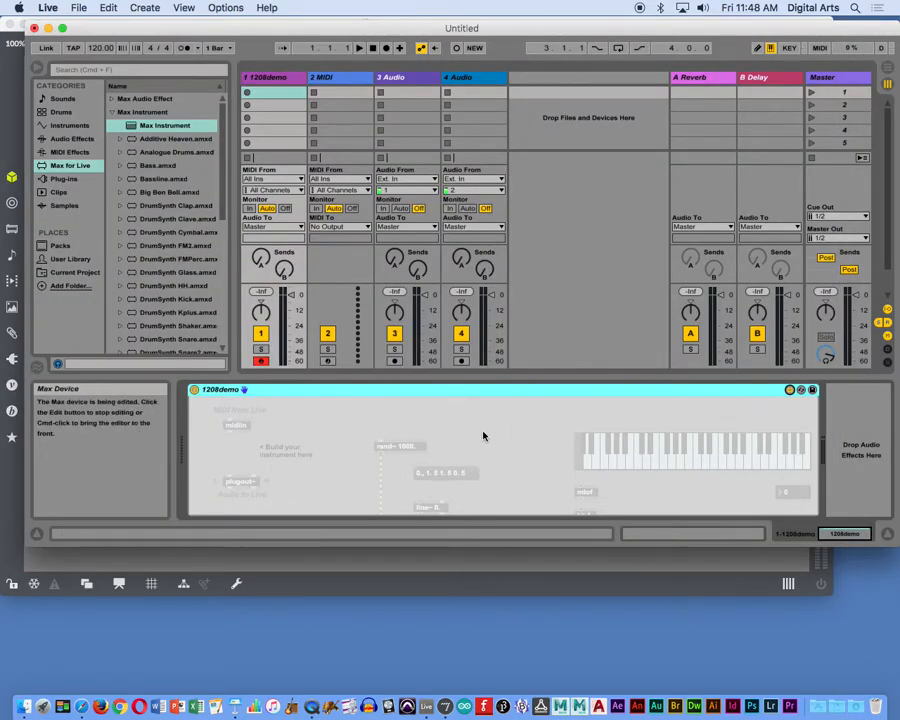
pyautogui.moveTo(518, 428)
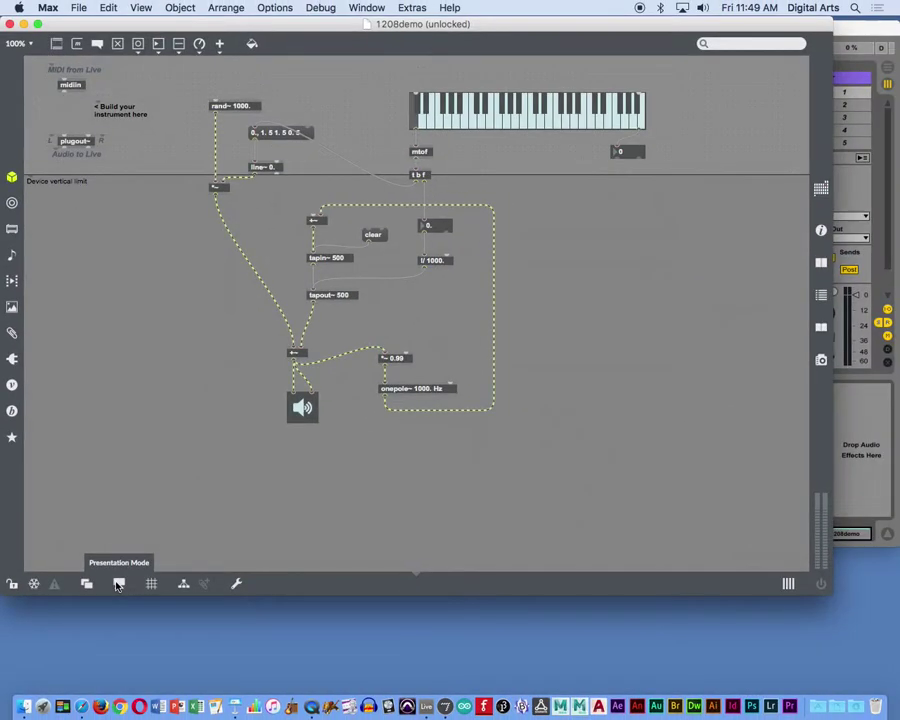
pyautogui.moveTo(158, 340)
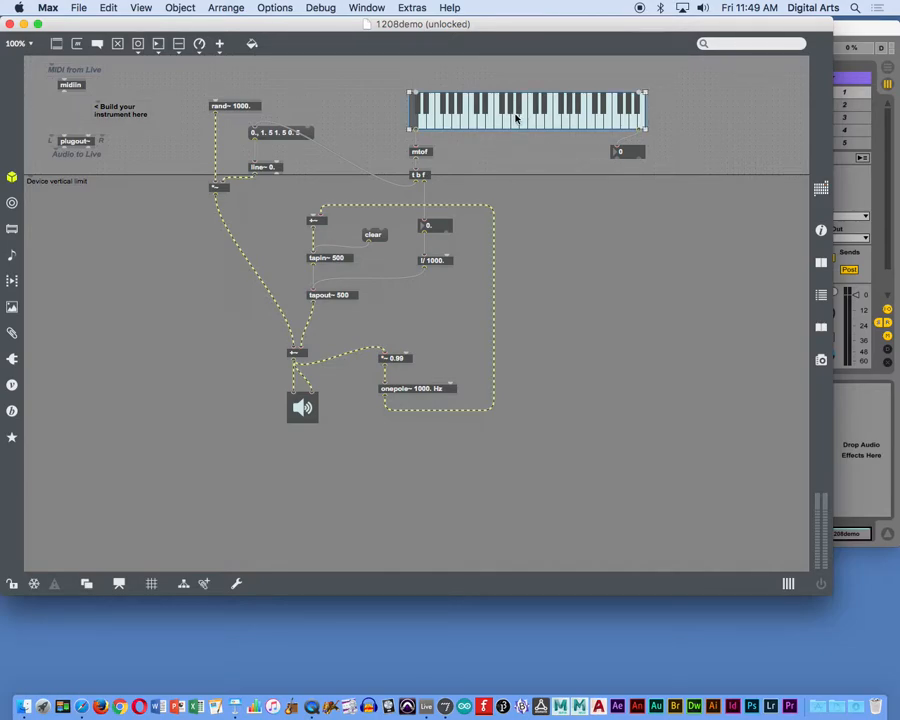
# - Select the kslider keyboard object so it can be added to the presentation
pyautogui.click(180, 8)
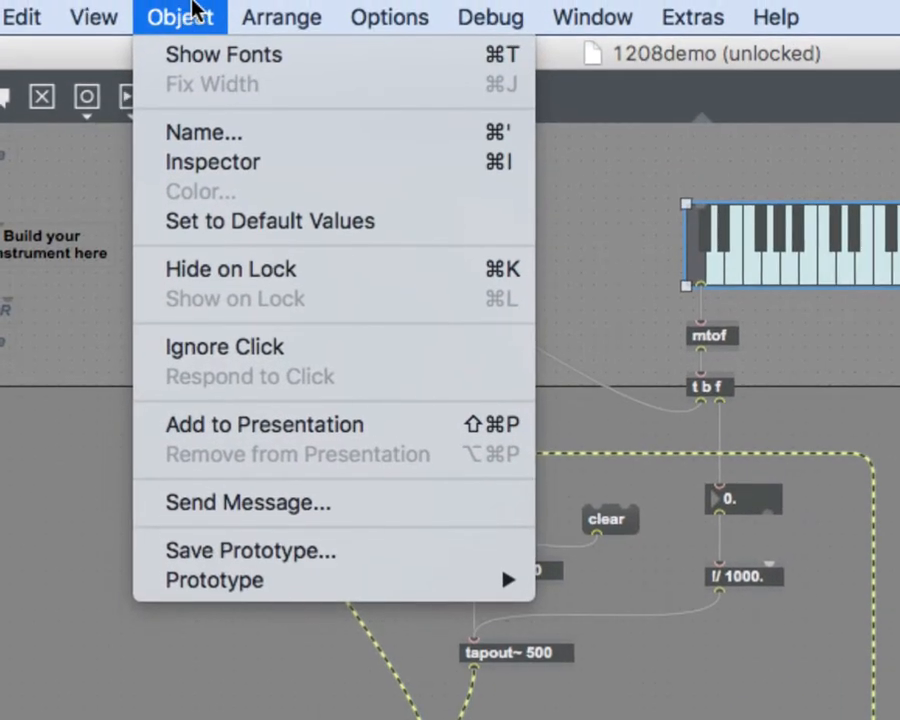
pyautogui.moveTo(398, 434)
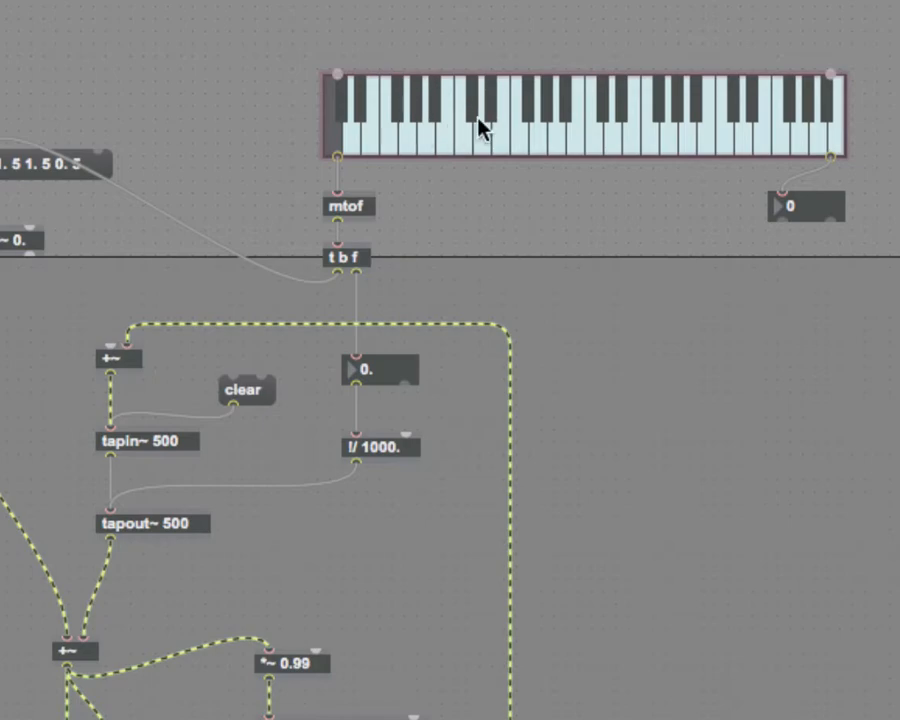
pyautogui.moveTo(476, 144)
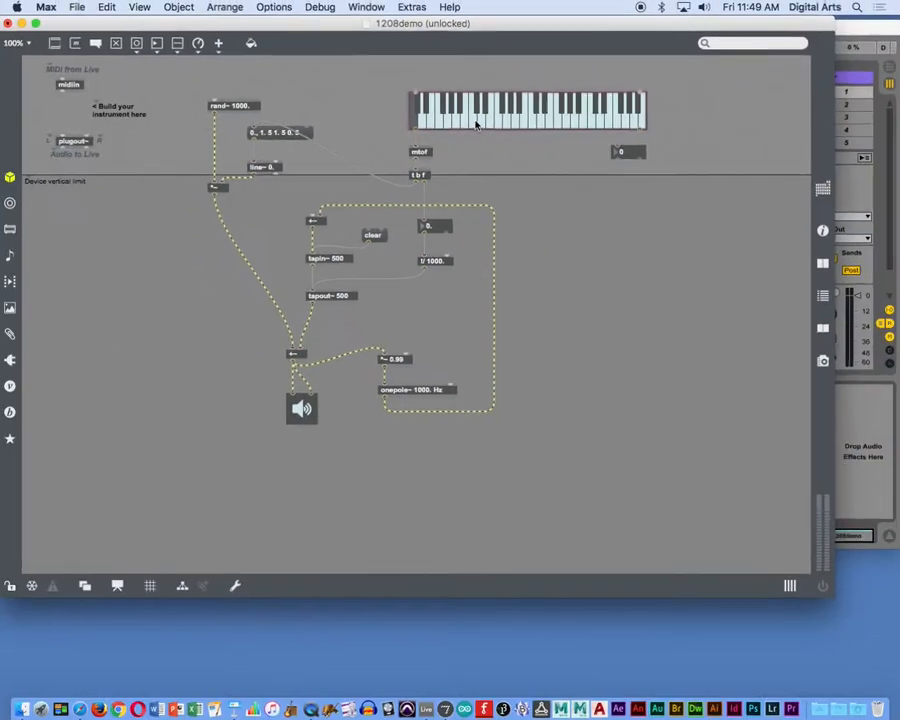
pyautogui.moveTo(118, 584)
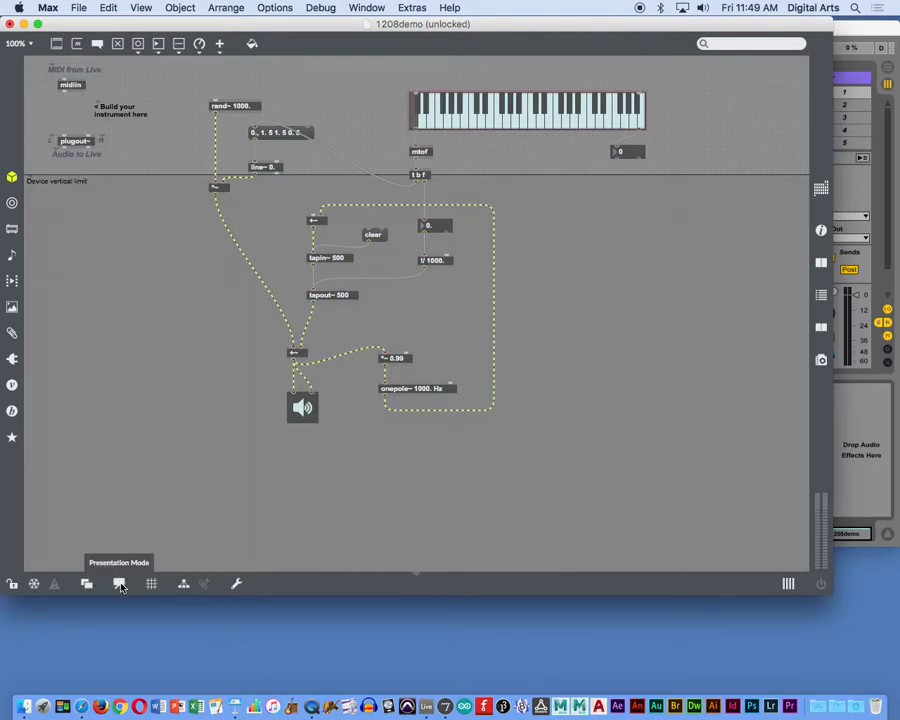
# - Move the keyboard to the top-left corner of the presentation layout, then return to patching mode
pyautogui.click(118, 584)
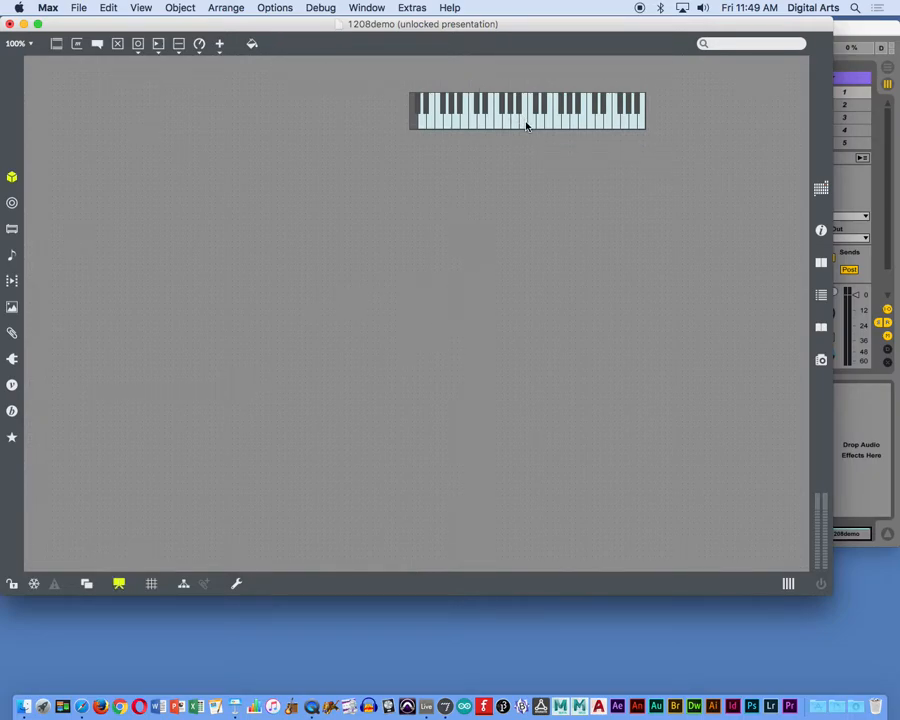
pyautogui.moveTo(528, 110); pyautogui.dragTo(144, 80)
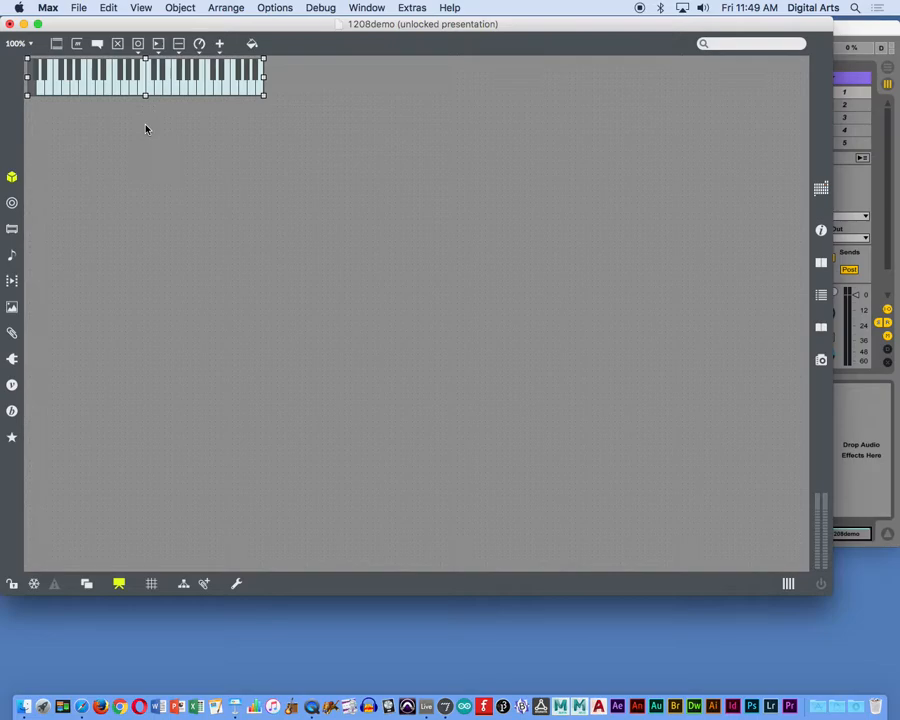
pyautogui.moveTo(118, 584)
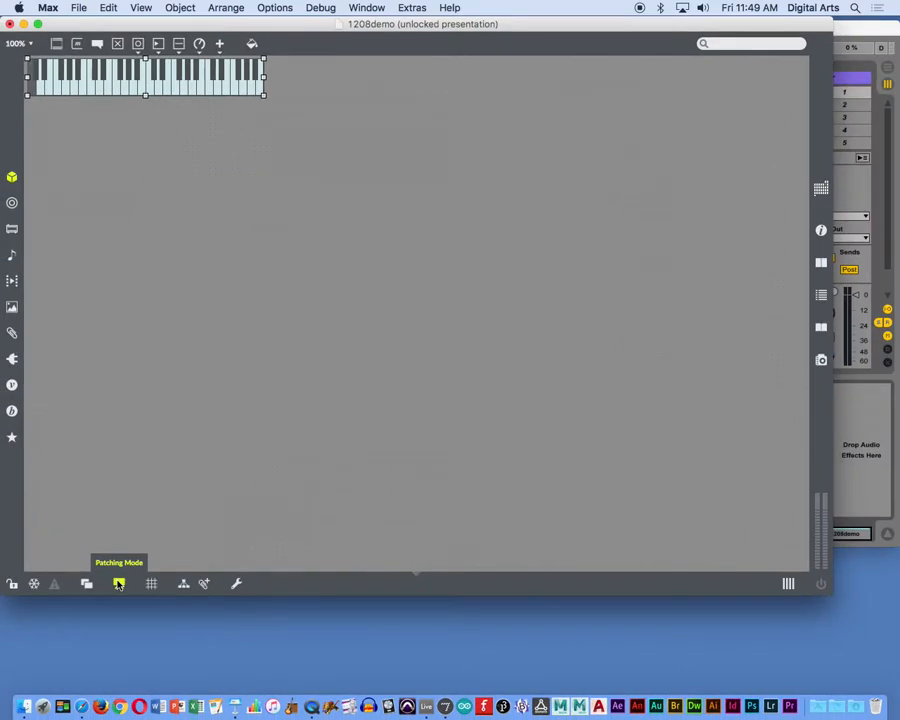
pyautogui.click(118, 584)
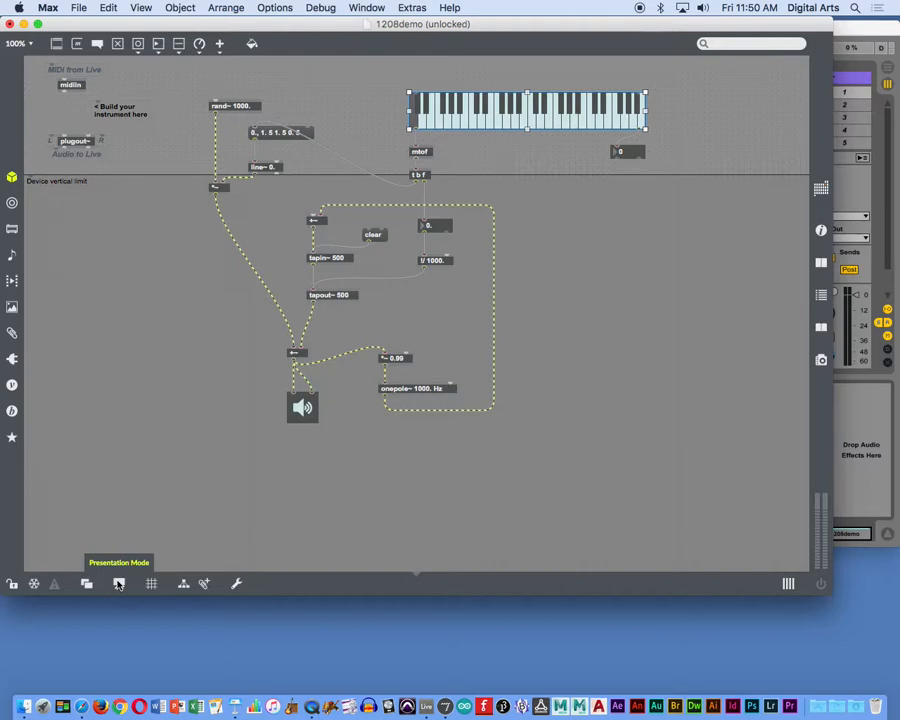
pyautogui.moveTo(562, 128)
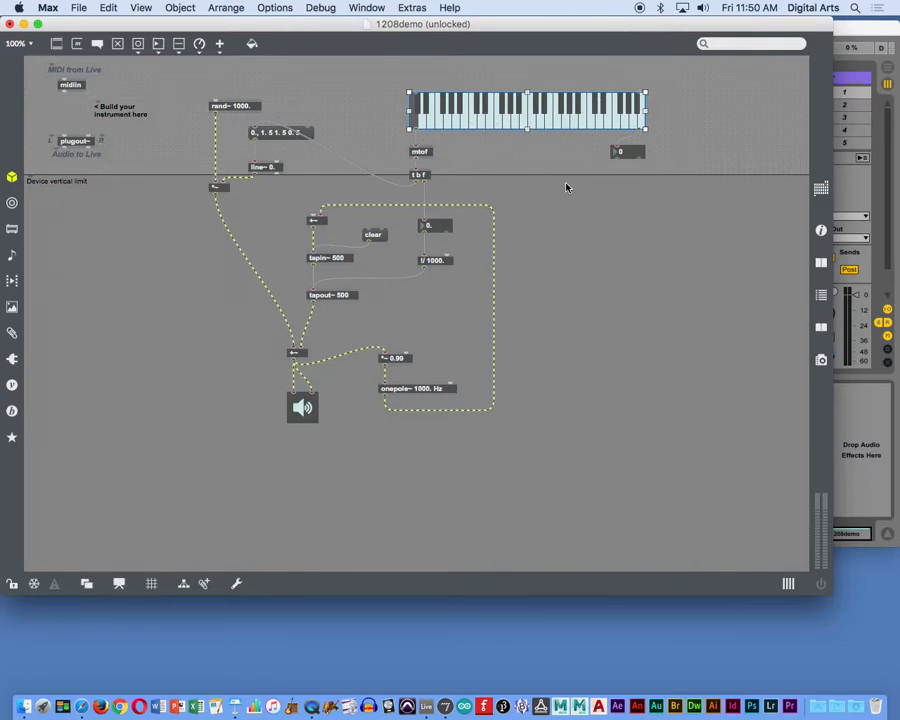
pyautogui.moveTo(348, 114)
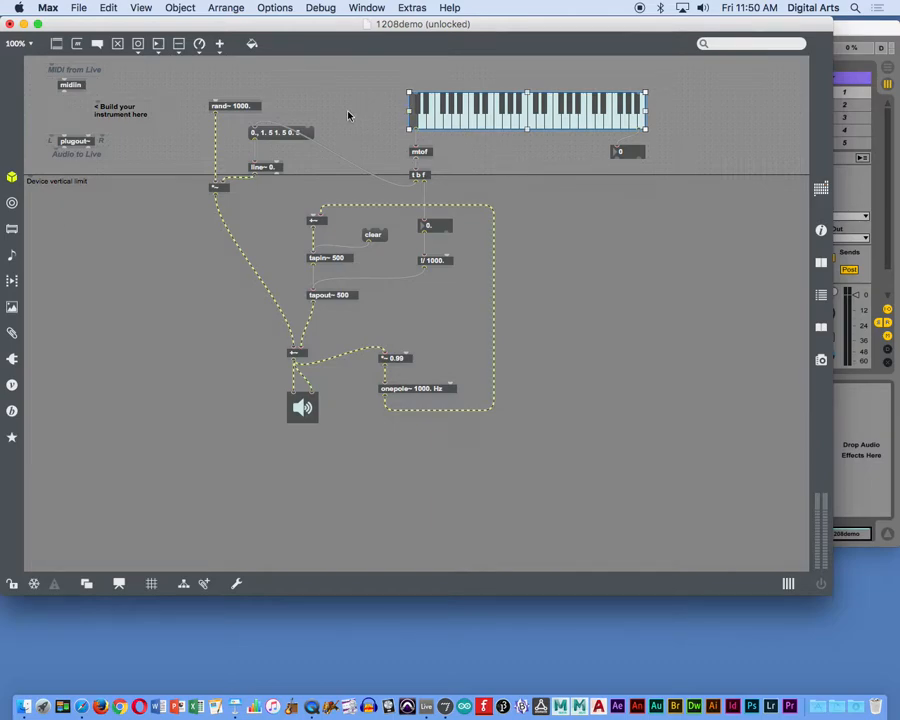
pyautogui.moveTo(100, 96)
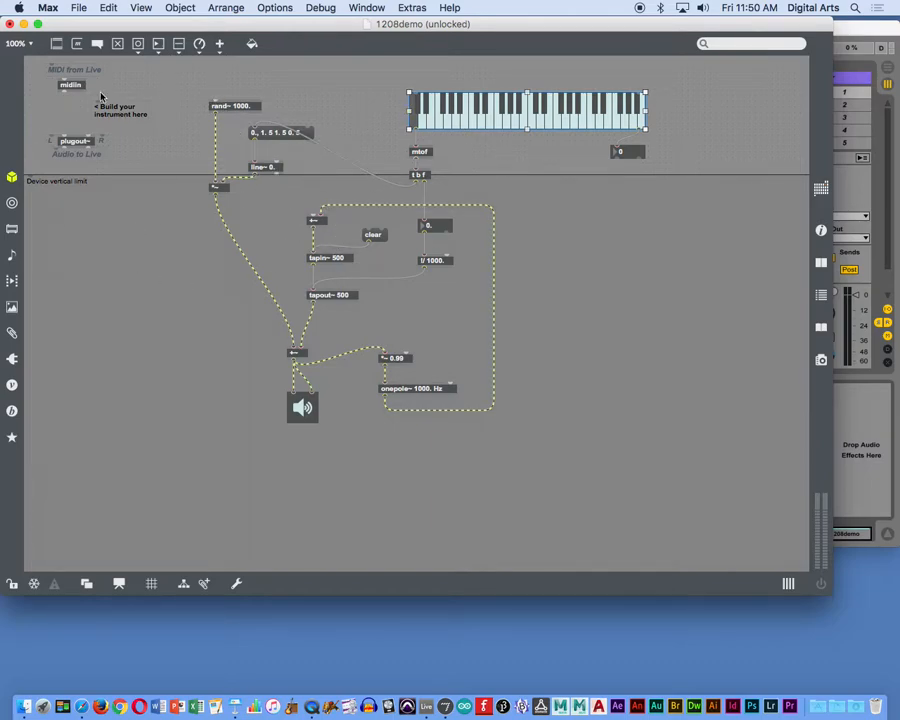
pyautogui.moveTo(70, 84)
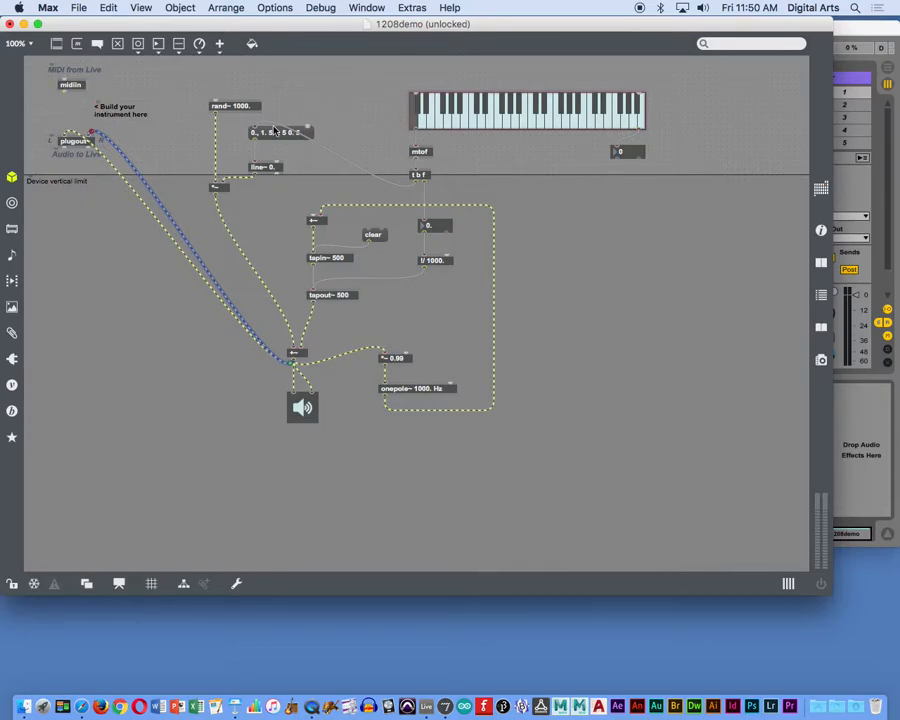
pyautogui.moveTo(200, 44)
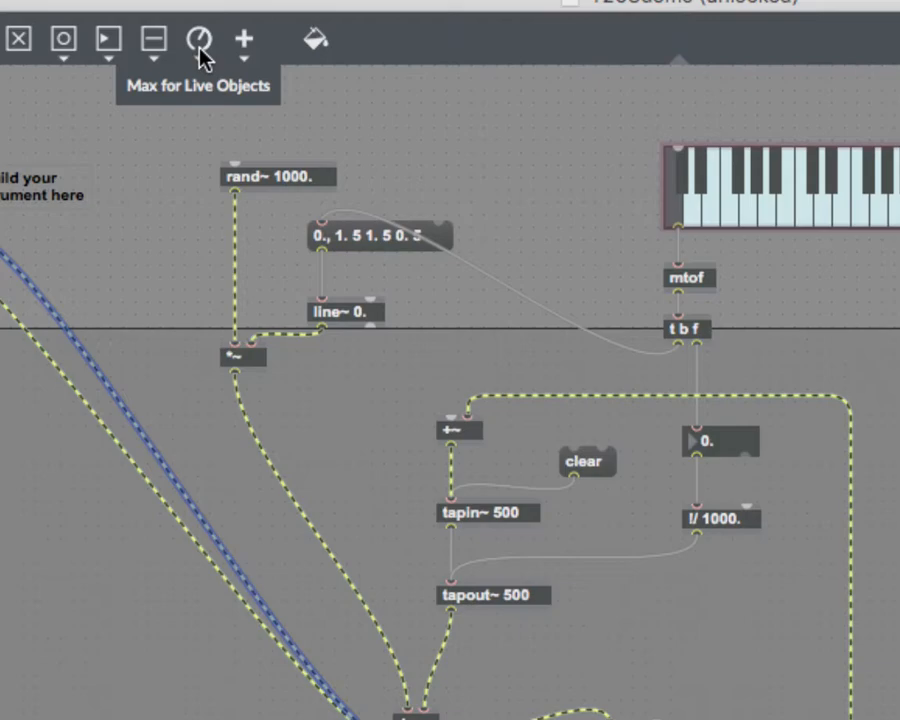
# - Add a live.dial from the Max for Live Objects palette and place it above rand~ 1000
pyautogui.click(200, 40)
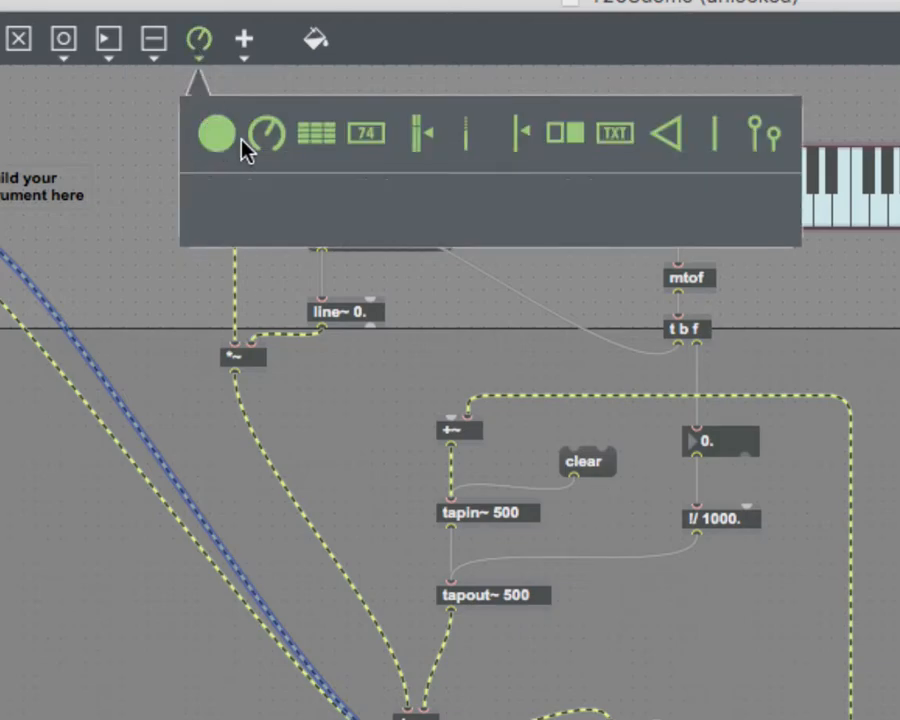
pyautogui.moveTo(368, 136)
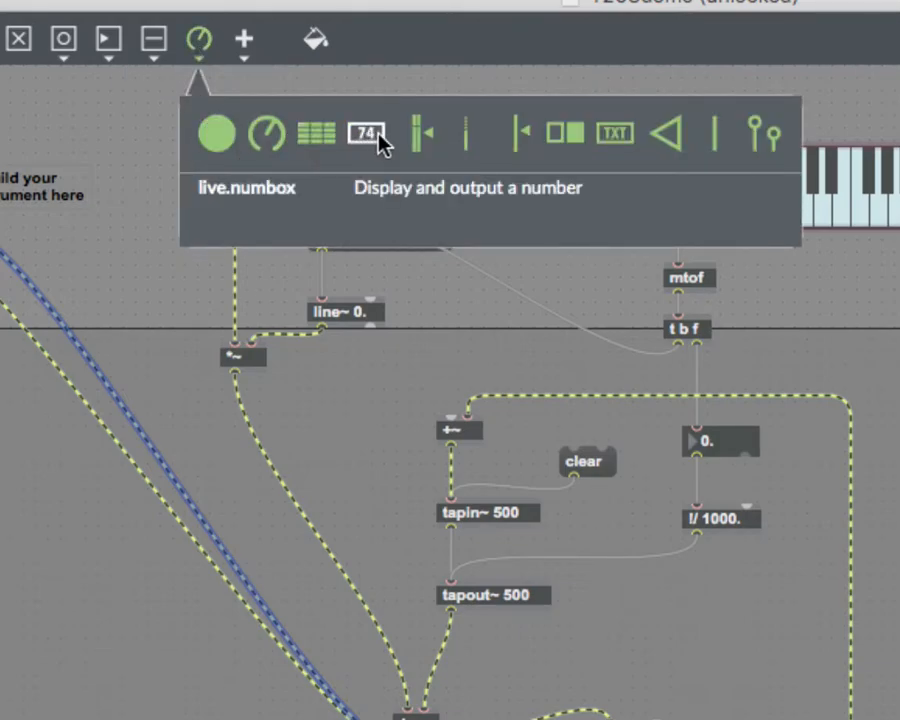
pyautogui.moveTo(614, 134)
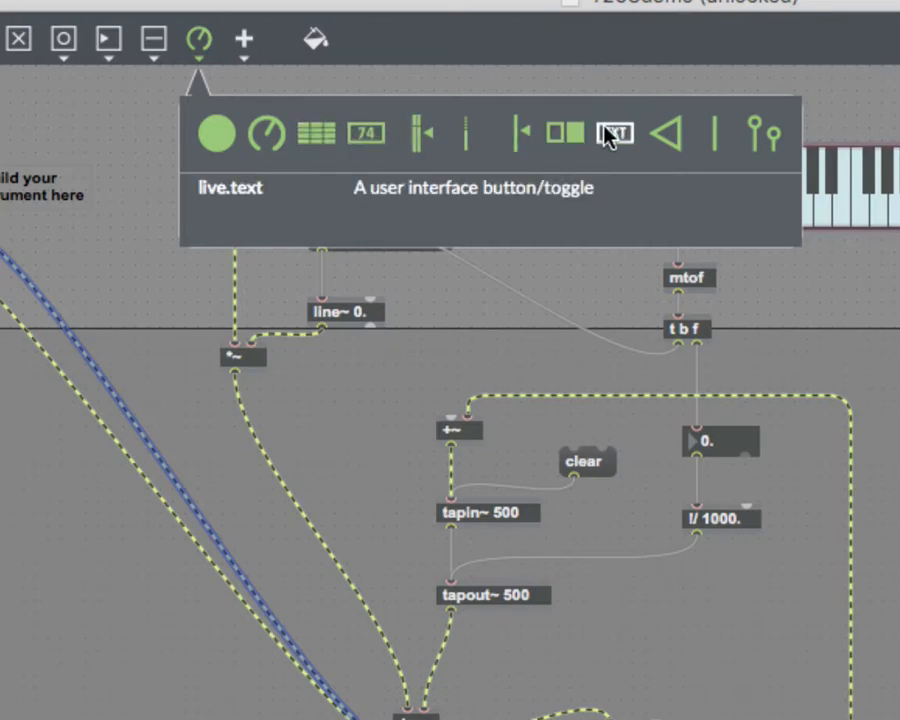
pyautogui.moveTo(764, 136)
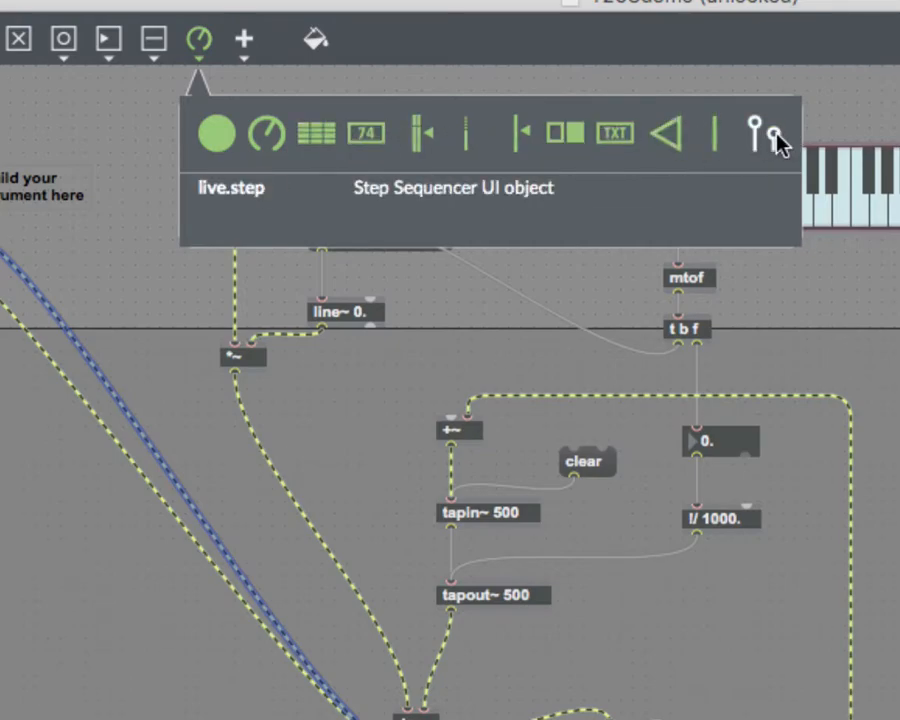
pyautogui.moveTo(614, 132)
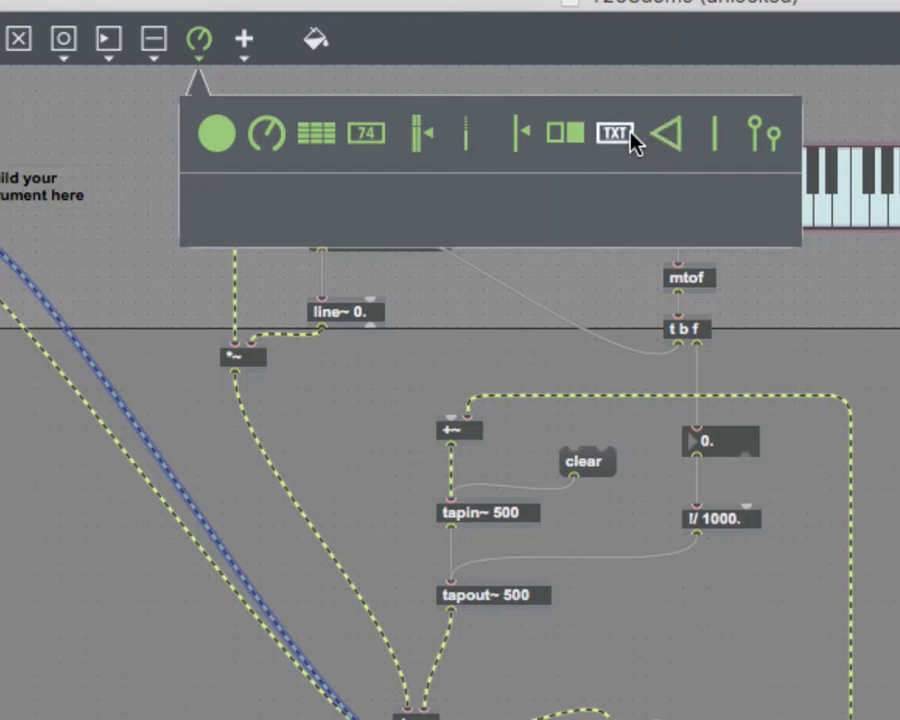
pyautogui.moveTo(418, 132)
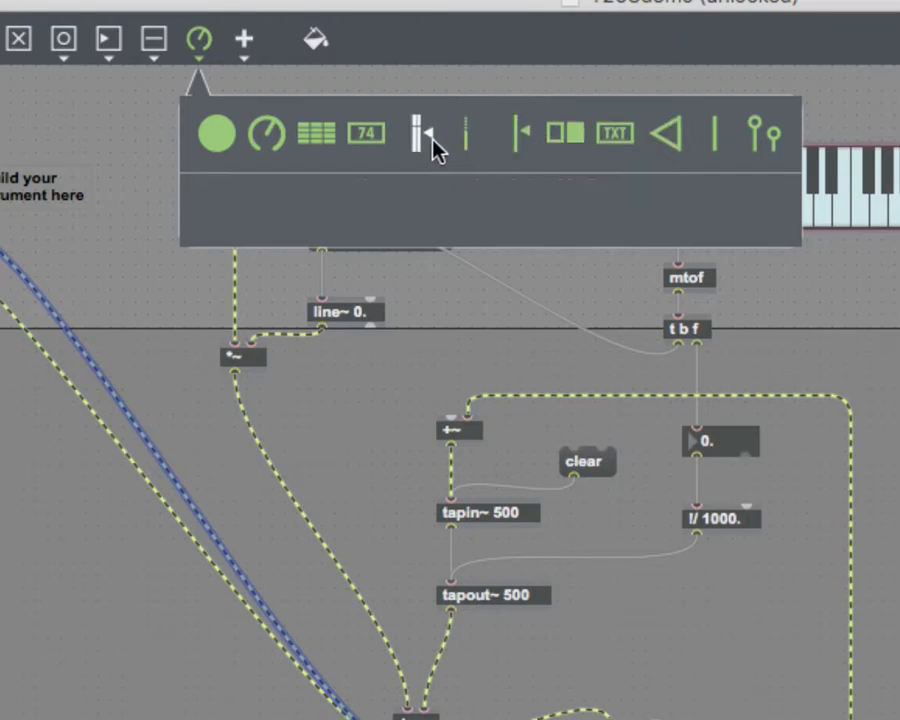
pyautogui.moveTo(318, 136)
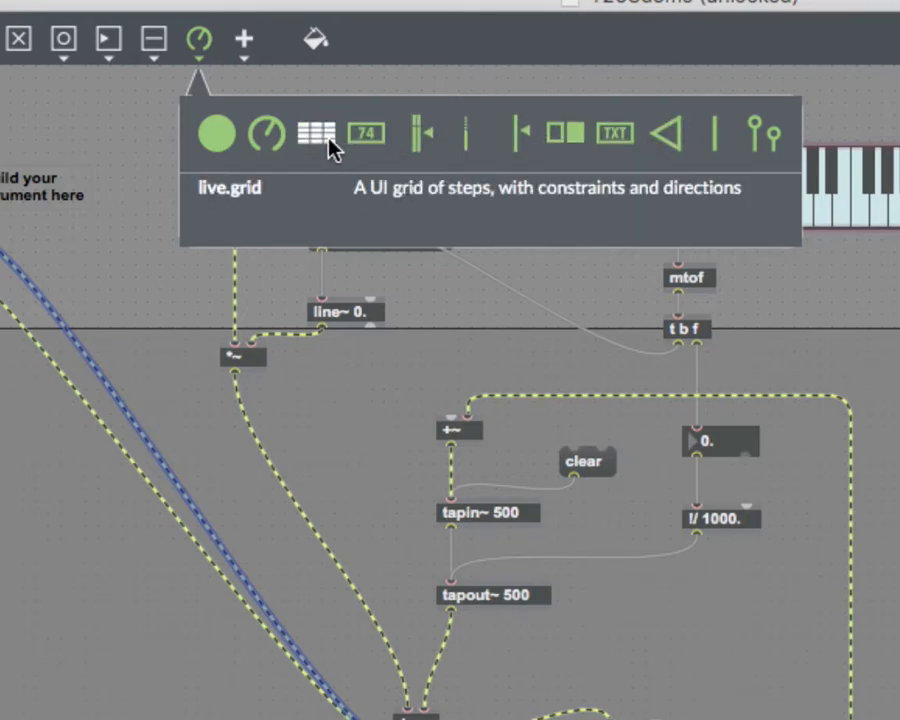
pyautogui.moveTo(268, 136)
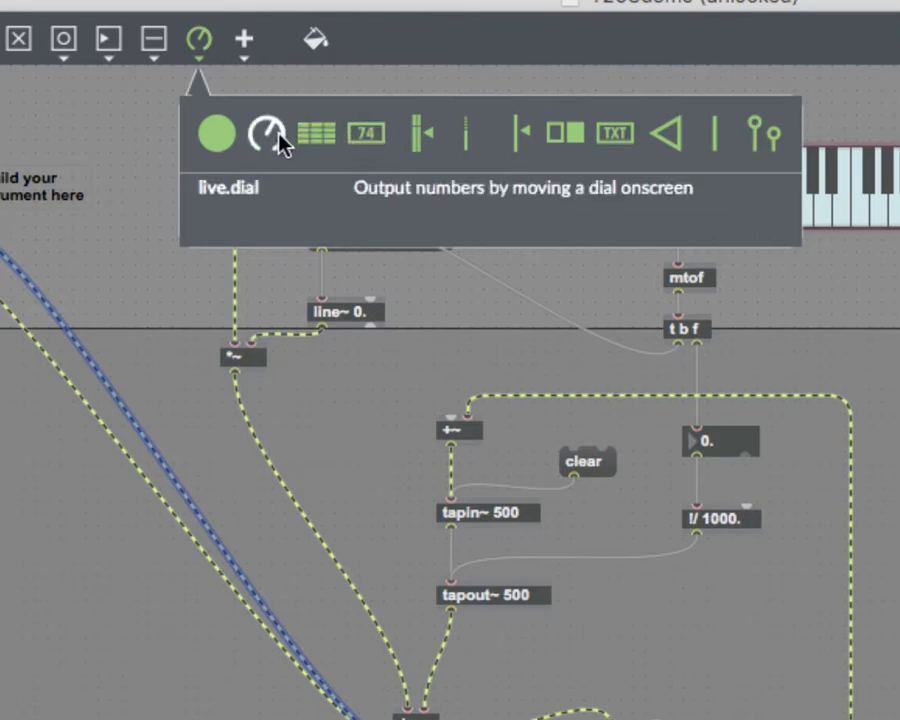
pyautogui.click(266, 132)
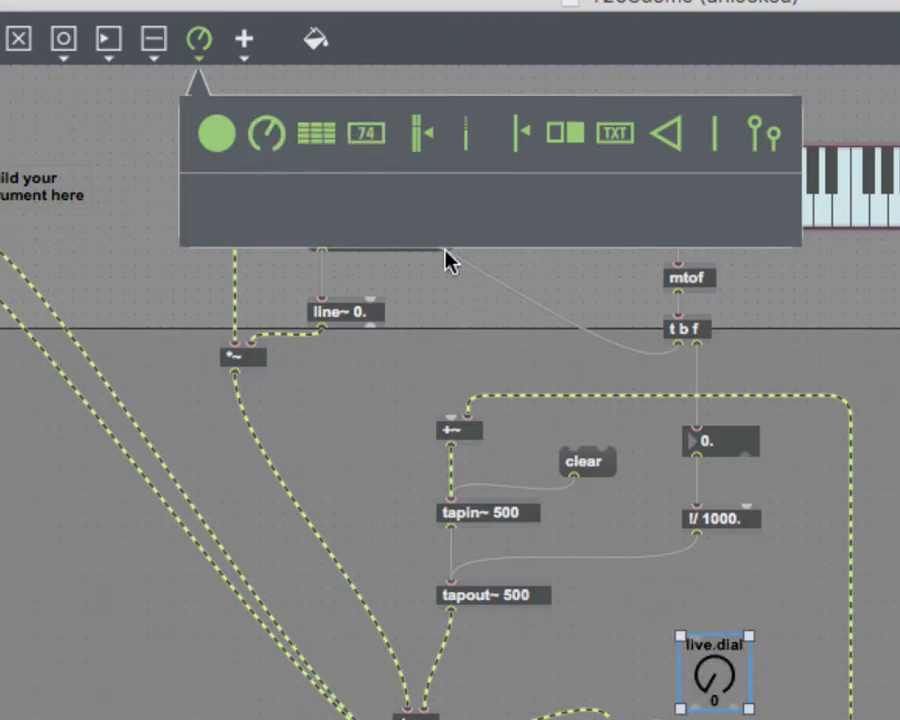
pyautogui.moveTo(656, 500)
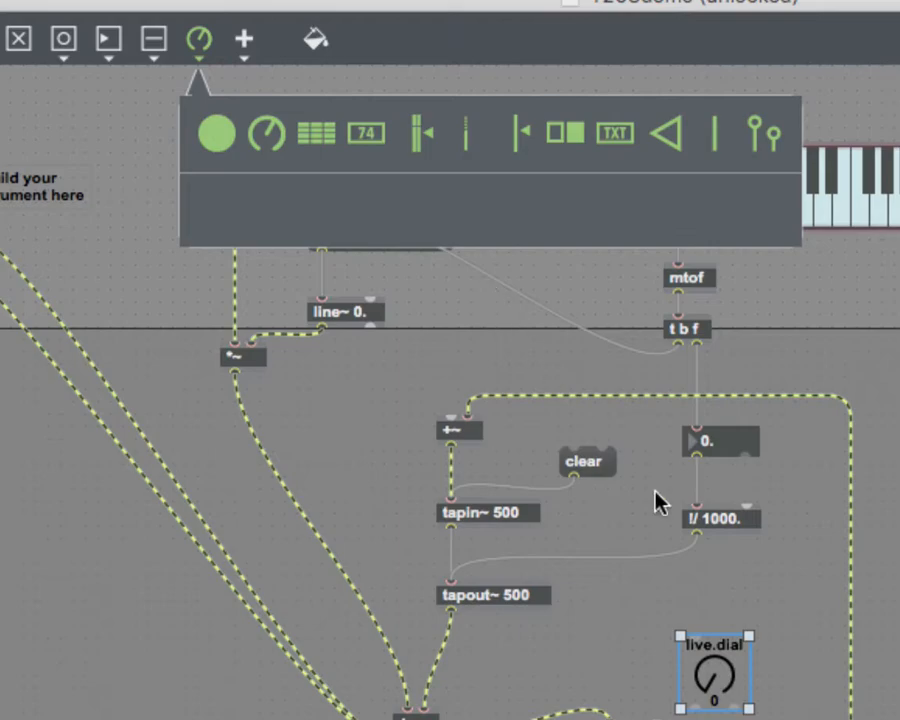
pyautogui.moveTo(712, 670); pyautogui.dragTo(264, 130)
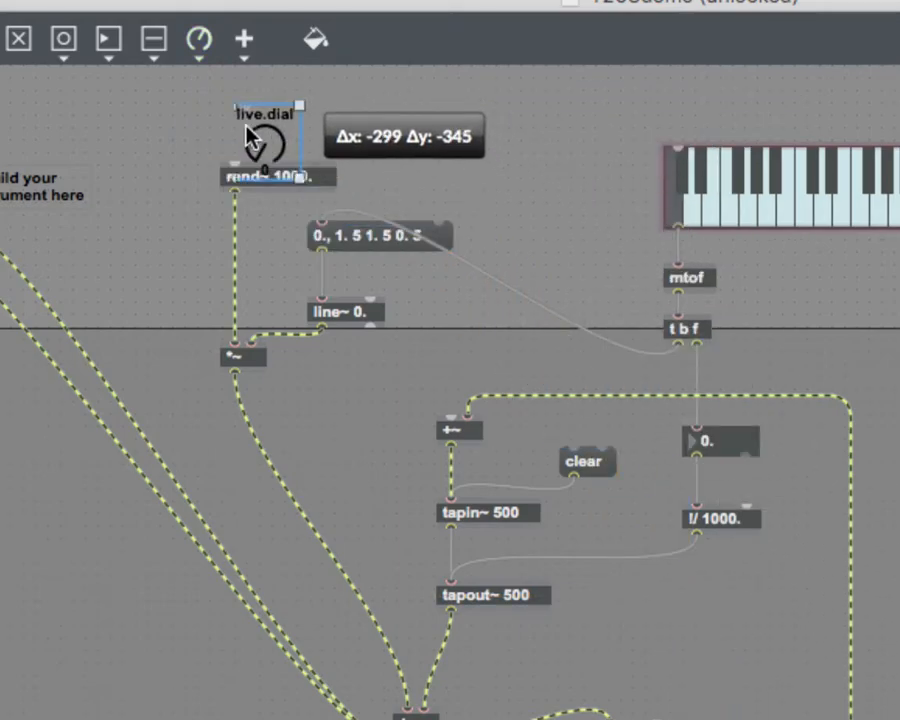
pyautogui.moveTo(264, 136); pyautogui.dragTo(176, 120)
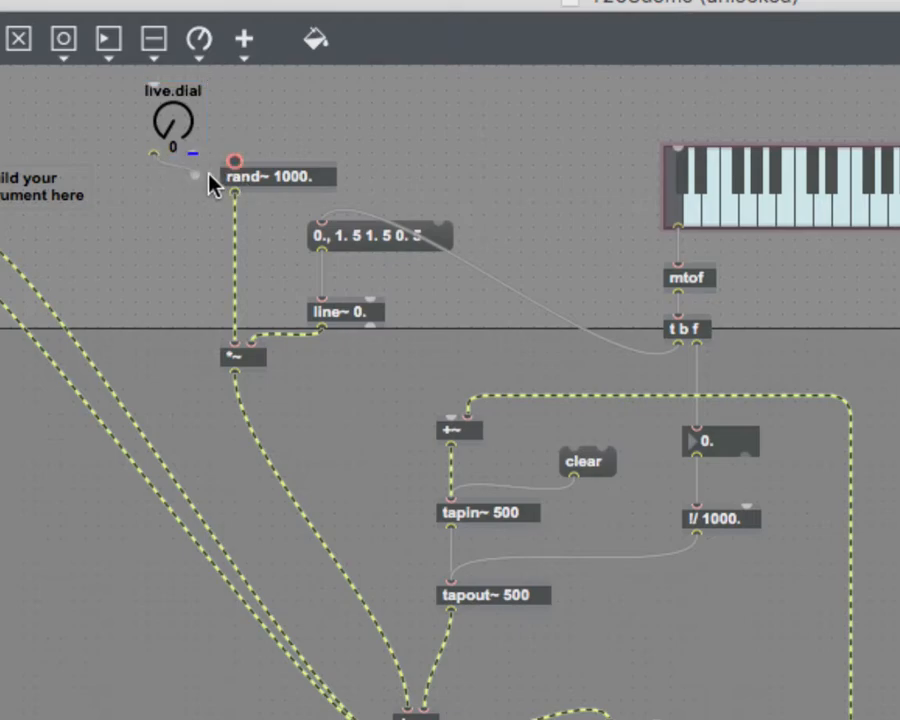
pyautogui.click(172, 124)
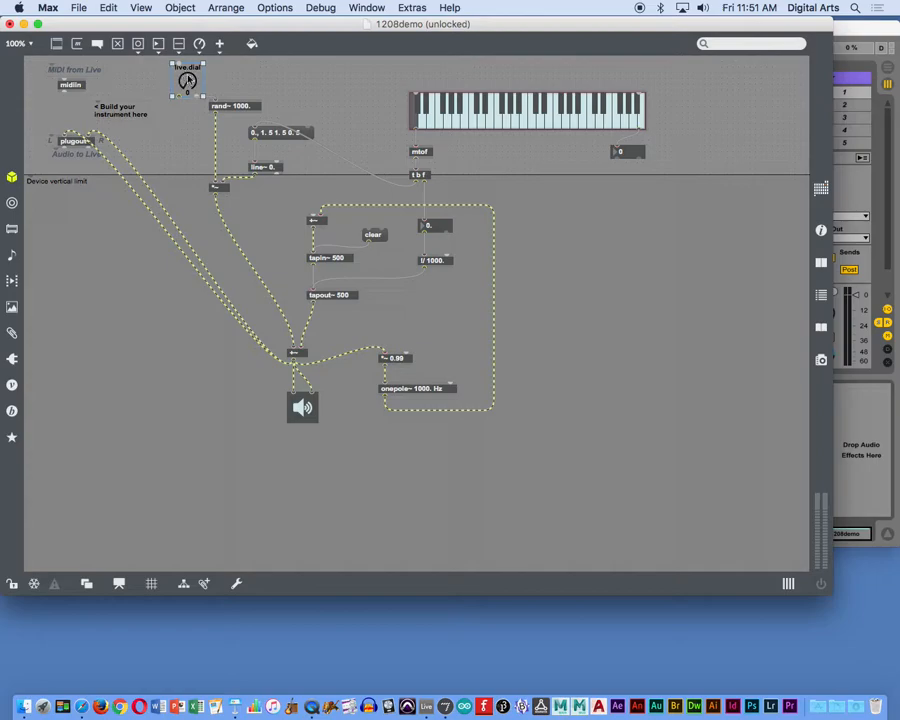
pyautogui.moveTo(820, 232)
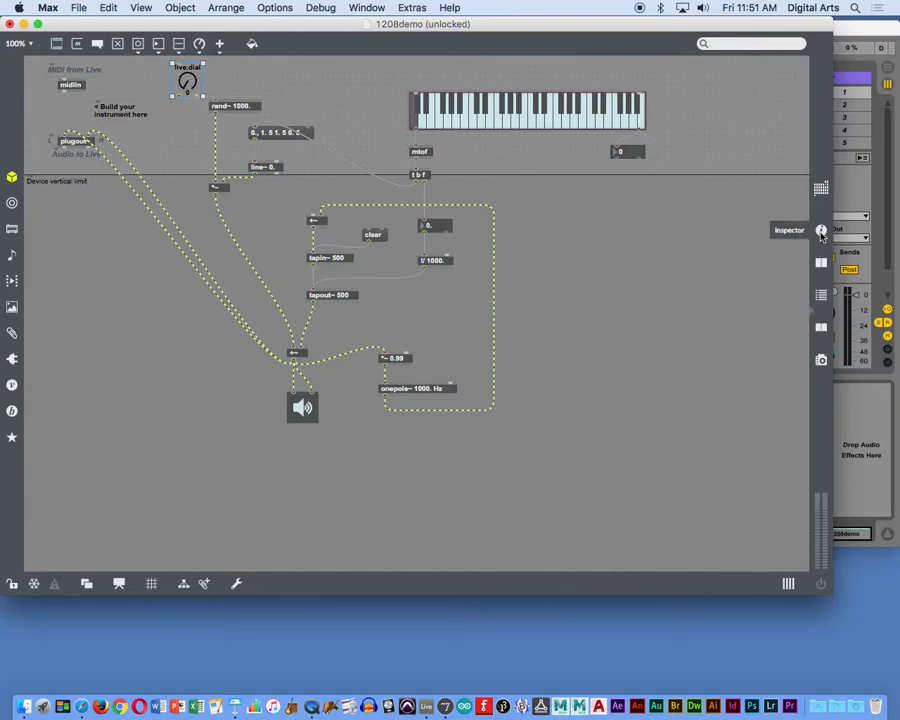
# - In the live.dial inspector, change the Range/Enum from 0–127 to 100. 1200
pyautogui.click(820, 230)
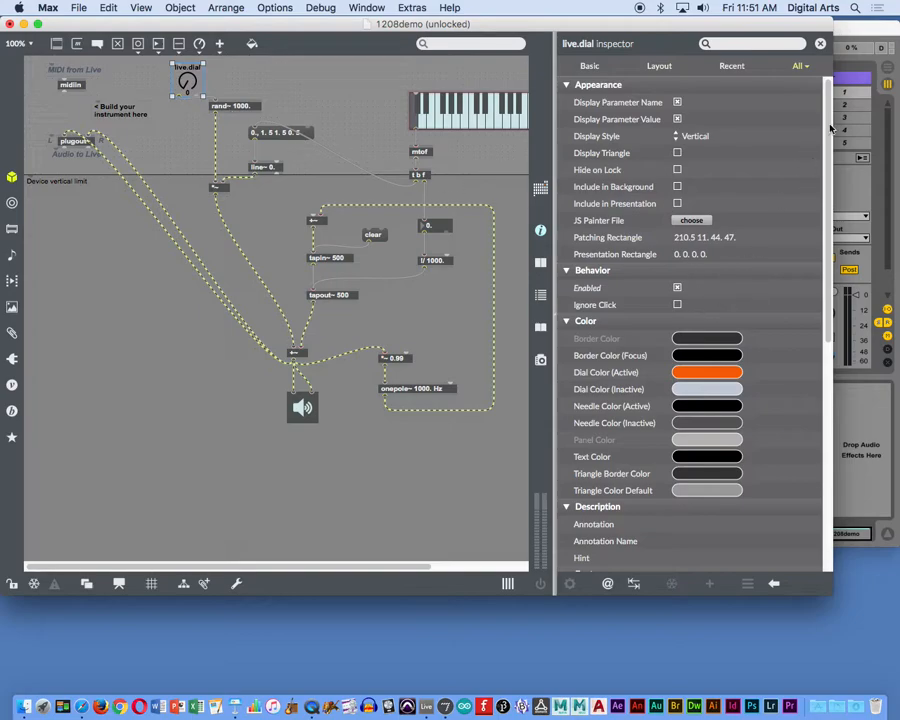
pyautogui.scroll(-3)
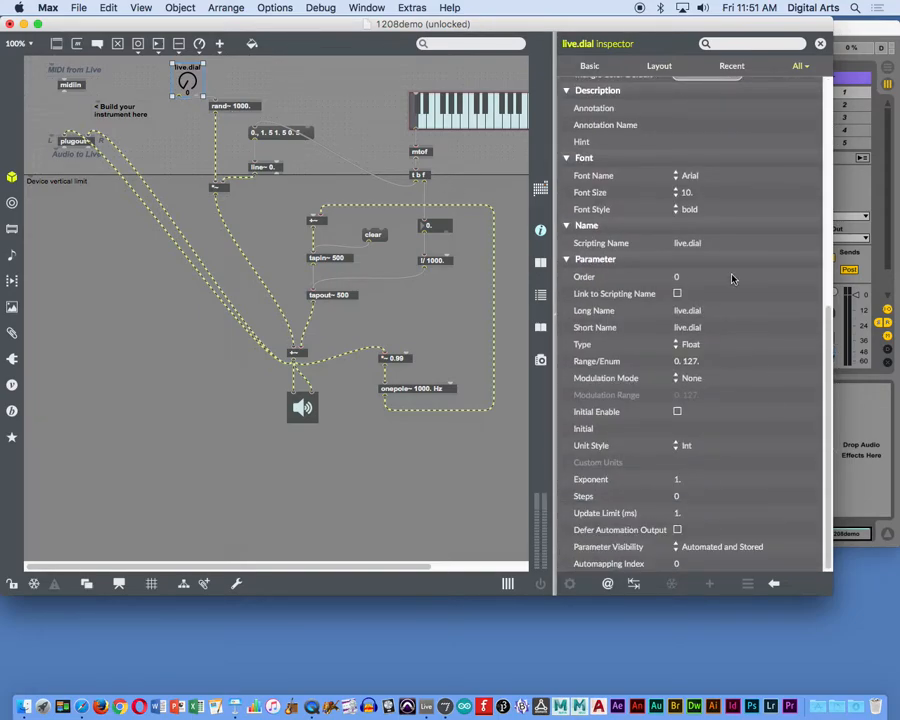
pyautogui.moveTo(684, 410)
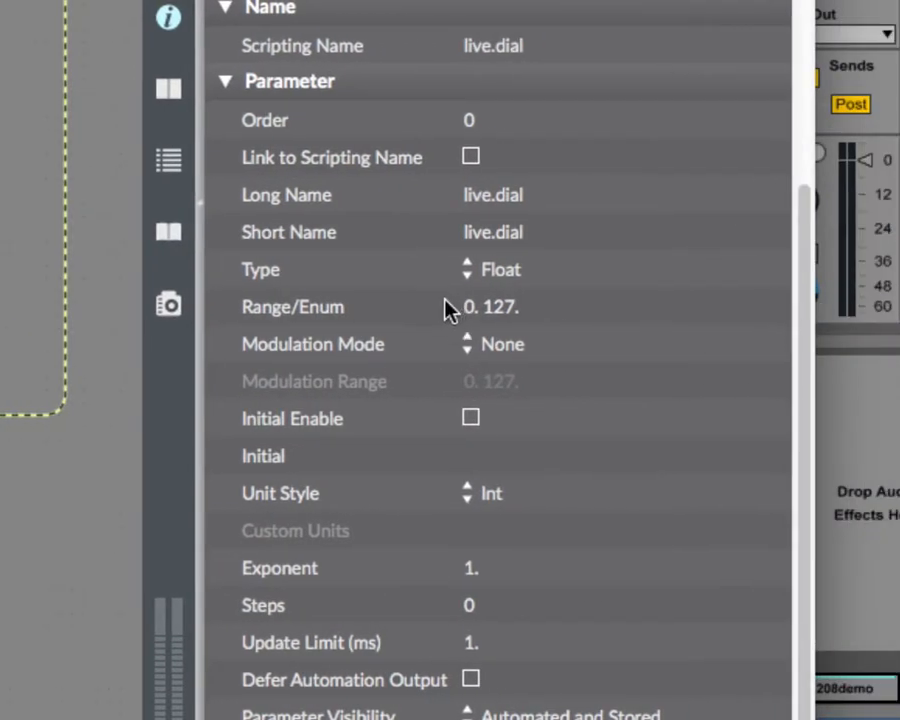
pyautogui.moveTo(450, 318)
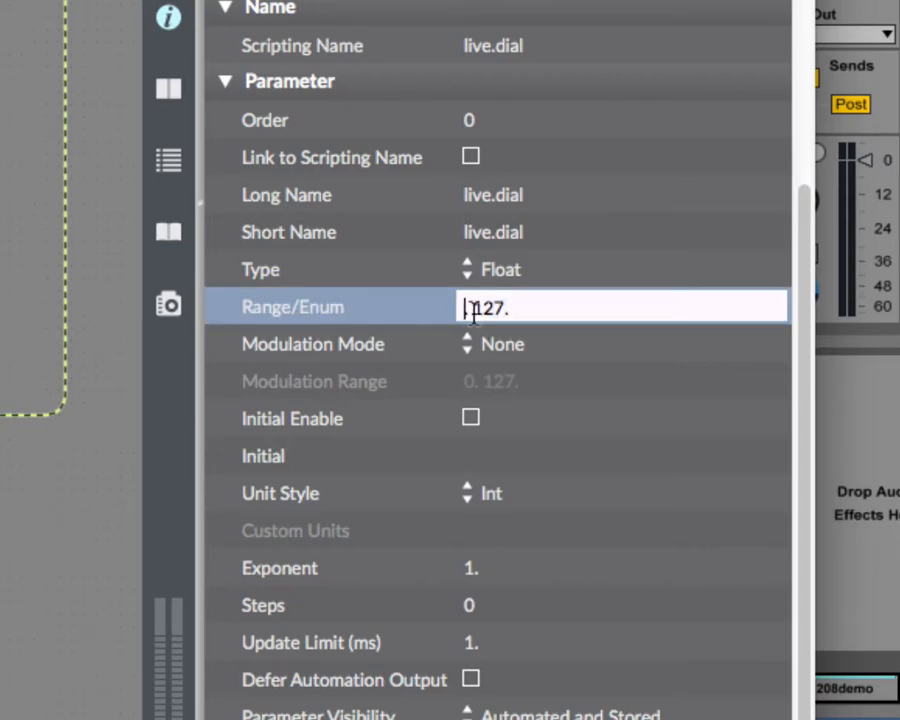
pyautogui.write('100.')
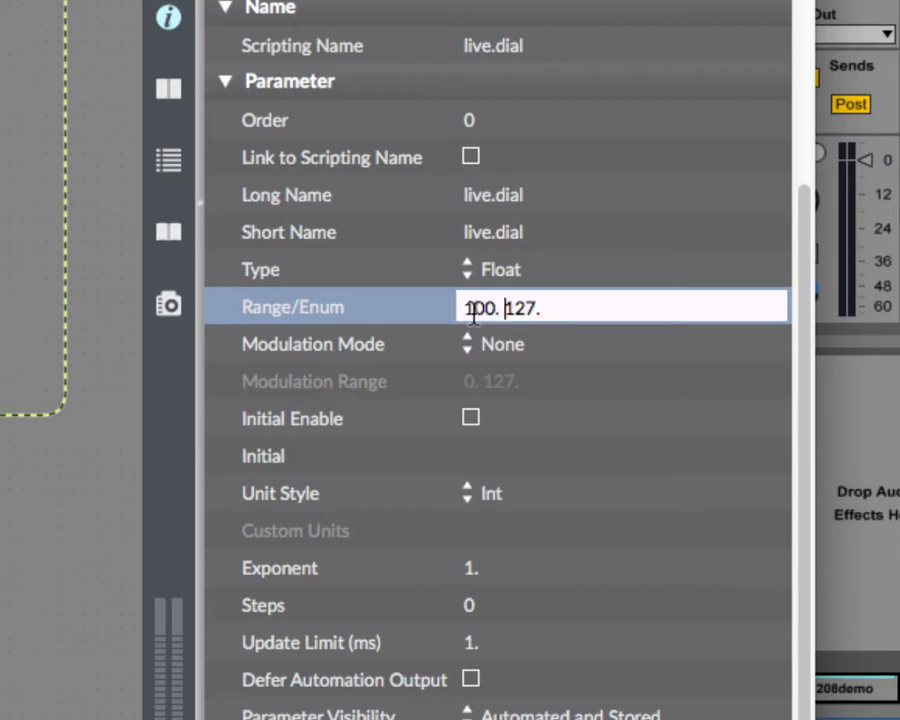
pyautogui.press('Backspace')
pyautogui.write('00')
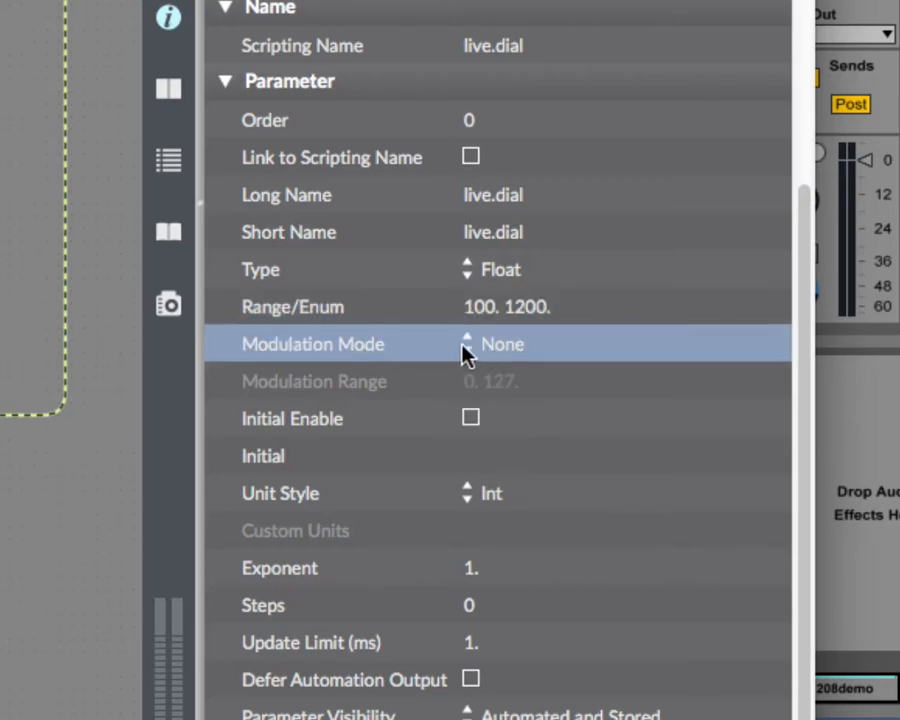
pyautogui.moveTo(500, 356)
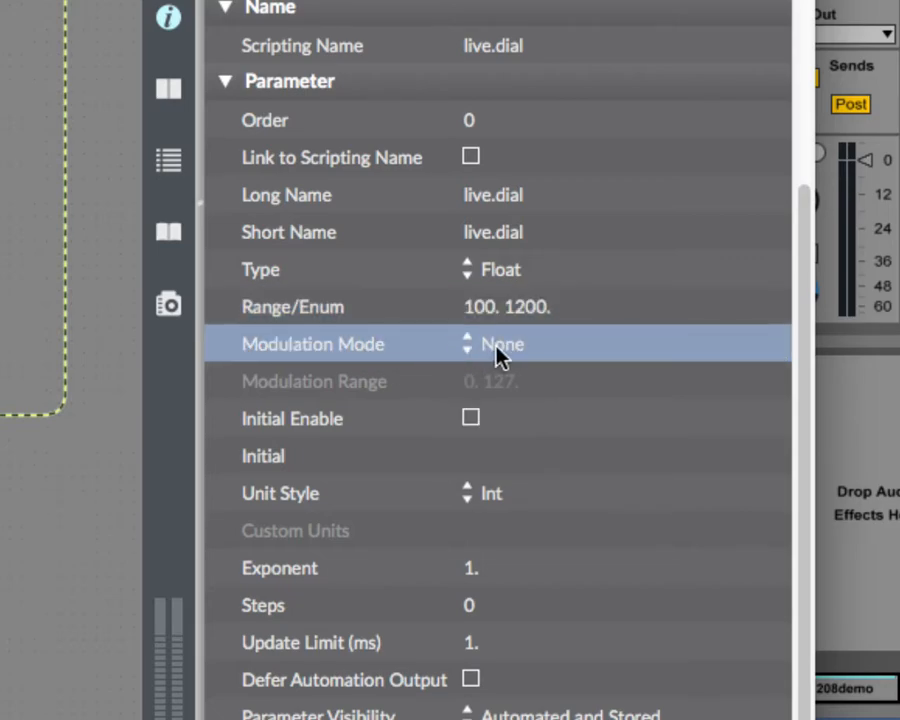
pyautogui.moveTo(290, 308)
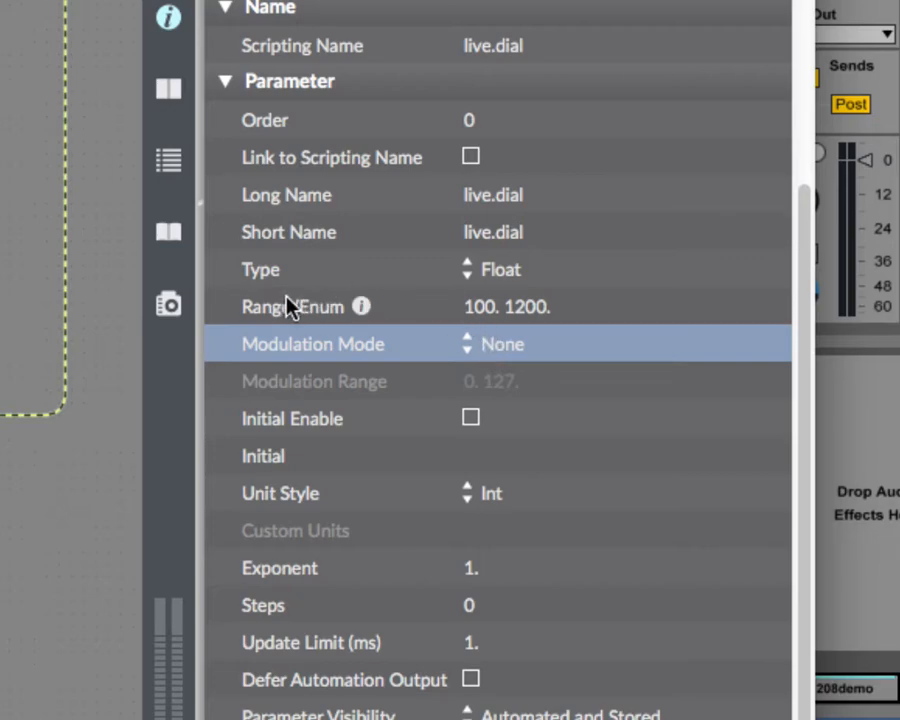
pyautogui.moveTo(576, 516)
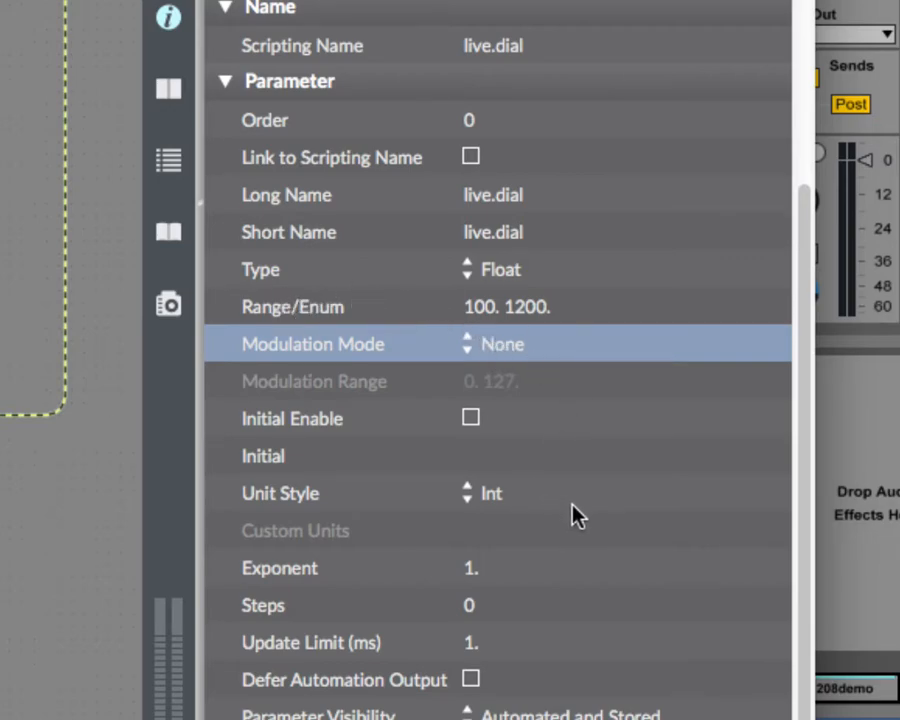
pyautogui.moveTo(528, 516)
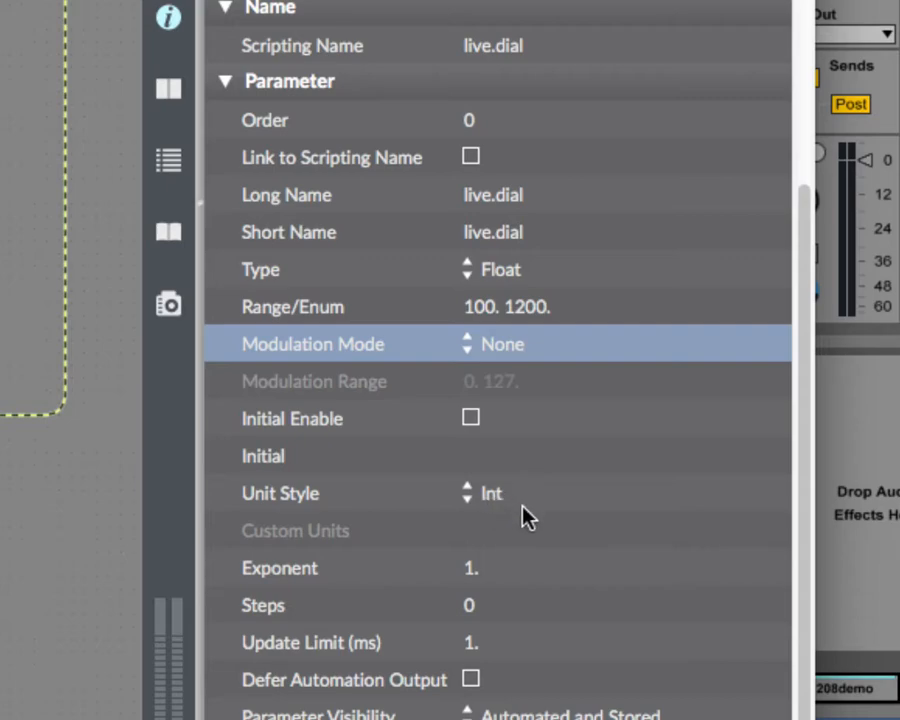
pyautogui.moveTo(556, 544)
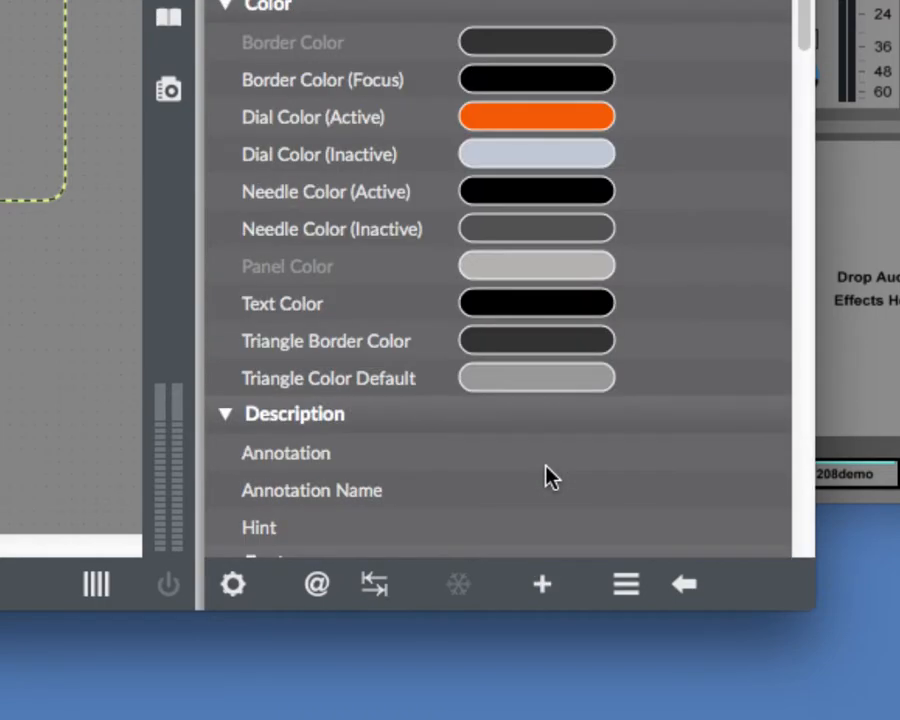
# - Change the live.dial's Unit Style from Int to Hertz
pyautogui.scroll(3)
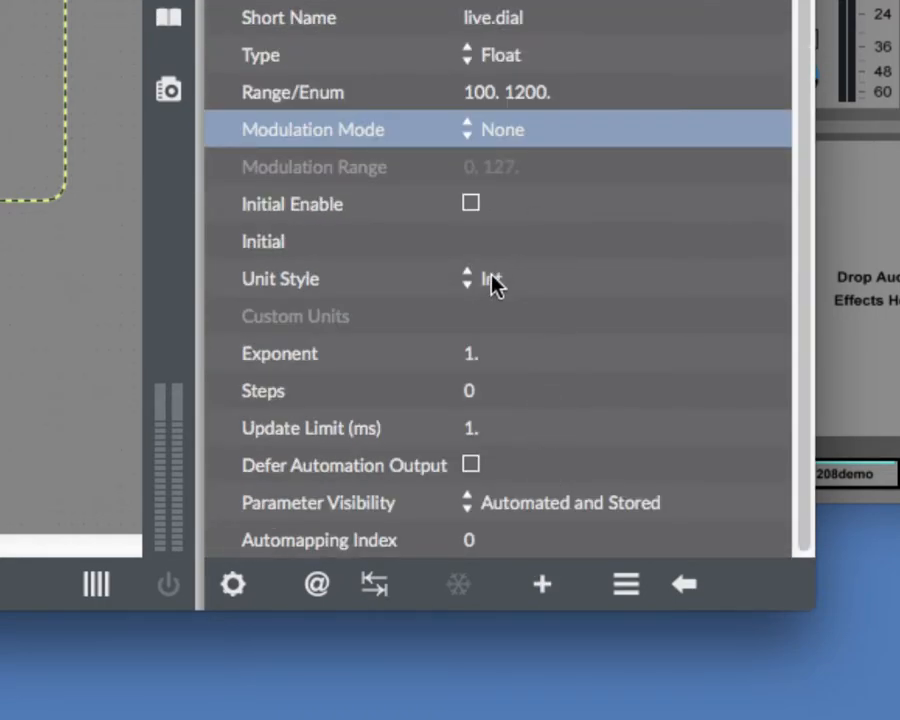
pyautogui.moveTo(404, 360)
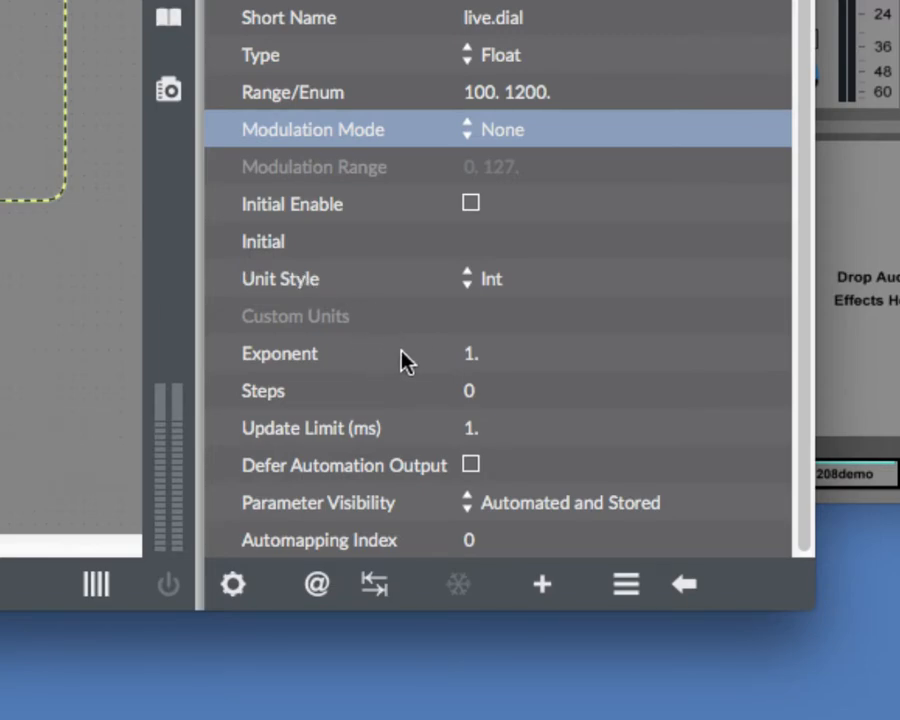
pyautogui.scroll(3)
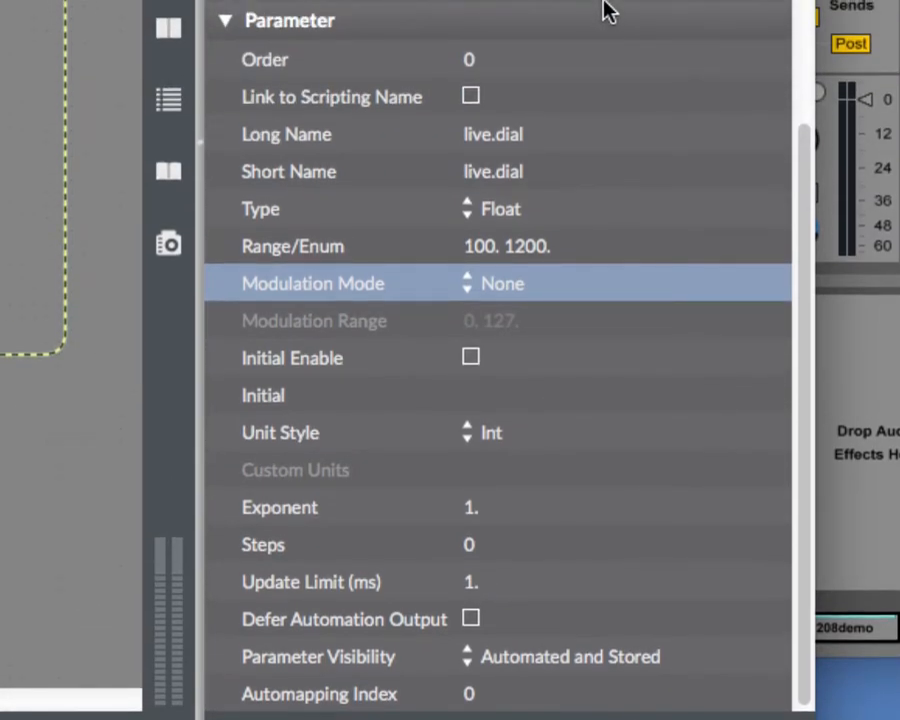
pyautogui.moveTo(612, 244)
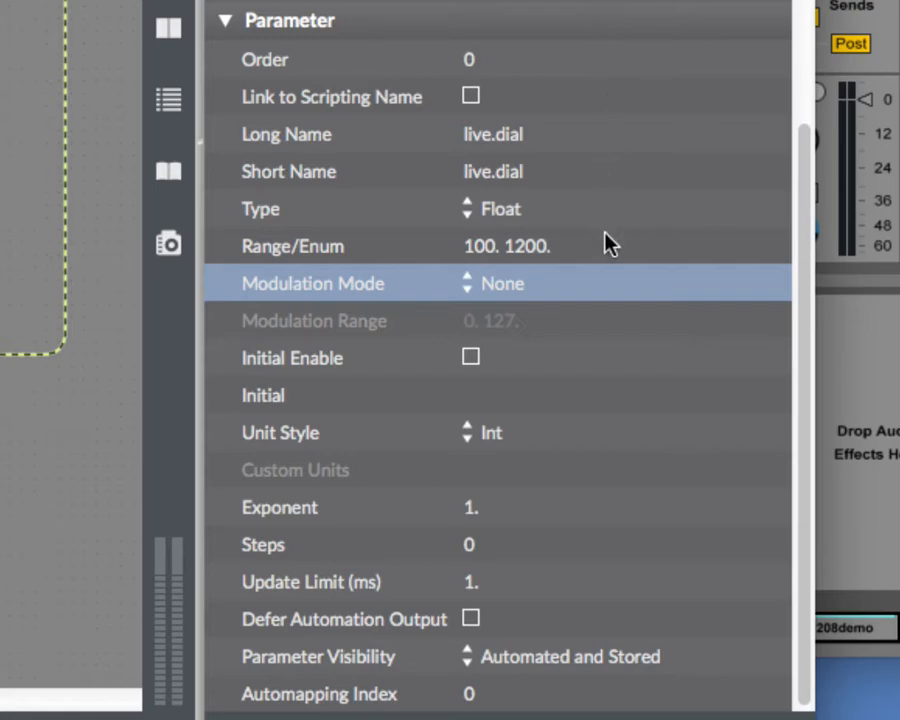
pyautogui.moveTo(494, 456)
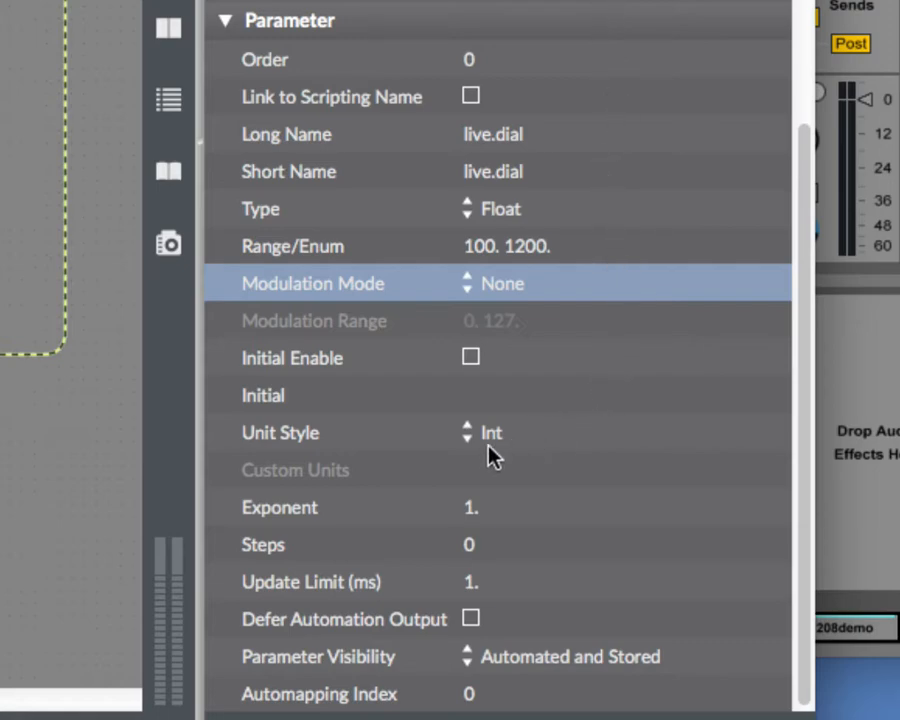
pyautogui.click(490, 432)
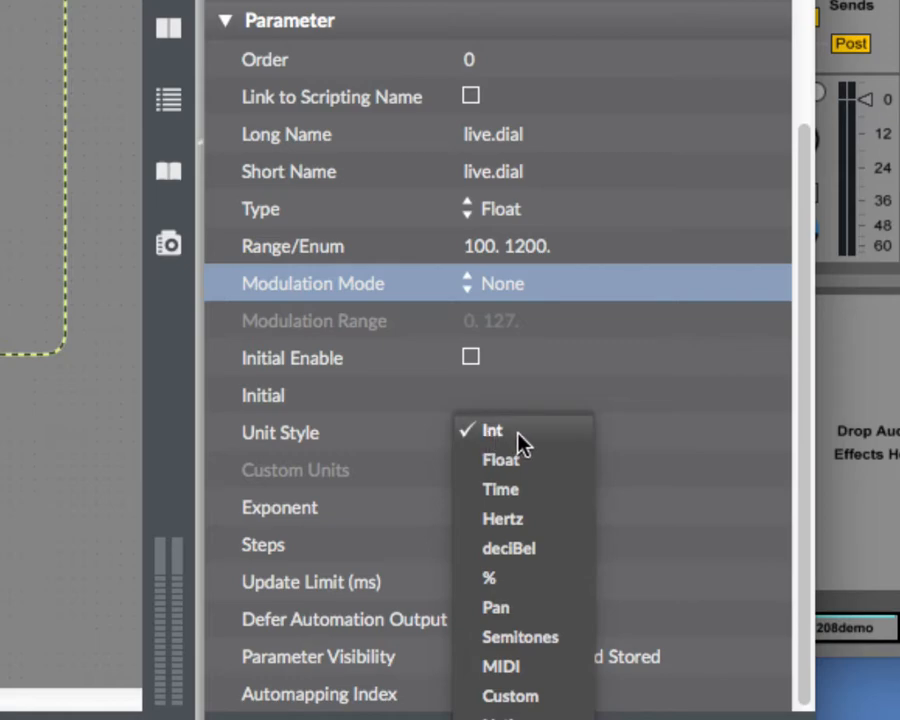
pyautogui.moveTo(532, 458)
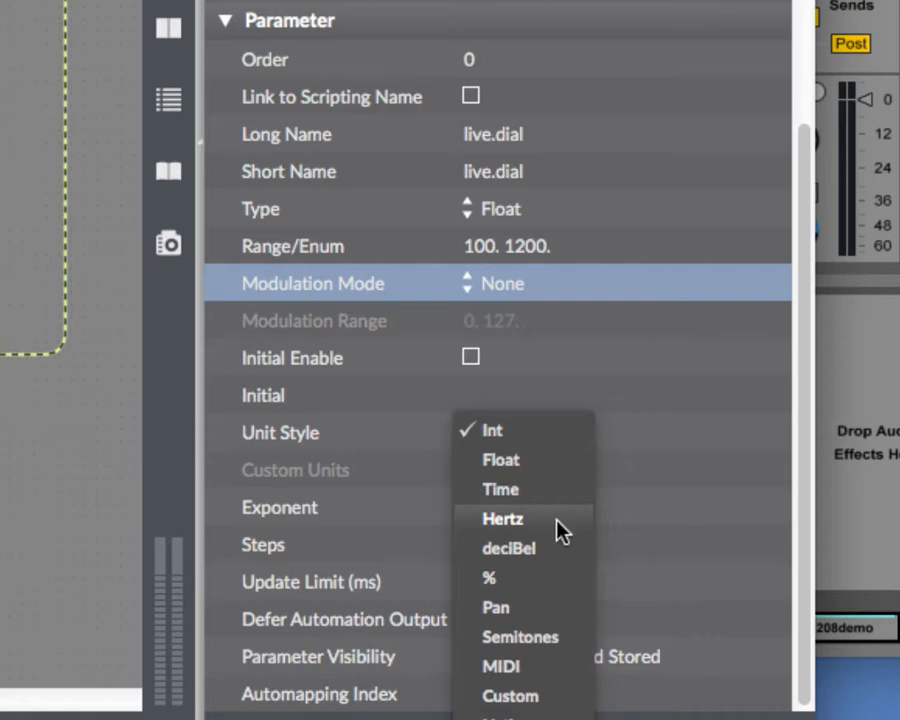
pyautogui.moveTo(558, 560)
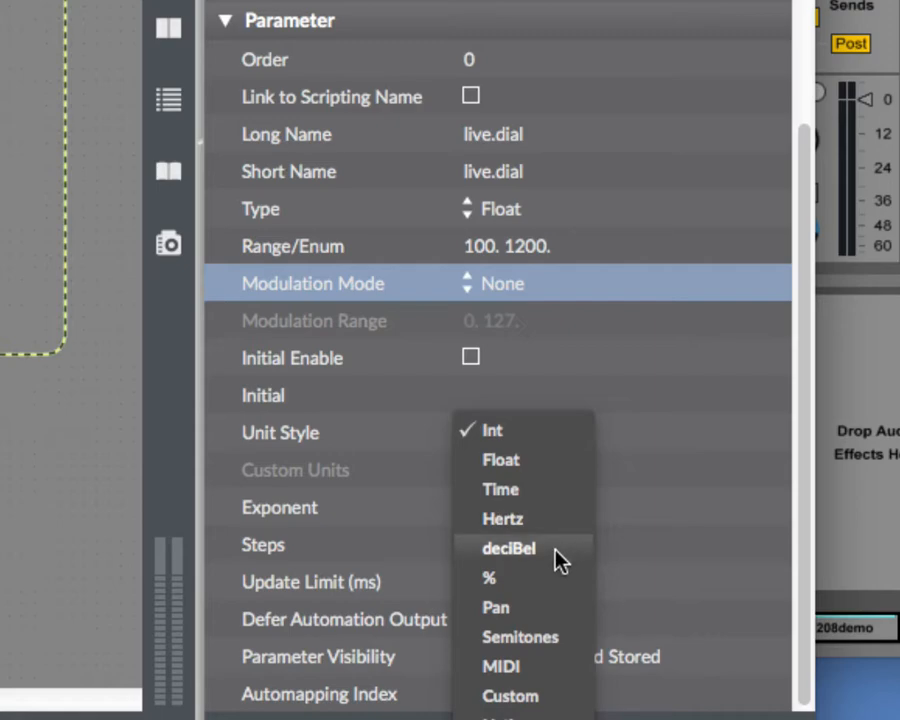
pyautogui.moveTo(552, 608)
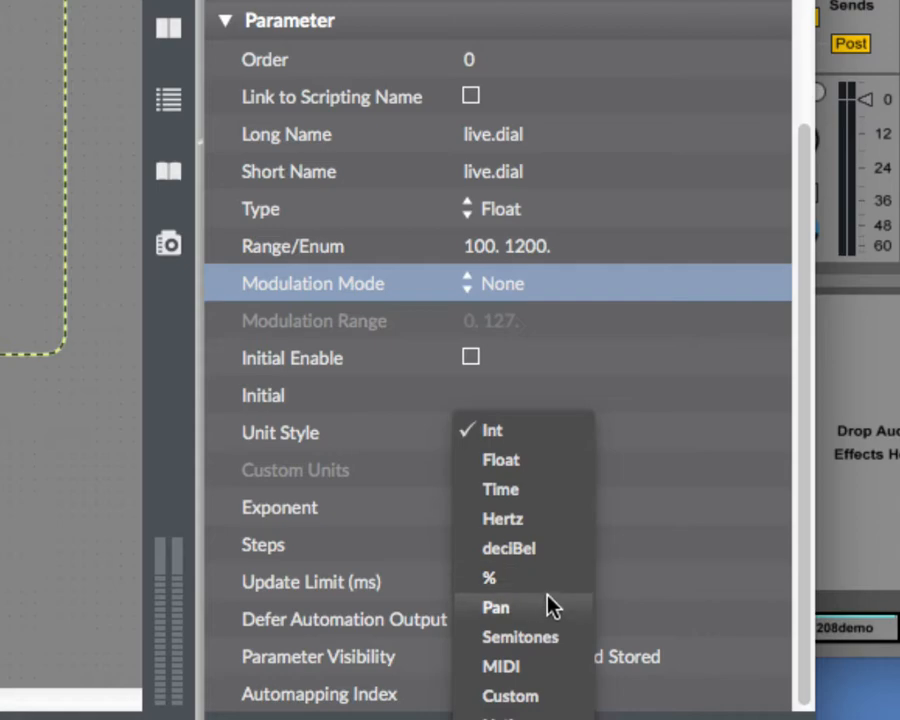
pyautogui.moveTo(540, 696)
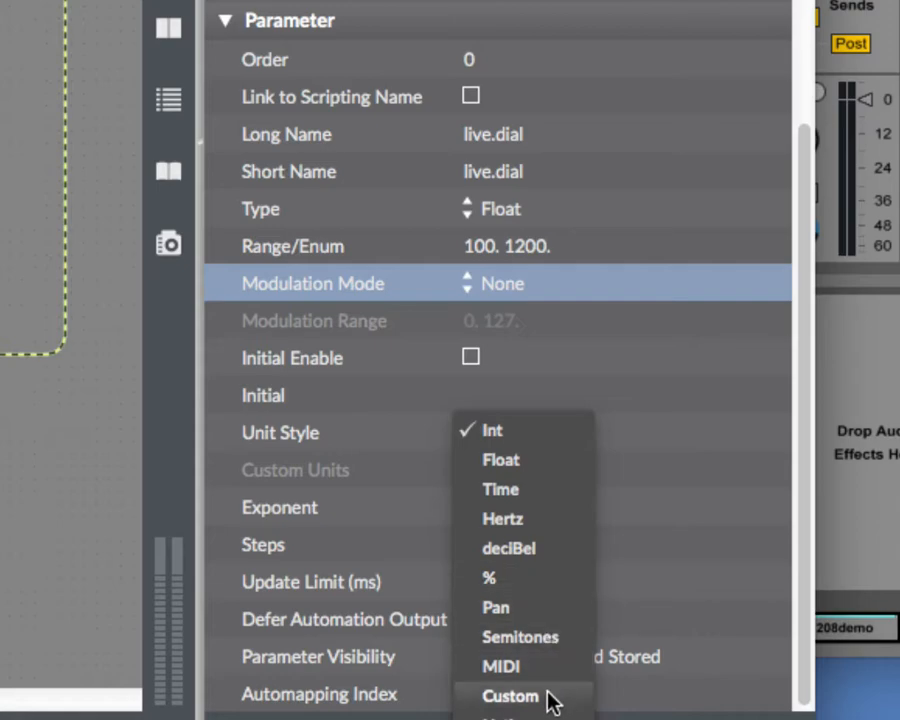
pyautogui.moveTo(538, 576)
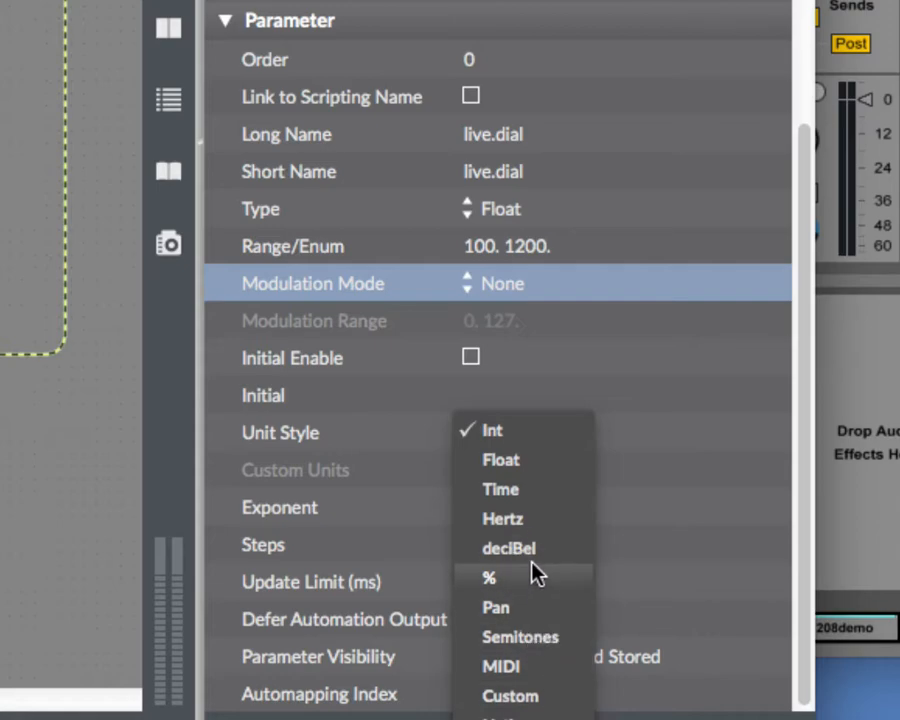
pyautogui.moveTo(538, 590)
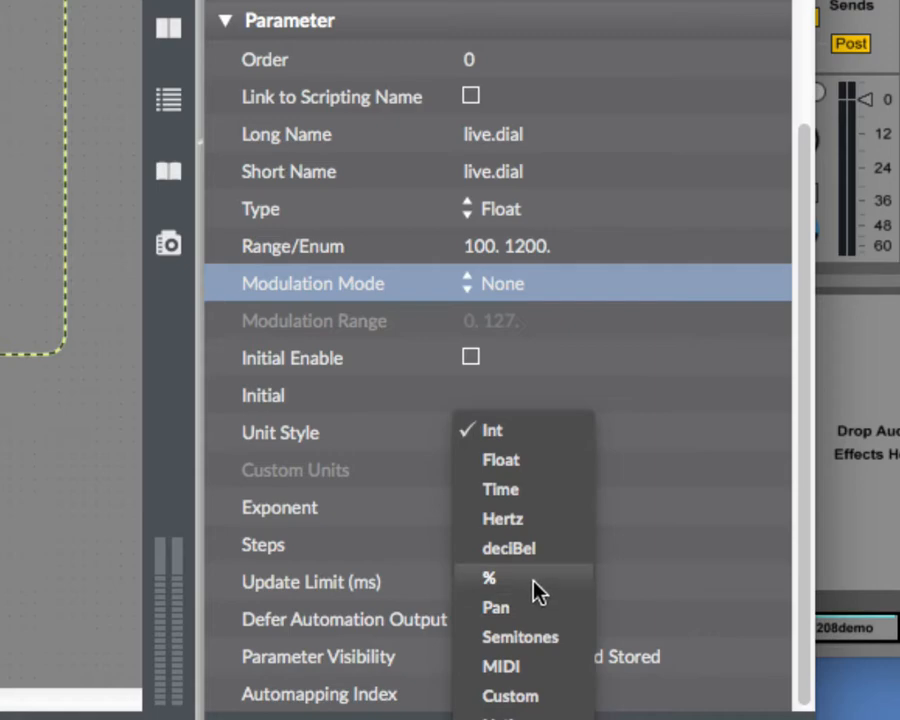
pyautogui.moveTo(530, 518)
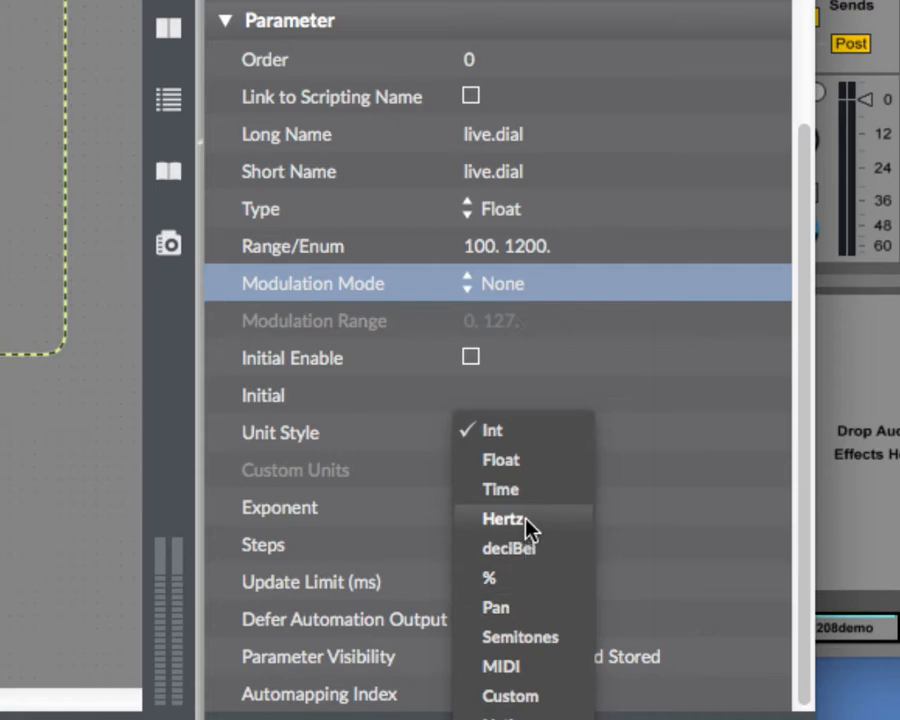
pyautogui.click(504, 518)
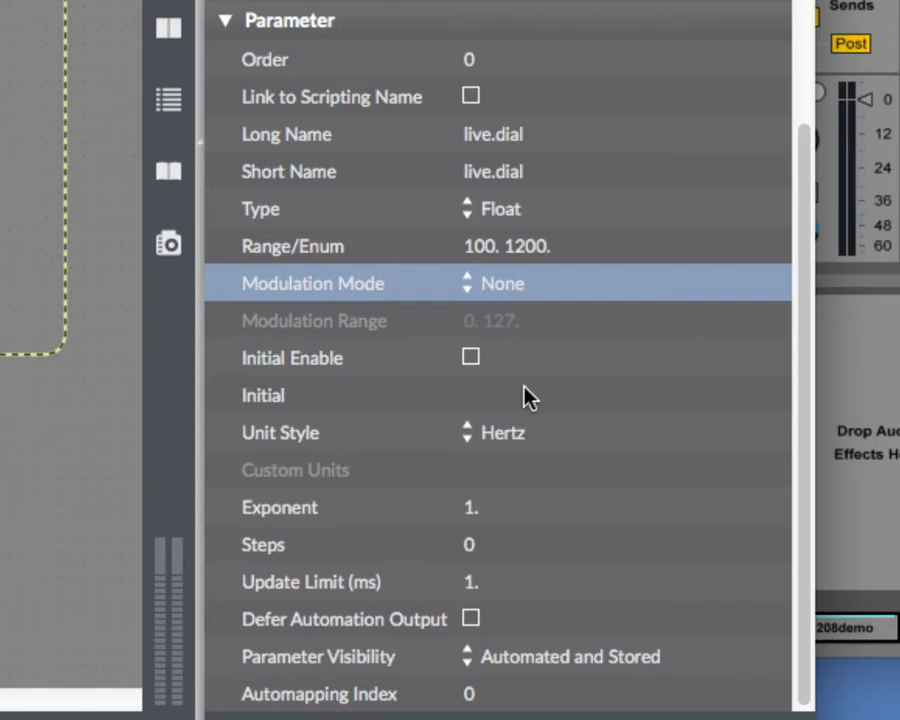
pyautogui.moveTo(500, 440)
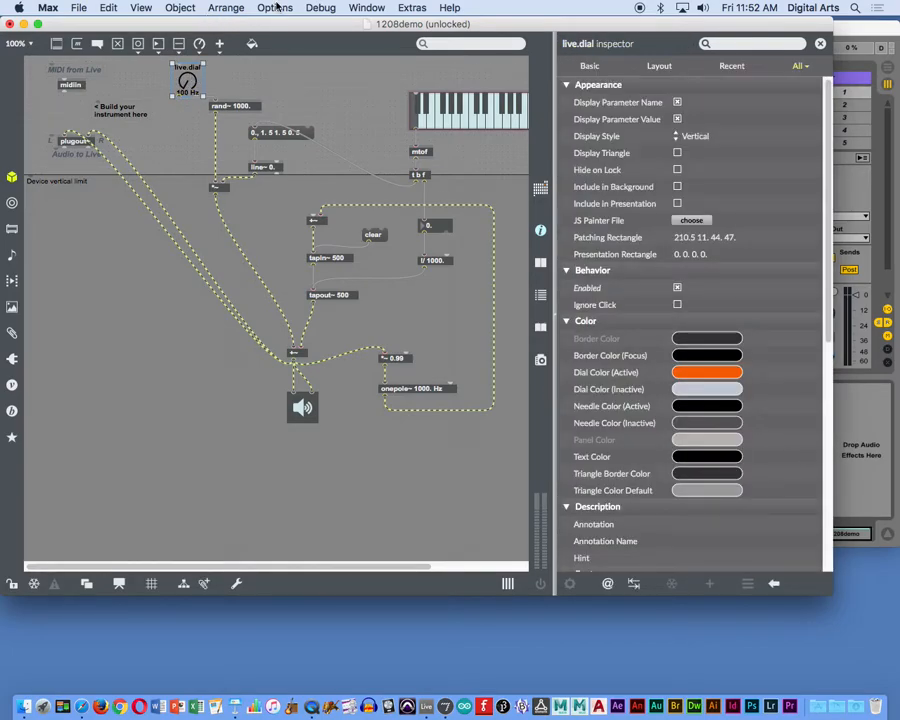
# - Place the live.dial just below the keyboard in the presentation layout
pyautogui.click(180, 8)
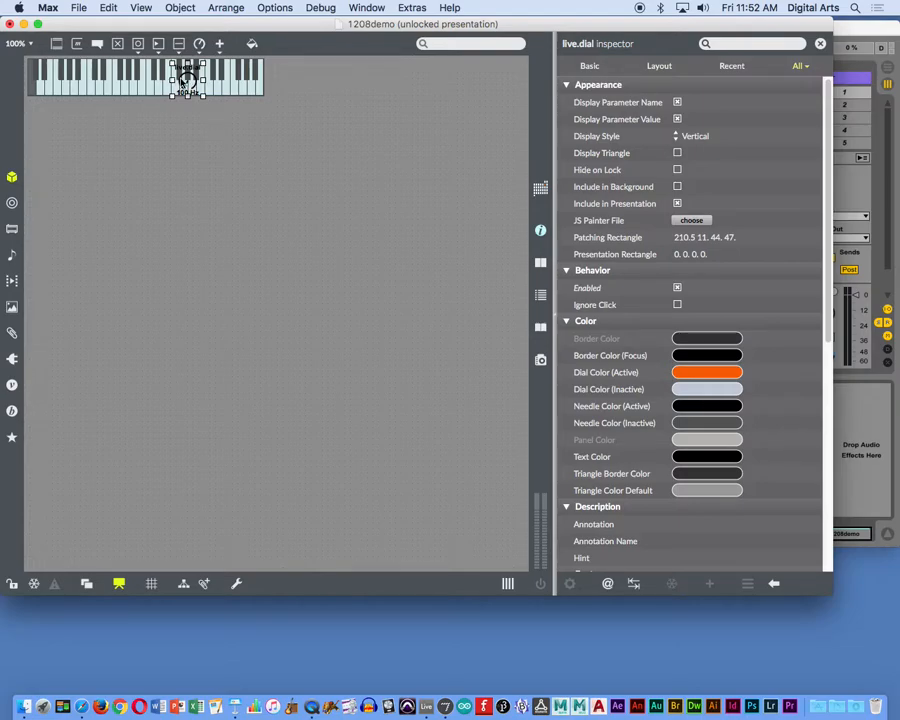
pyautogui.moveTo(184, 84); pyautogui.dragTo(42, 114)
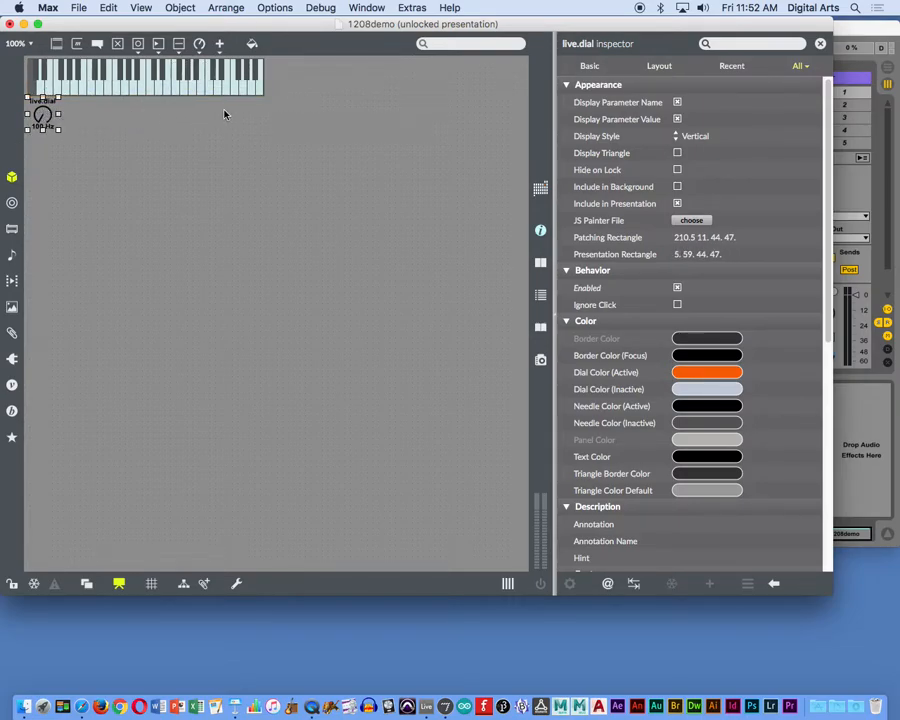
pyautogui.moveTo(228, 184)
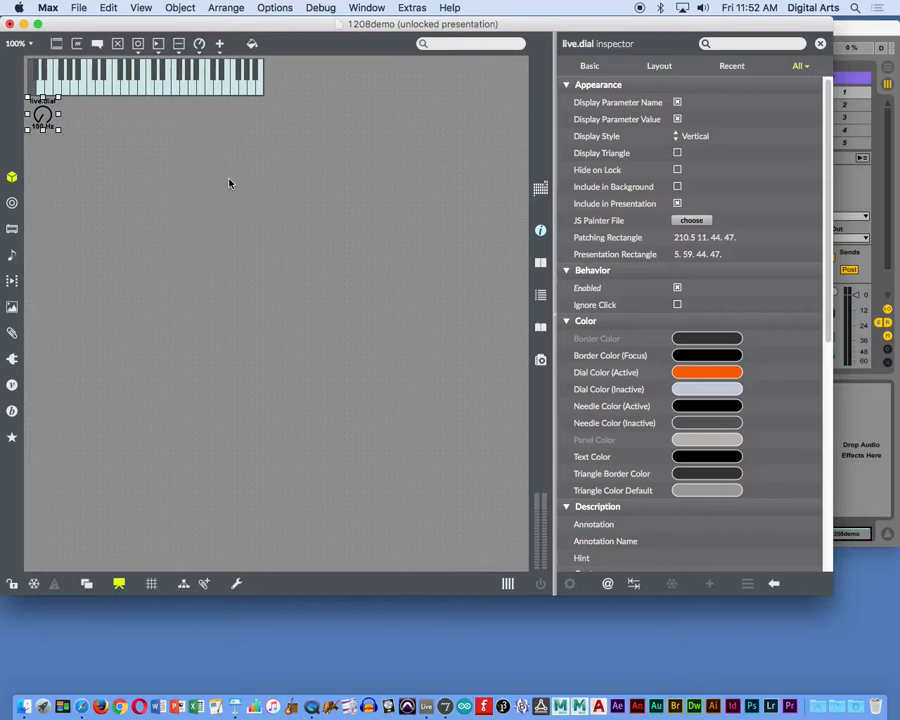
pyautogui.click(268, 228)
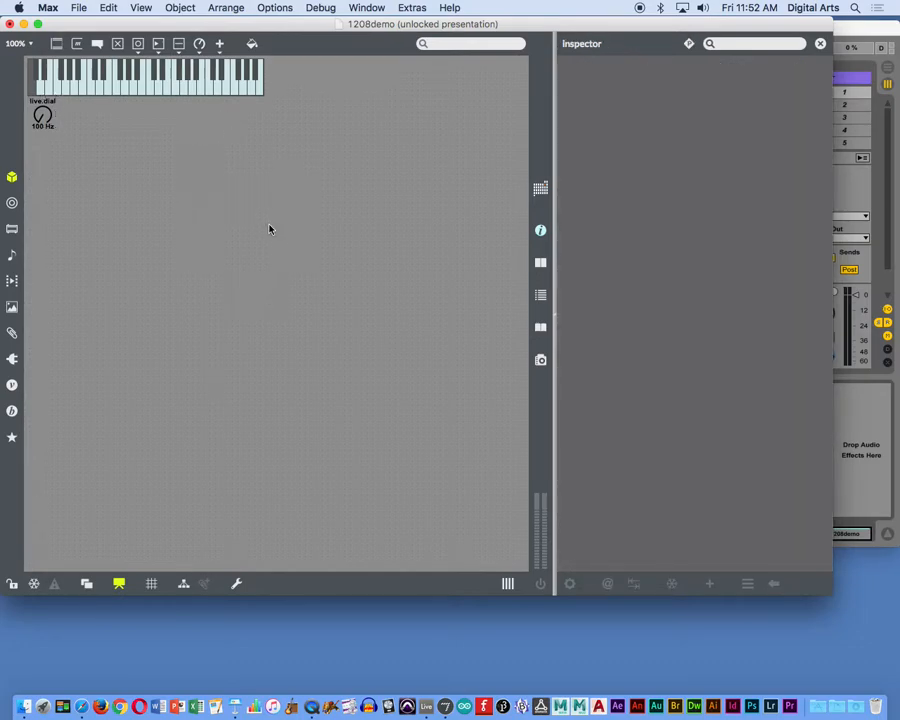
# - In the patcher Inspector's View section, tick Open in Presentation
pyautogui.rightClick(270, 230)
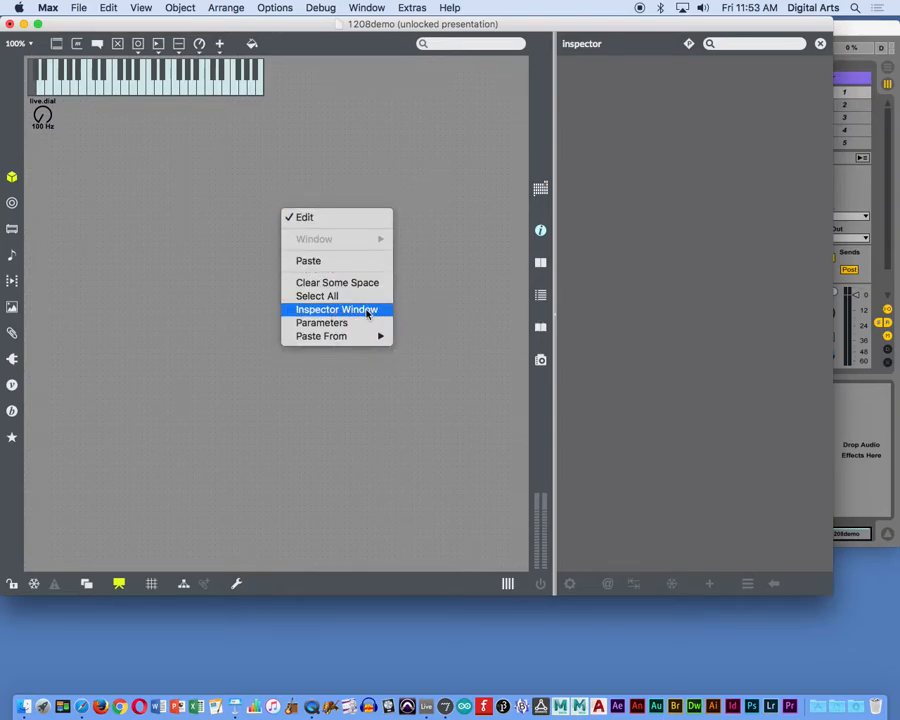
pyautogui.moveTo(302, 318)
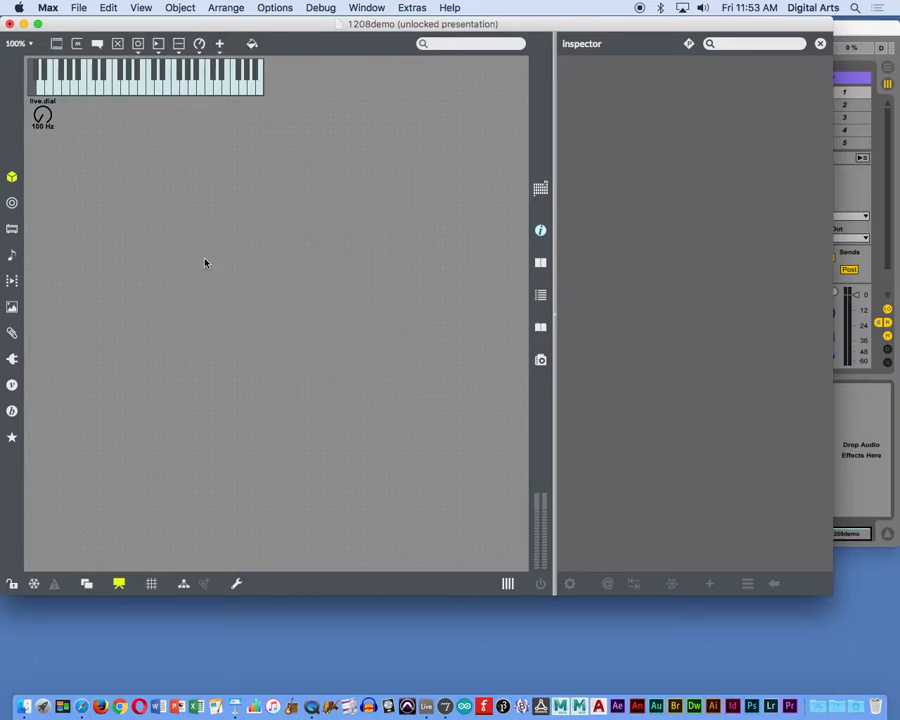
pyautogui.rightClick(204, 264)
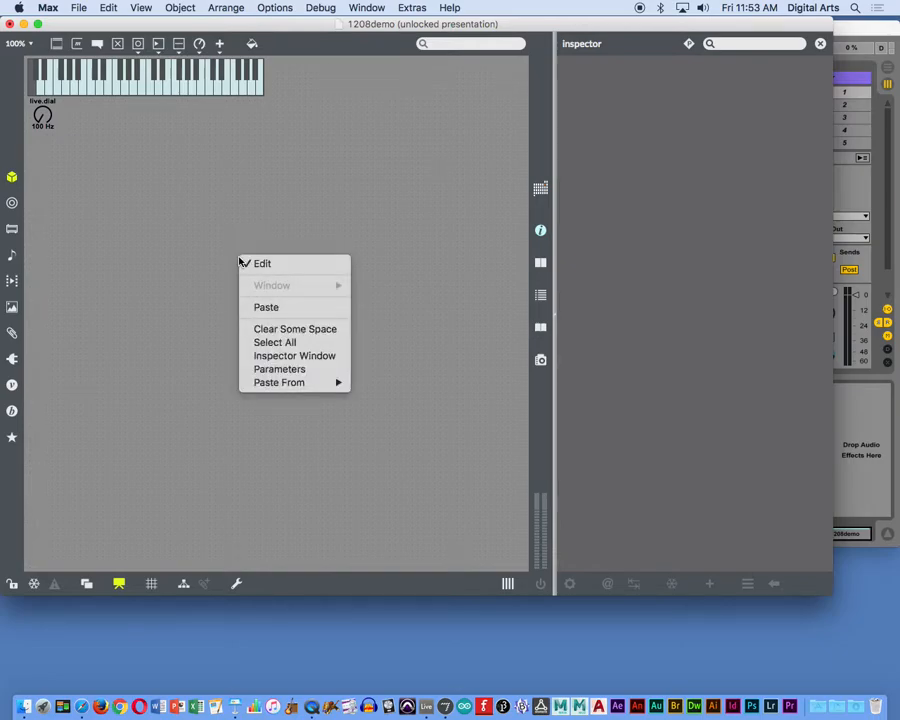
pyautogui.moveTo(294, 356)
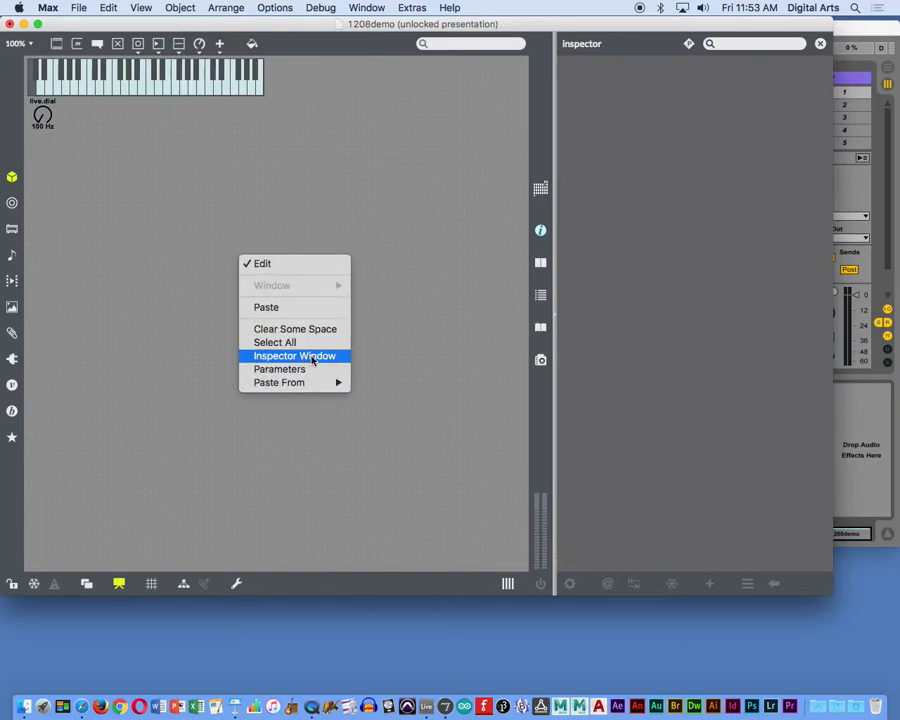
pyautogui.click(294, 356)
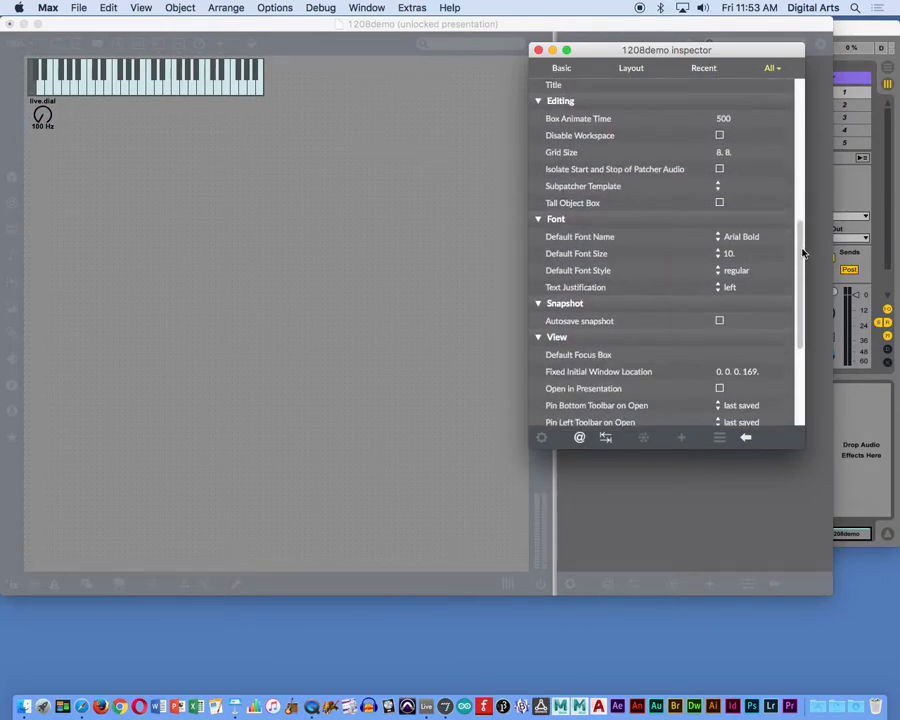
pyautogui.scroll(-3)
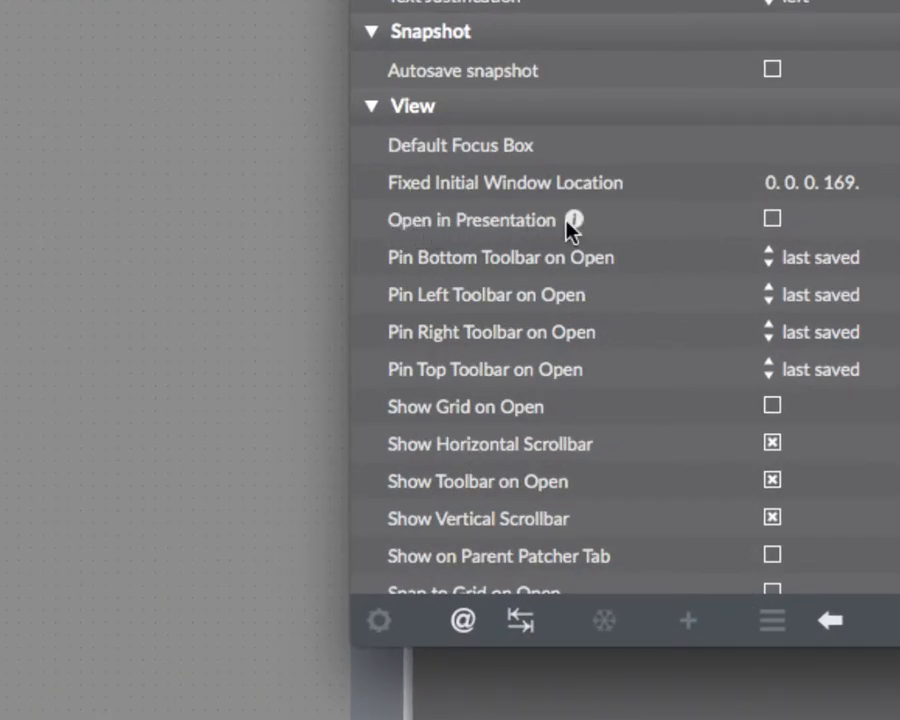
pyautogui.moveTo(772, 220)
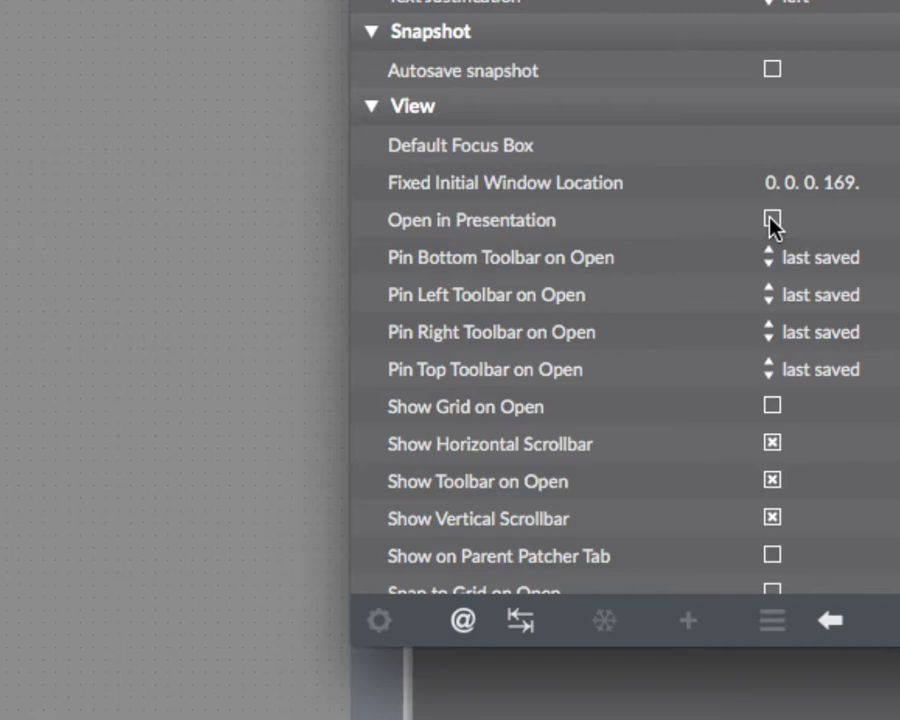
pyautogui.click(772, 220)
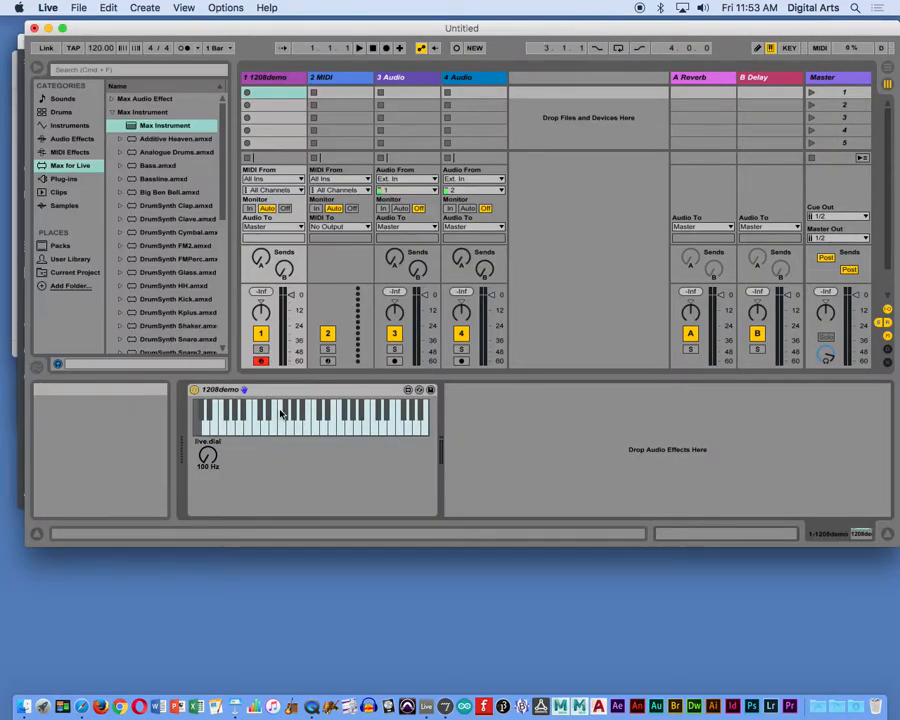
pyautogui.moveTo(252, 434)
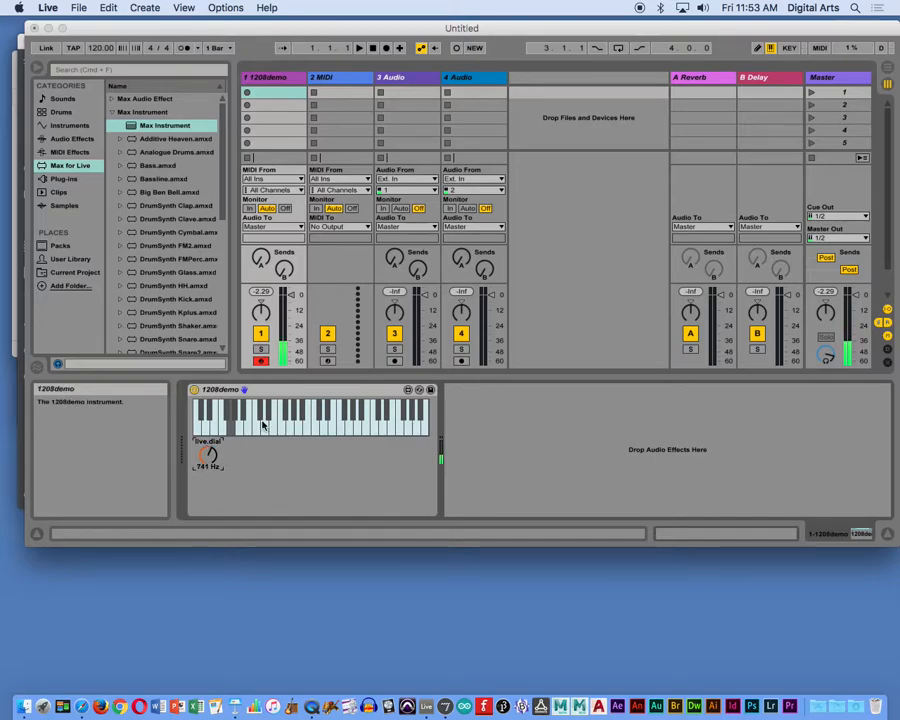
# - Sweep the 1208demo device's Hertz dial up and down to change its frequency
pyautogui.moveTo(208, 452); pyautogui.dragTo(208, 460)
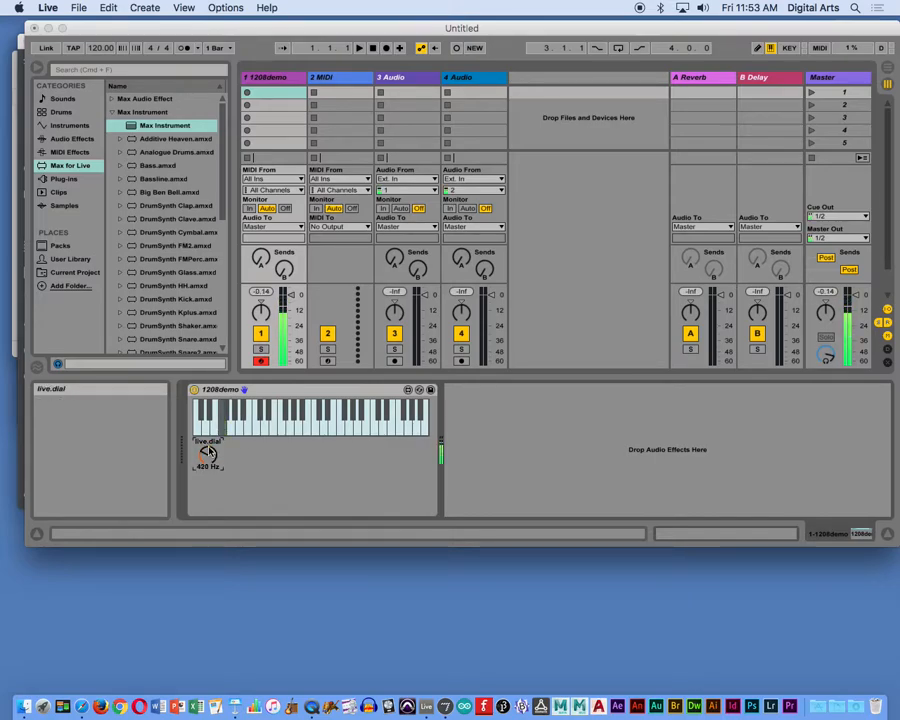
pyautogui.moveTo(208, 456); pyautogui.dragTo(204, 450)
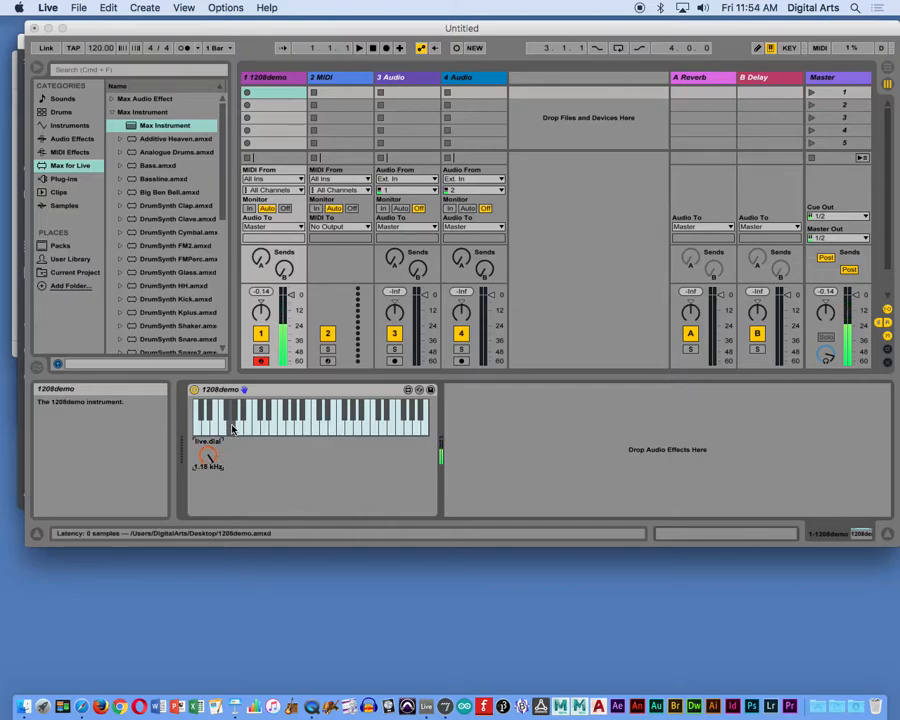
pyautogui.moveTo(208, 456); pyautogui.dragTo(216, 464)
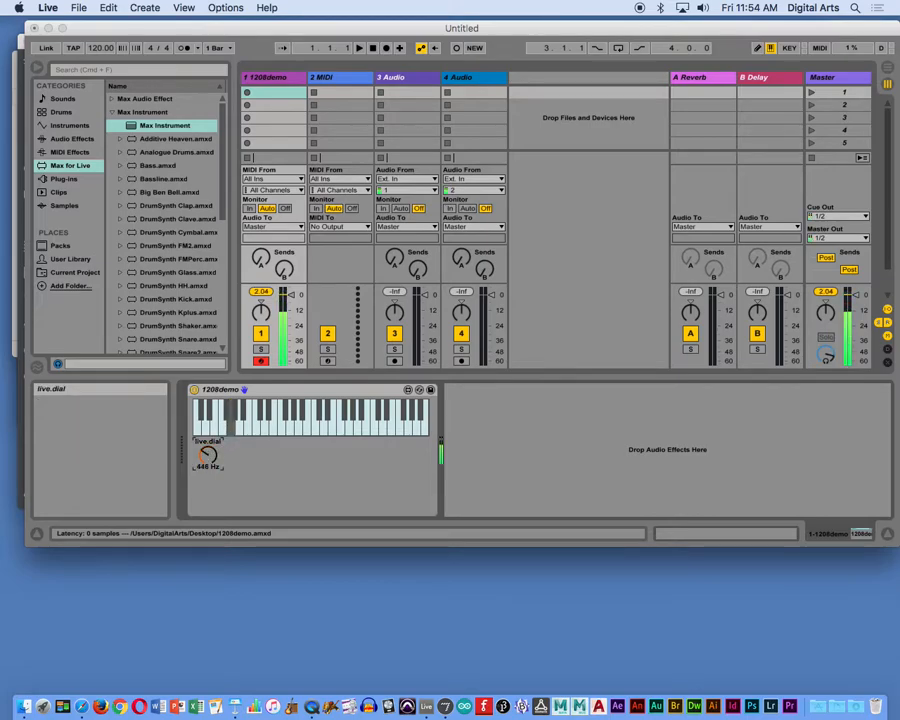
pyautogui.moveTo(208, 456); pyautogui.dragTo(208, 470)
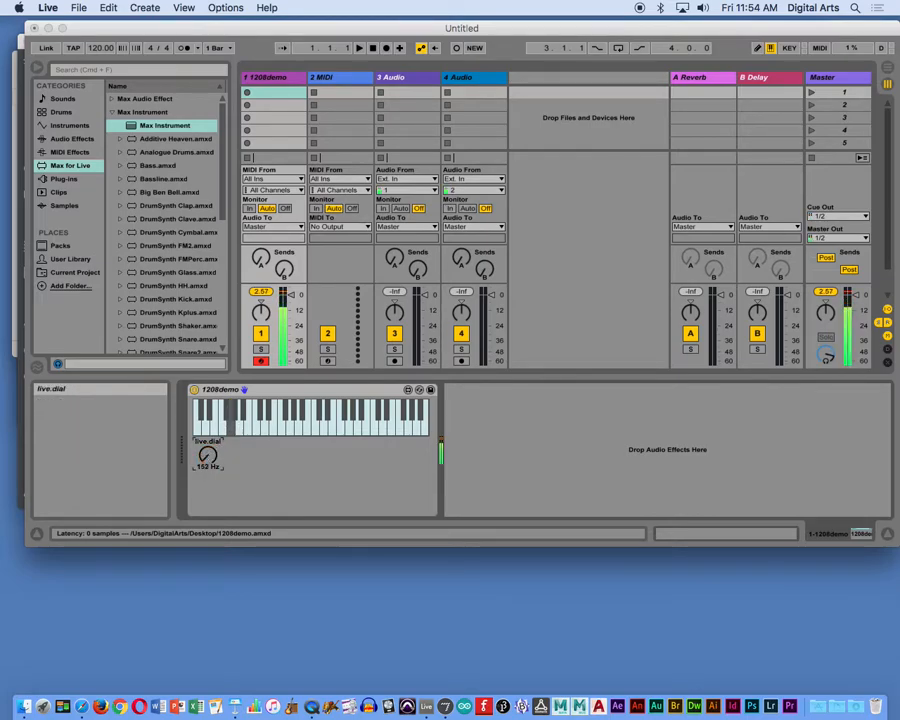